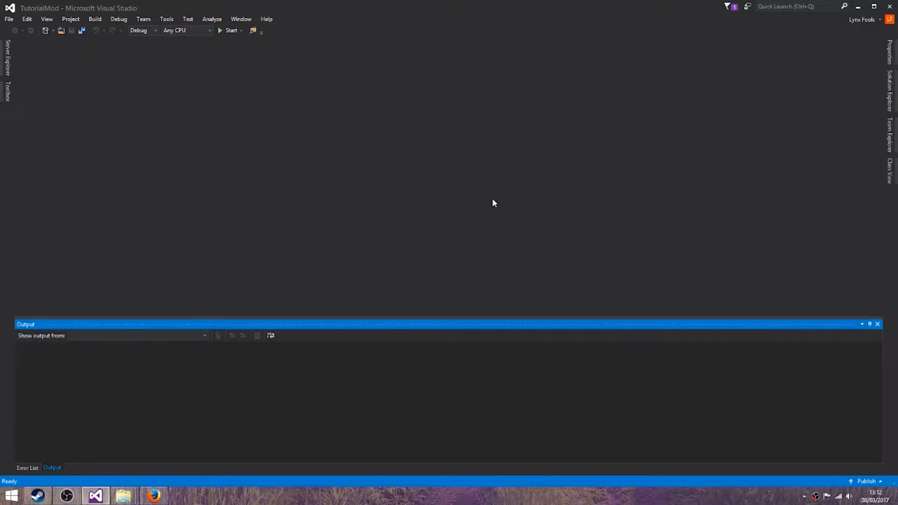
mouse_move(605, 190)
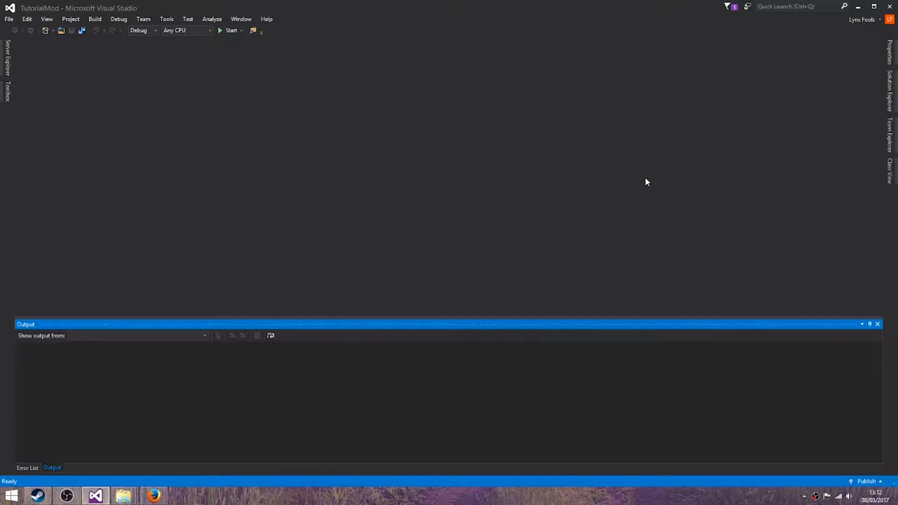
mouse_move(682, 196)
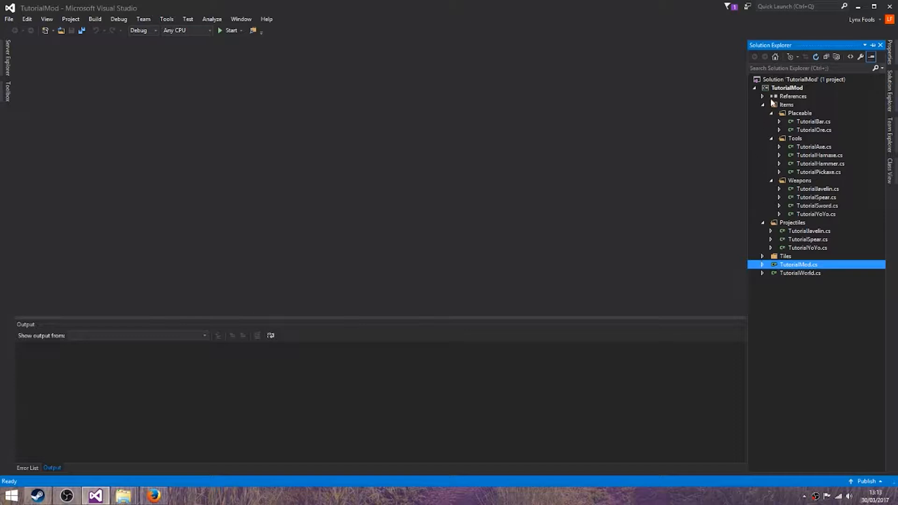
- Add a new folder named Walls to the TutorialMod project beside Tiles
right_click(788, 87)
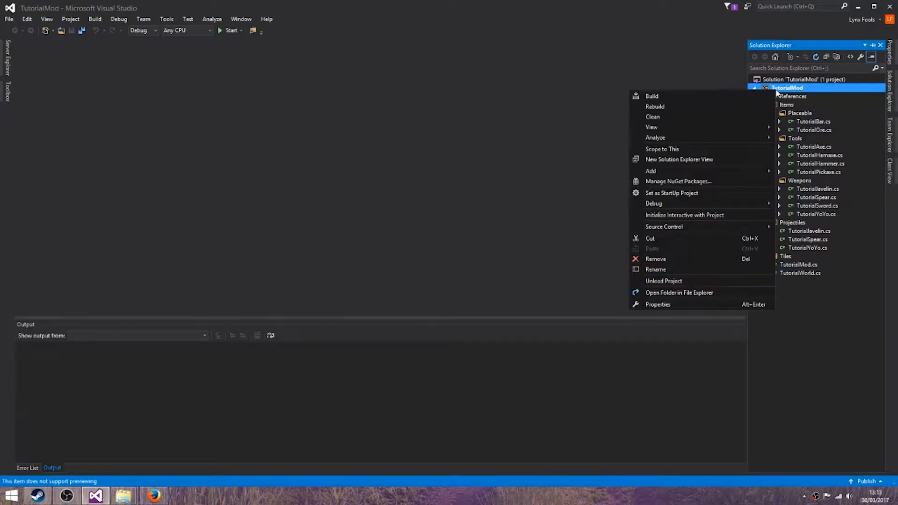
left_click(651, 171)
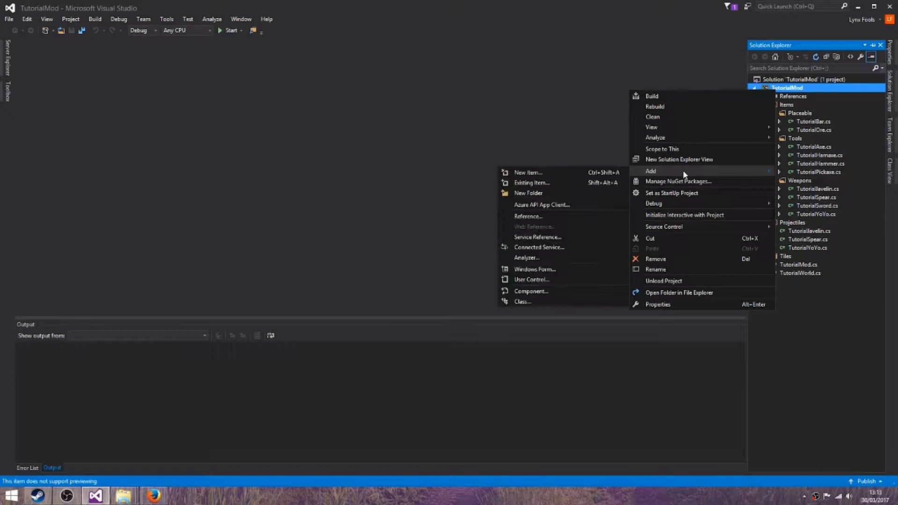
mouse_move(527, 193)
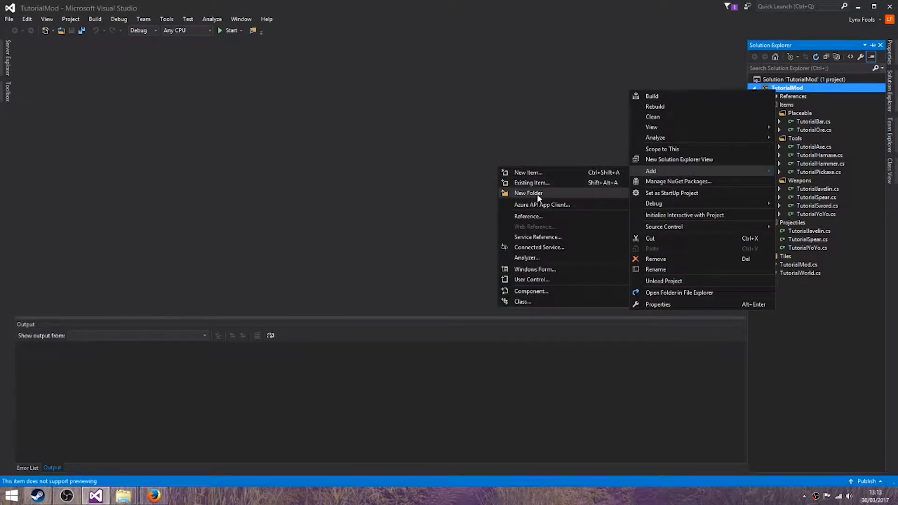
mouse_move(544, 200)
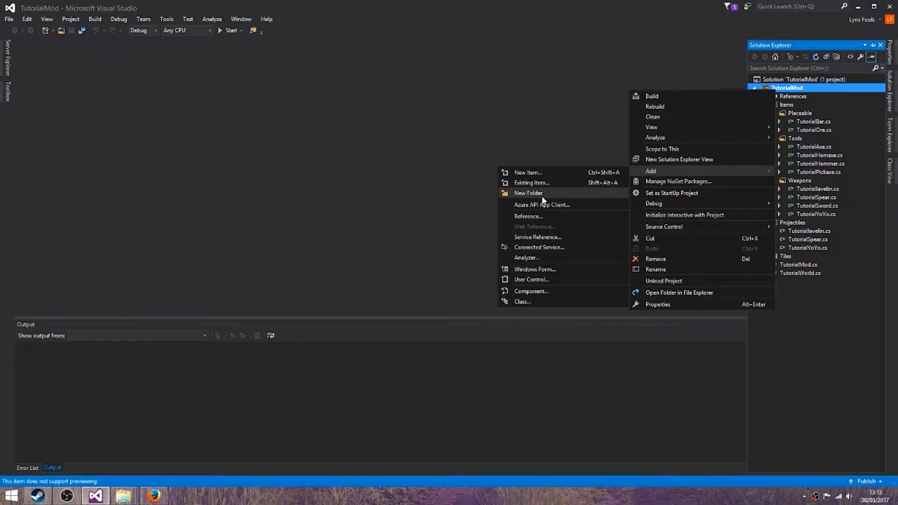
left_click(528, 192)
type("Walls")
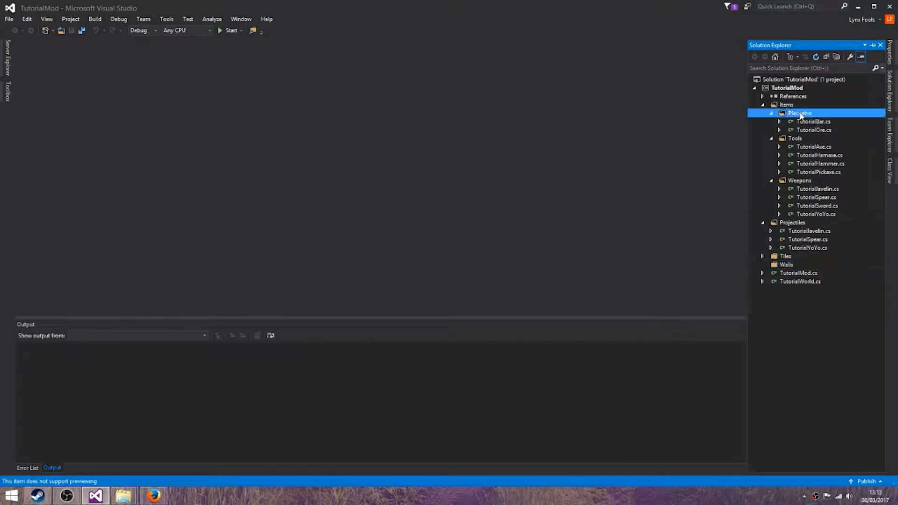
- Add TutorialWood and TutorialWoodWall class files to the Items Placeable folder
right_click(802, 113)
type("TutorialWood")
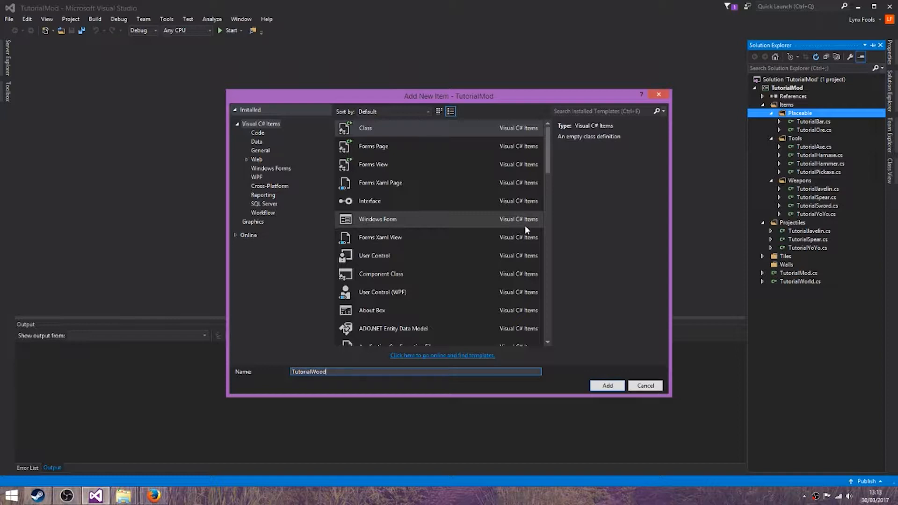
left_click(606, 385)
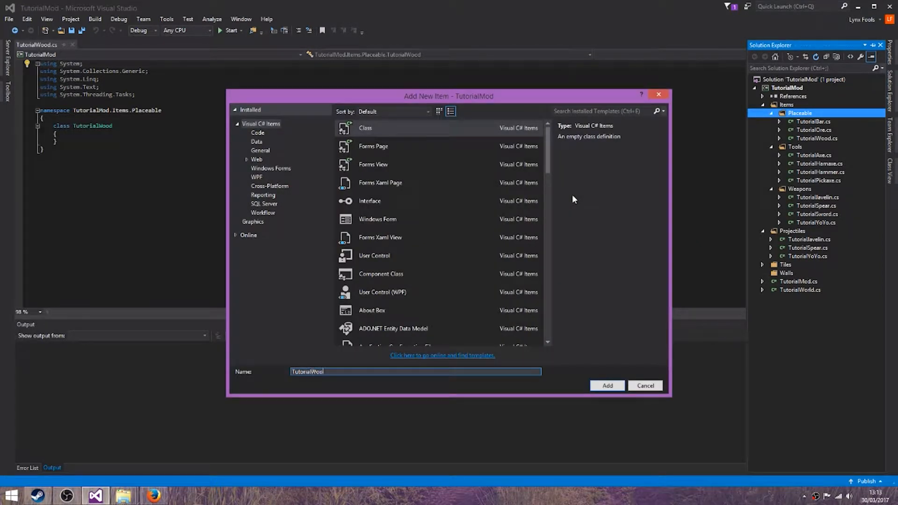
left_click(606, 386)
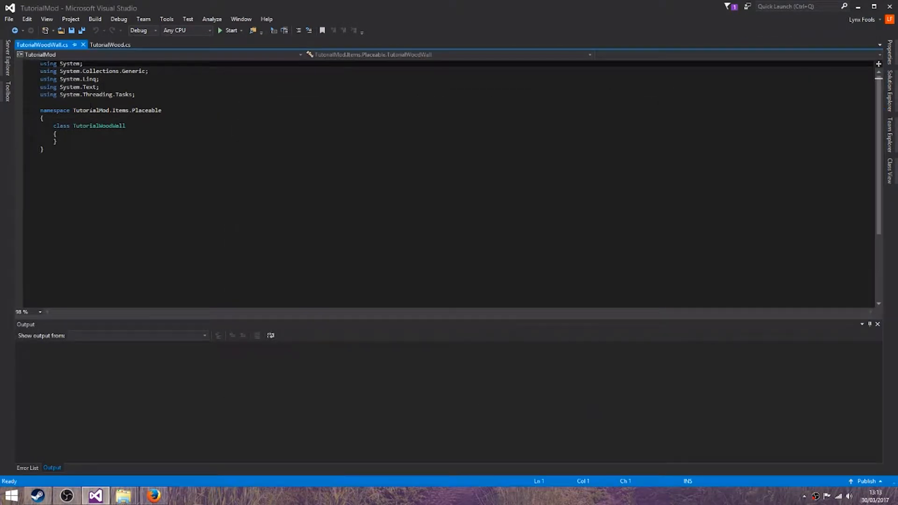
- Replace the default using lines with Terraria, Terraria.ModLoader and Terraria.ID
double_click(98, 125)
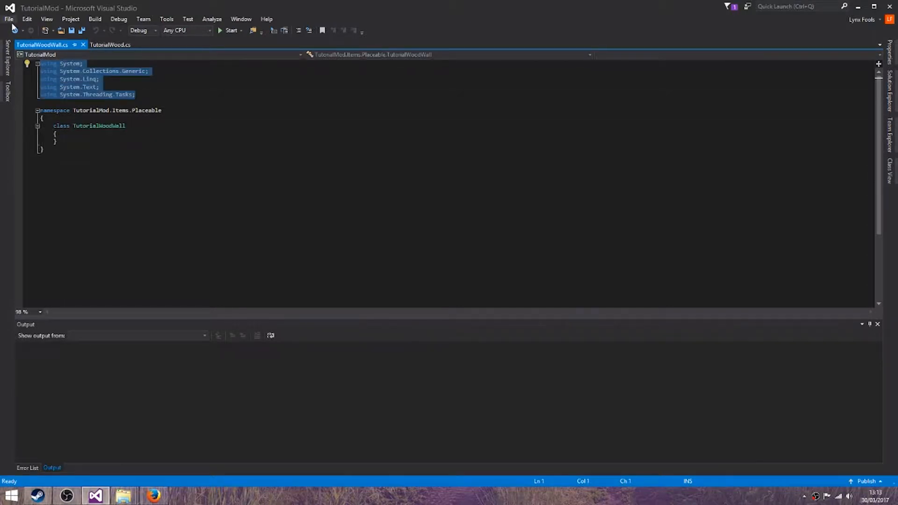
type("using Terraria;")
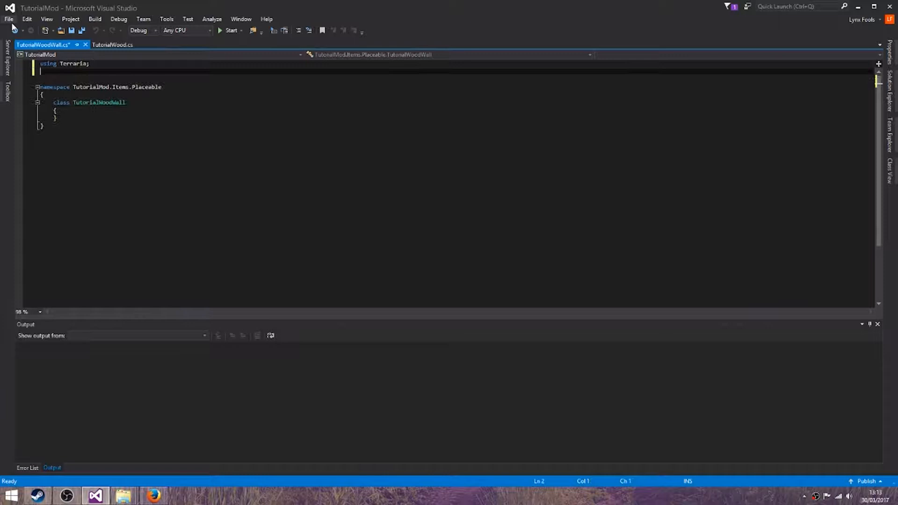
type("using Terraria.ModLoader;")
left_click(229, 79)
type("using Terraria.ID;")
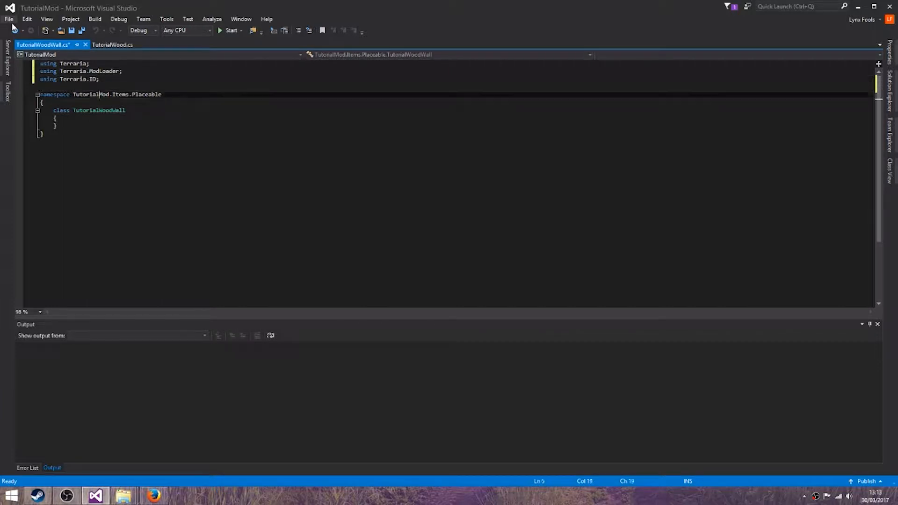
- Make the class a public ModItem with a SetDefaults override stub
type("public")
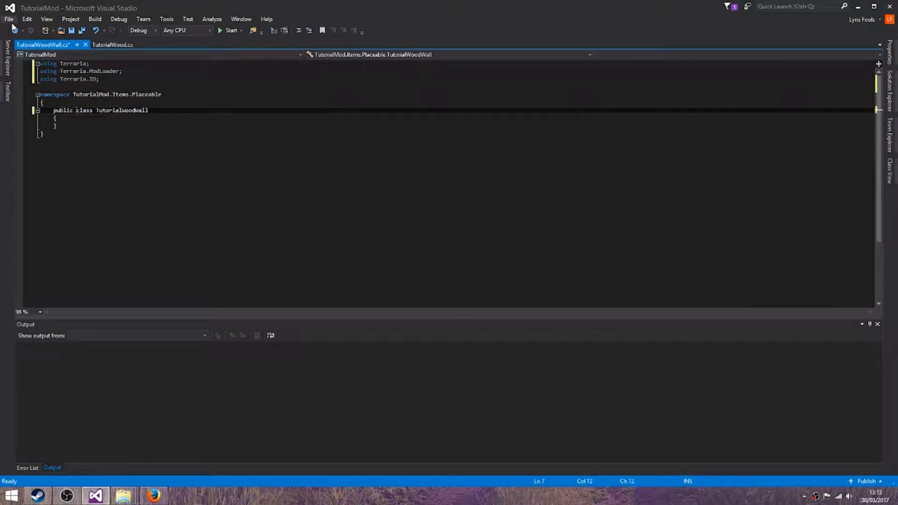
type(": ModItem")
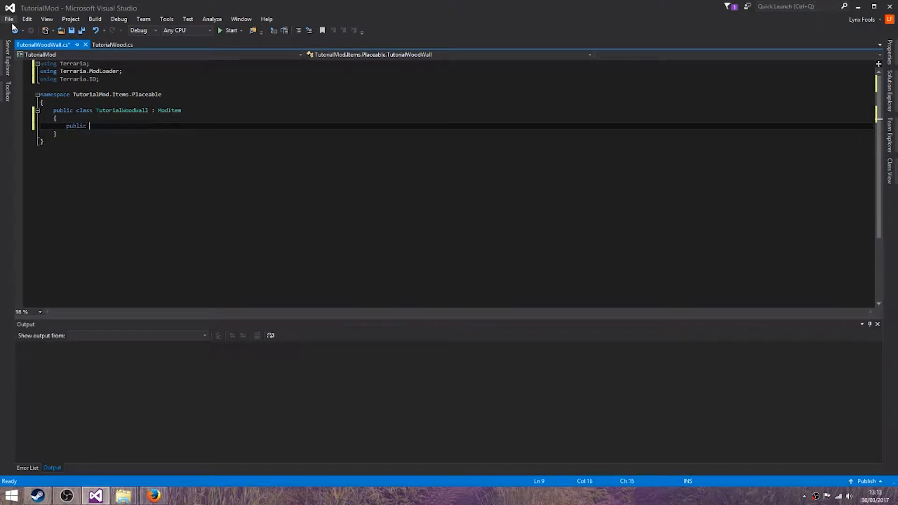
type("override SetD")
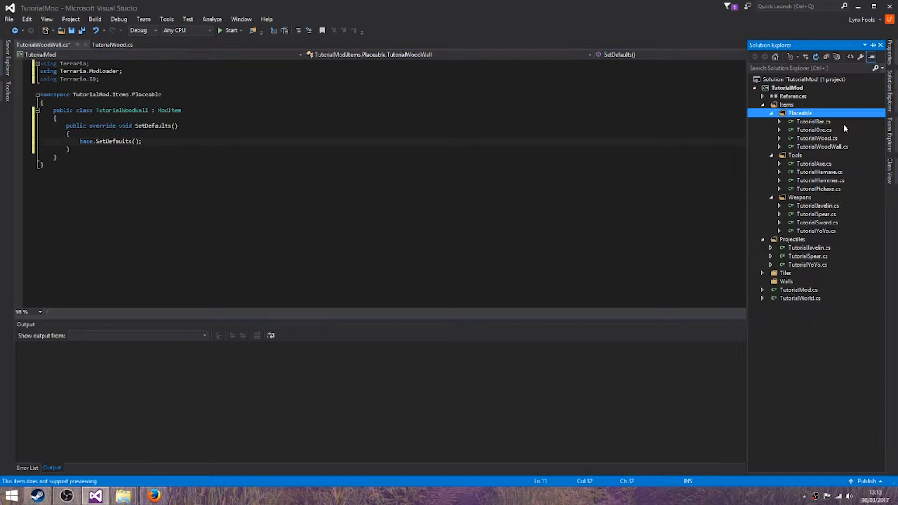
- Copy TutorialOre's SetDefaults body into TutorialWoodWall
left_click(814, 130)
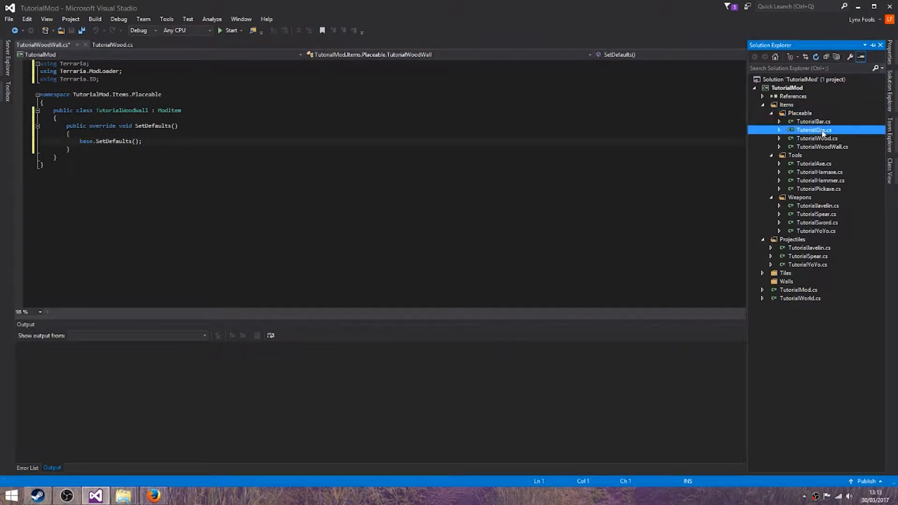
double_click(813, 129)
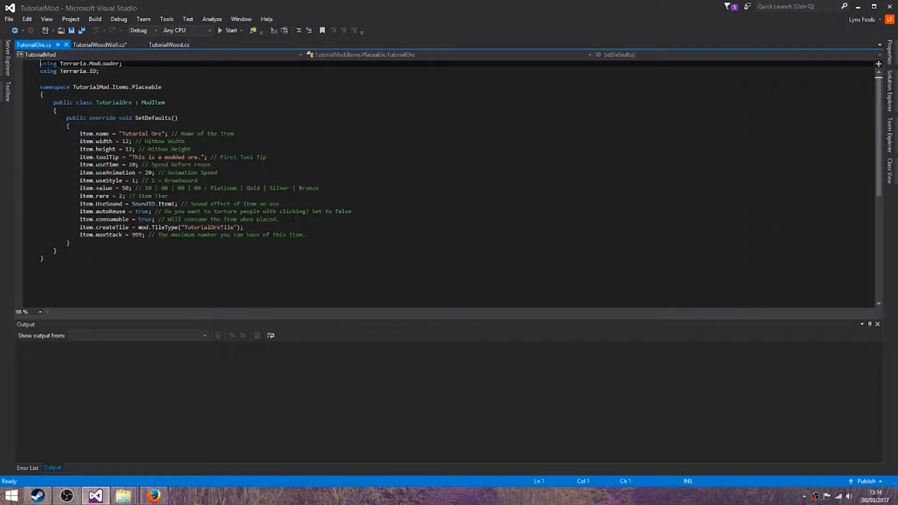
left_click_drag(80, 133, 305, 235)
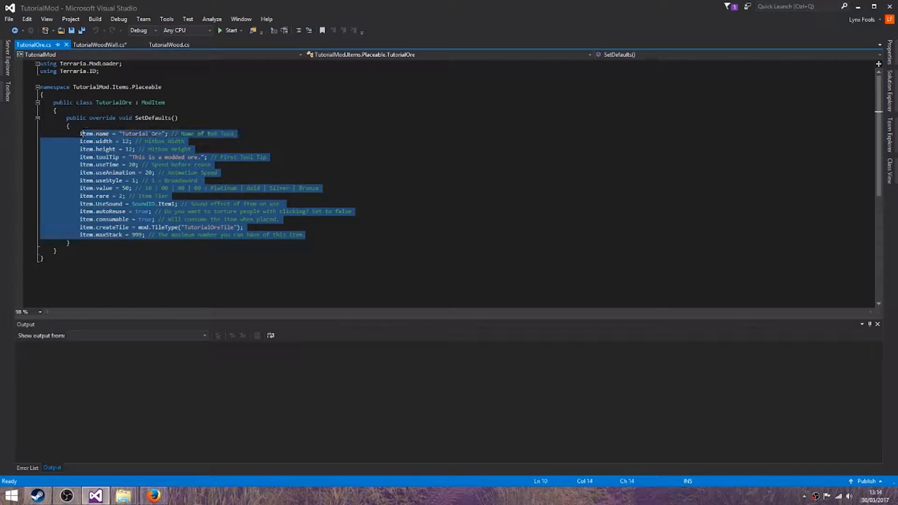
left_click(99, 45)
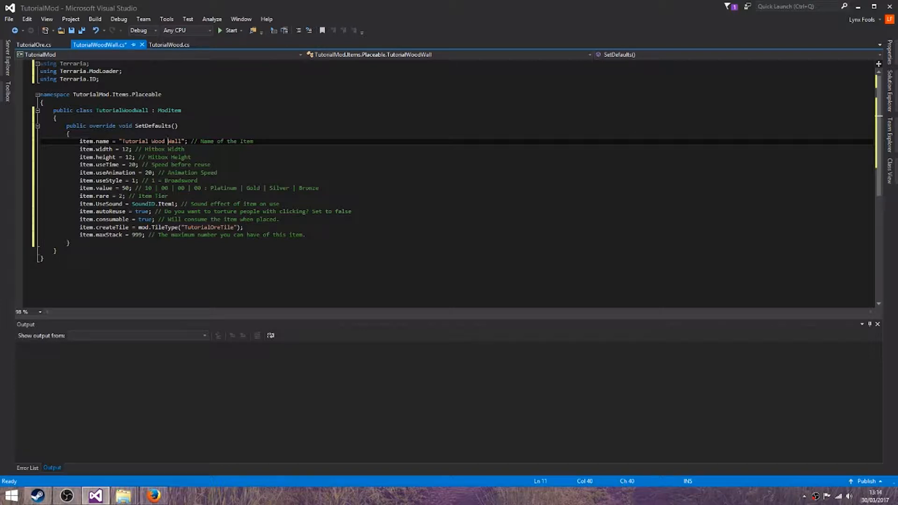
- Adjust useTime, remove rare, and create the TutorialWoodWall wall instead of a tile
left_click(171, 164)
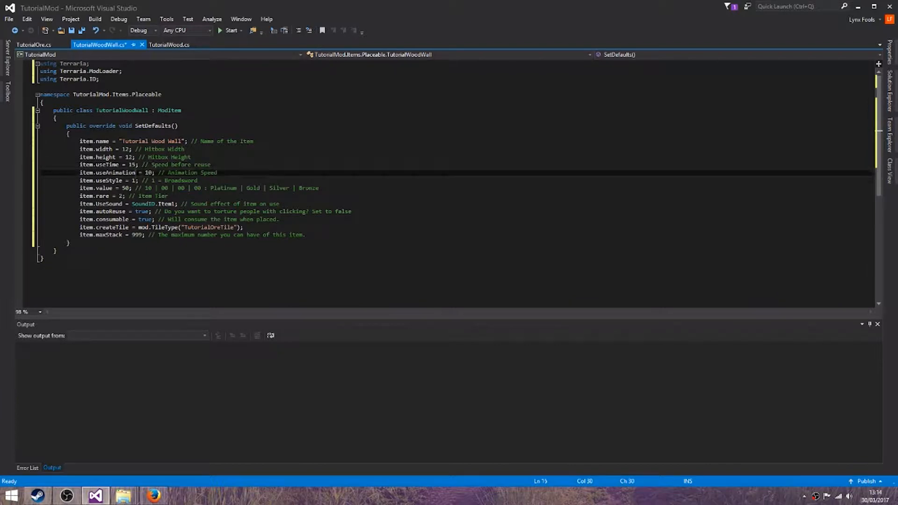
double_click(144, 204)
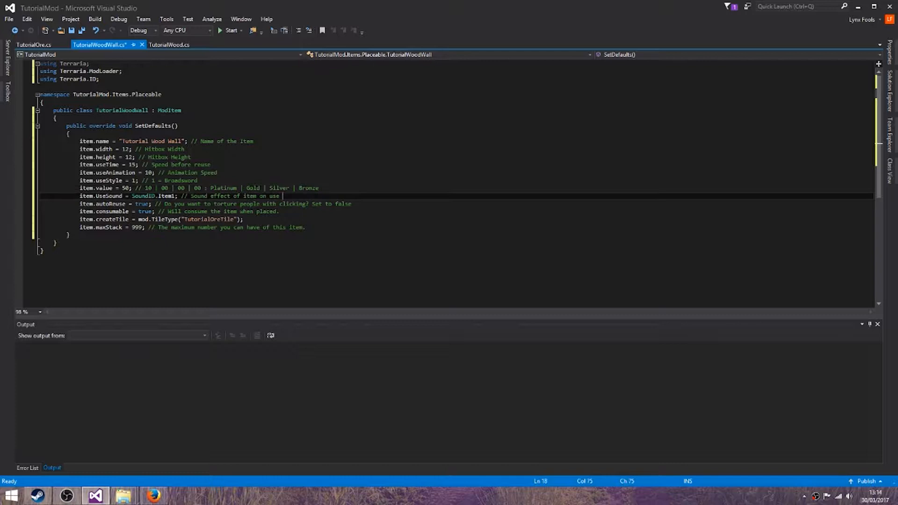
left_click(160, 219)
type("item.createWall =")
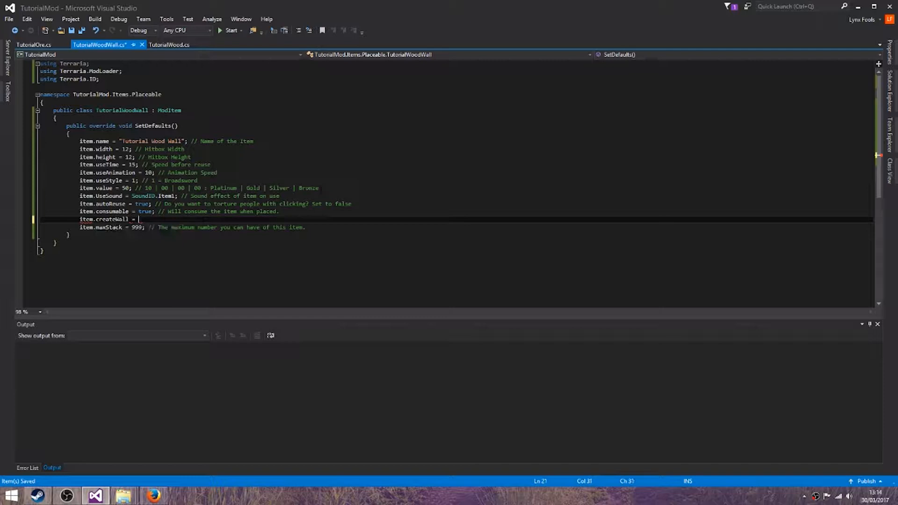
type("mod.wallType(\"")
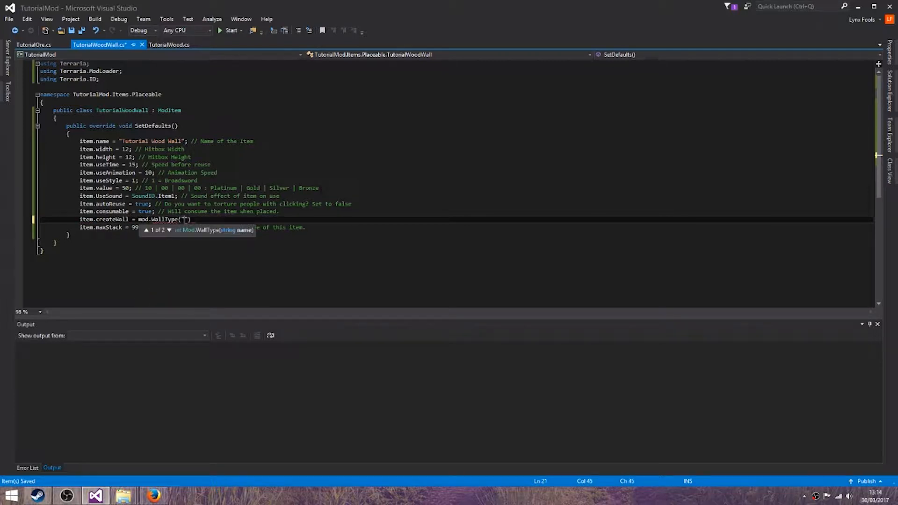
type("Tutroa")
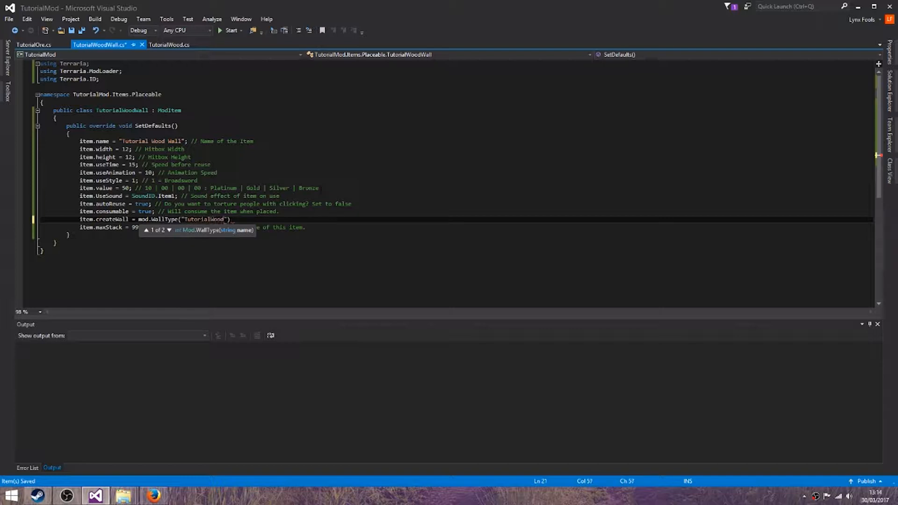
type("Wall")
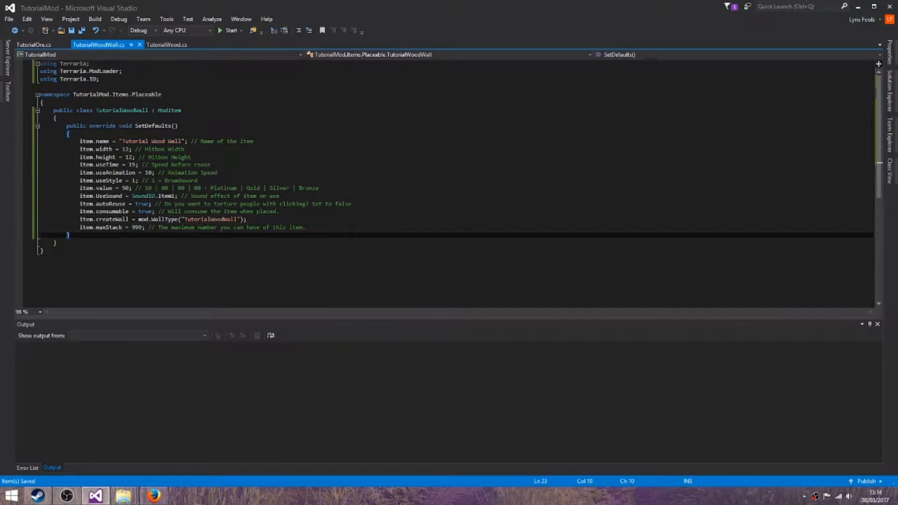
- Add an AddRecipes override creating a ModRecipe with a TutorialWood ingredient
type("public")
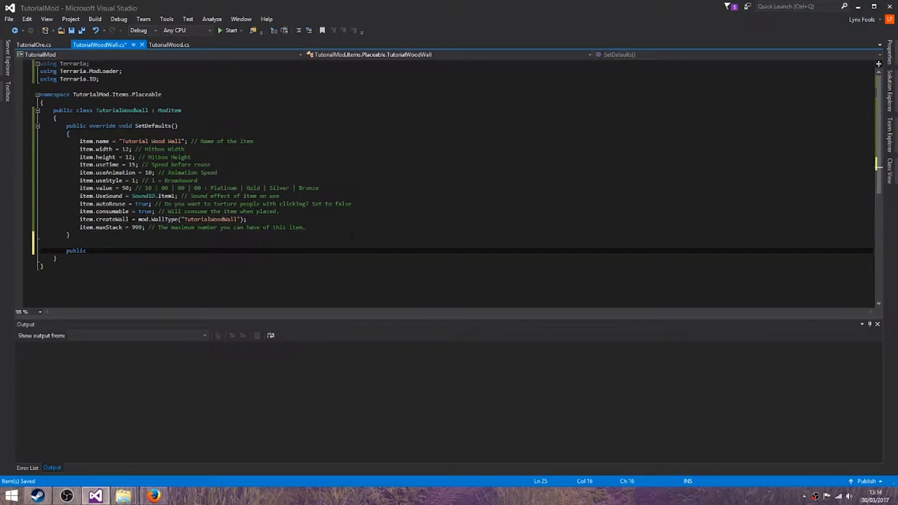
type("override")
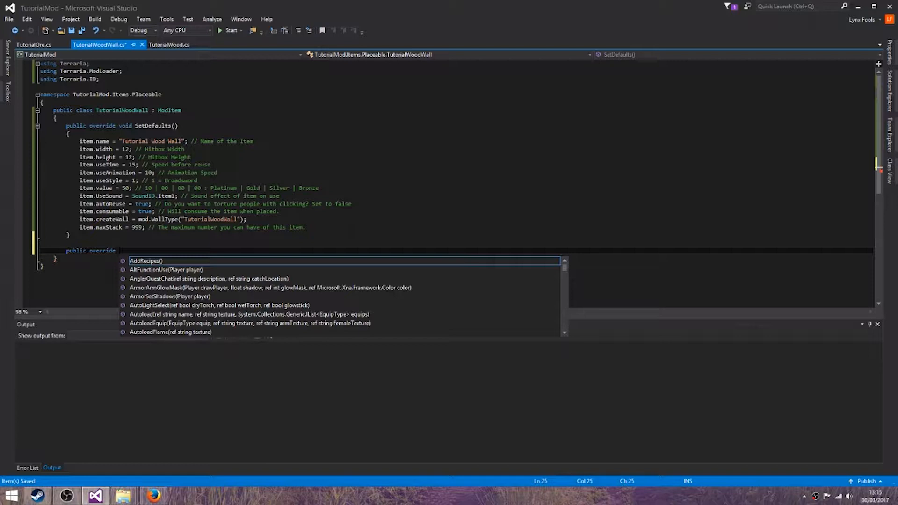
type("AddRecipes()")
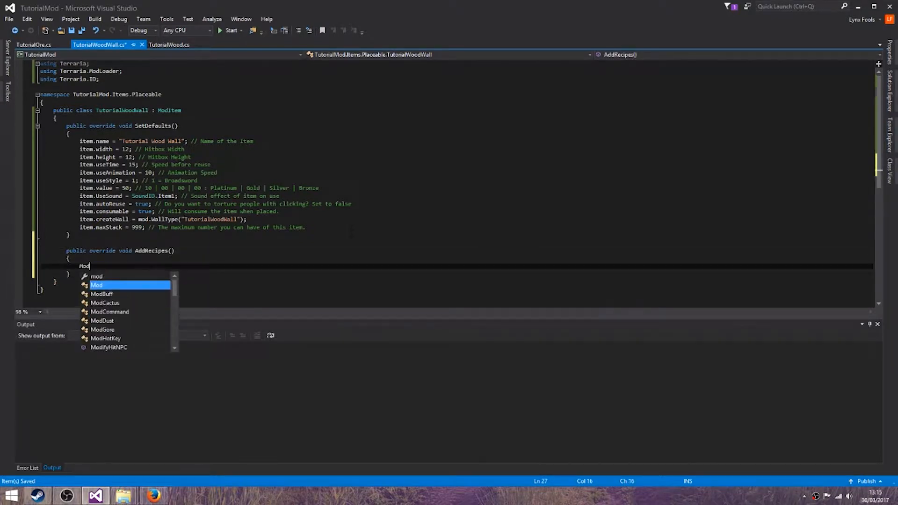
type("Recipe r = new")
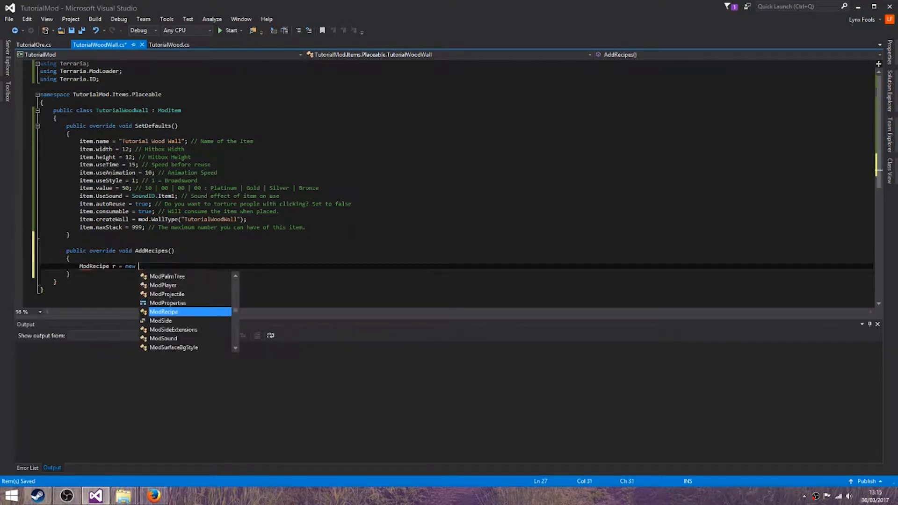
type("ModRecipe(mod);")
type("r.AddIngredient(null, \"")
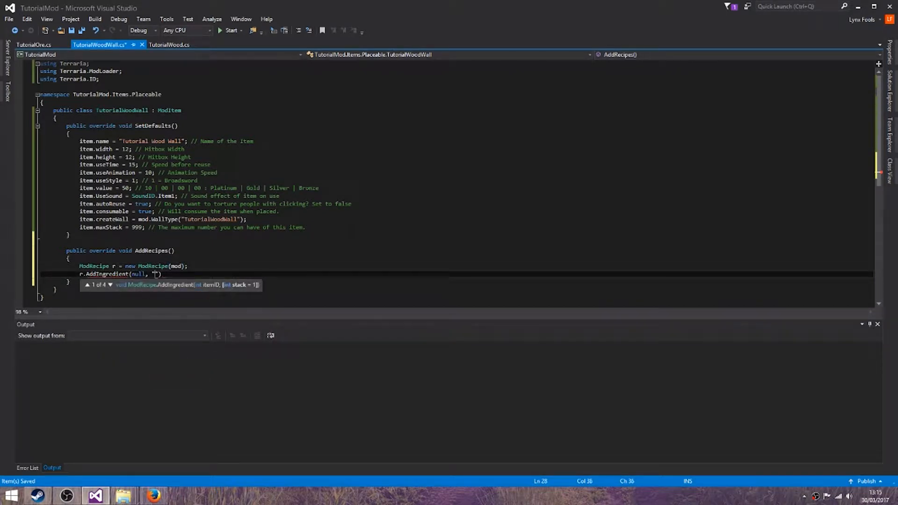
type("TutorialWood")
type("r.")
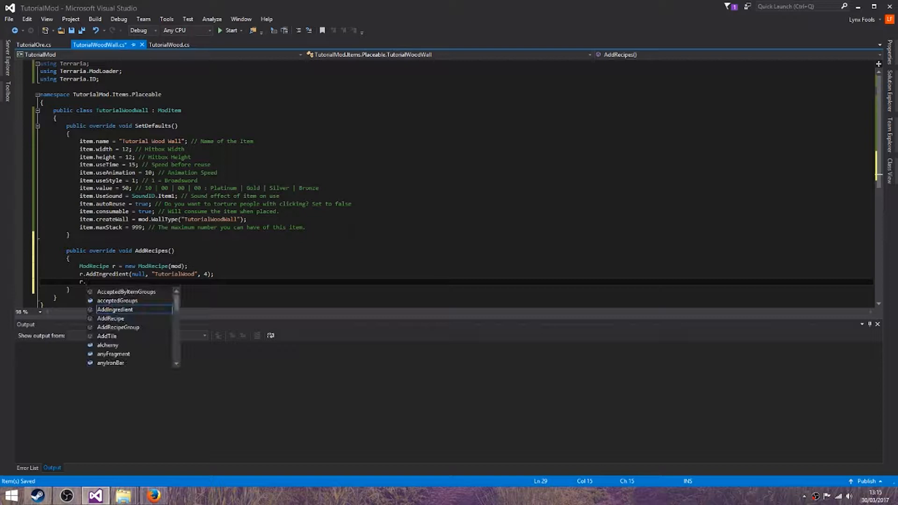
- Set the recipe result to 4 walls with a comment, register it with AddRecipe
type("SetResult(this,")
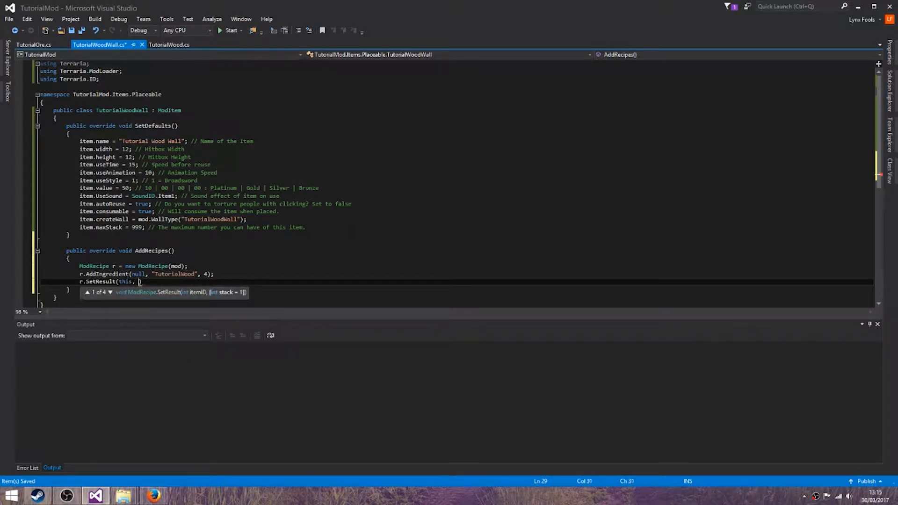
type("4); //")
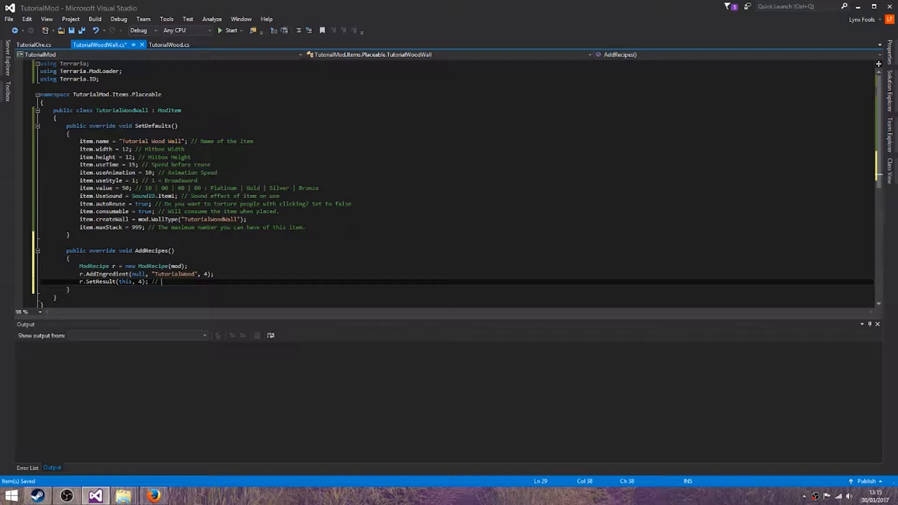
type("4 = number of this item yo")
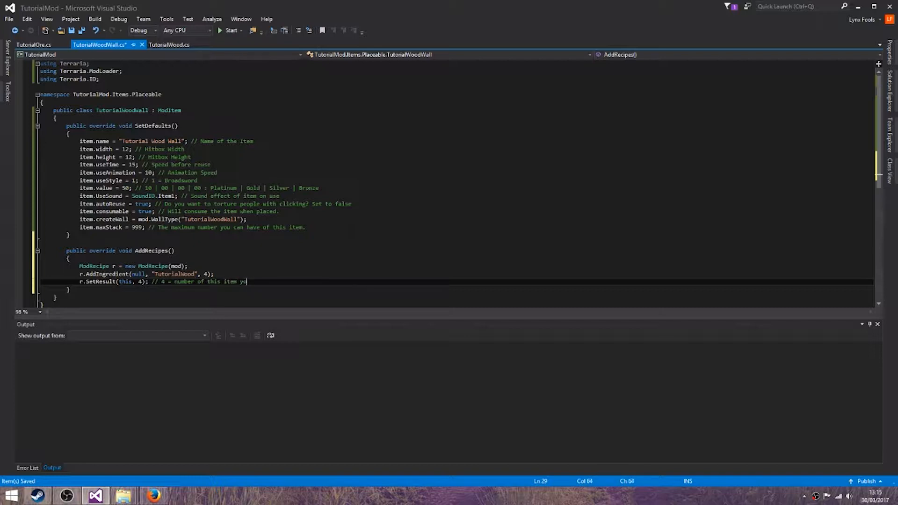
type("r.")
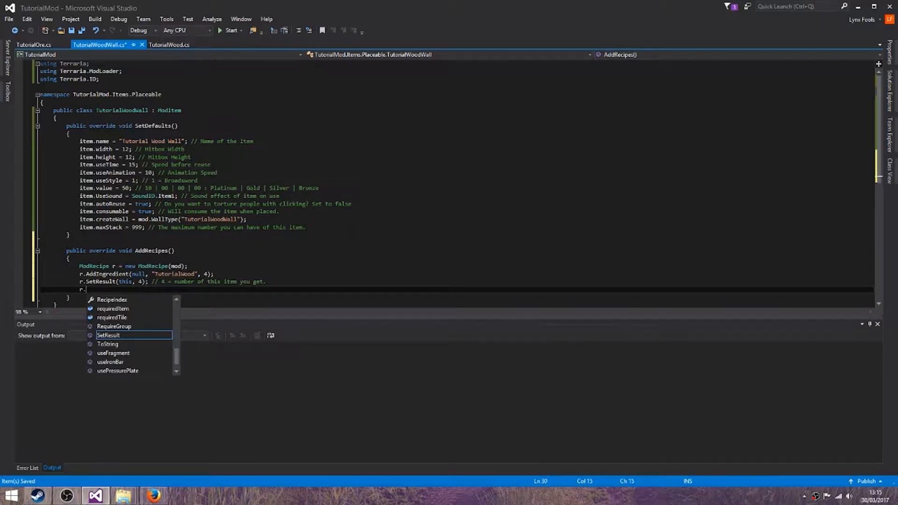
type("AddRecipe();")
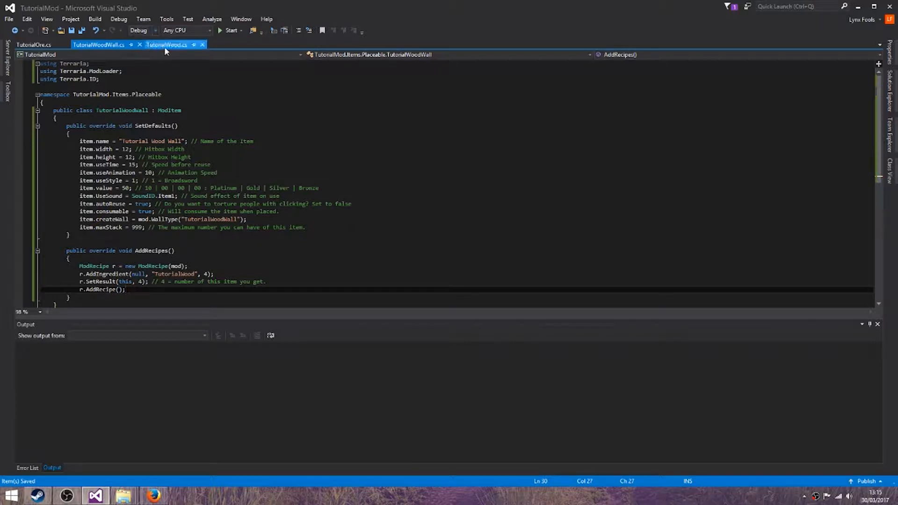
left_click(97, 45)
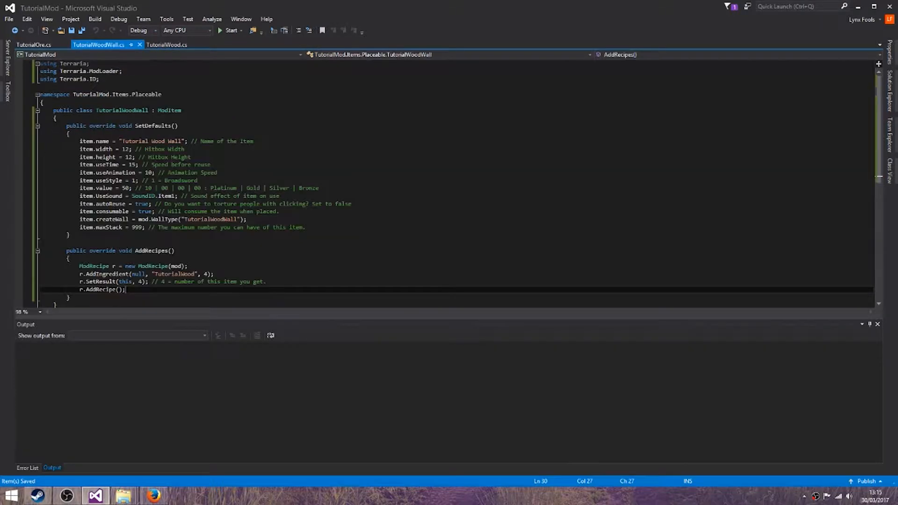
- Make TutorialWood craft from TutorialWoodWall and the wall recipe take one TutorialWood, then save all
left_click(166, 45)
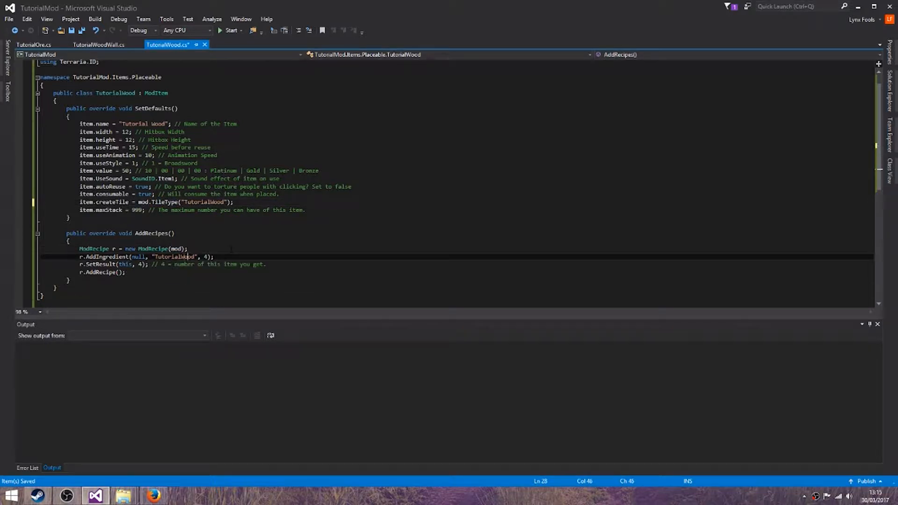
type("Wall")
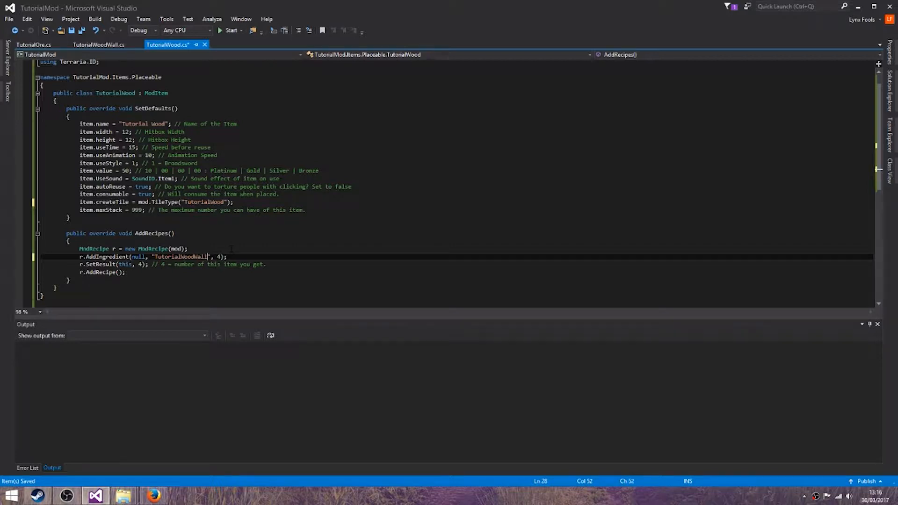
left_click(99, 45)
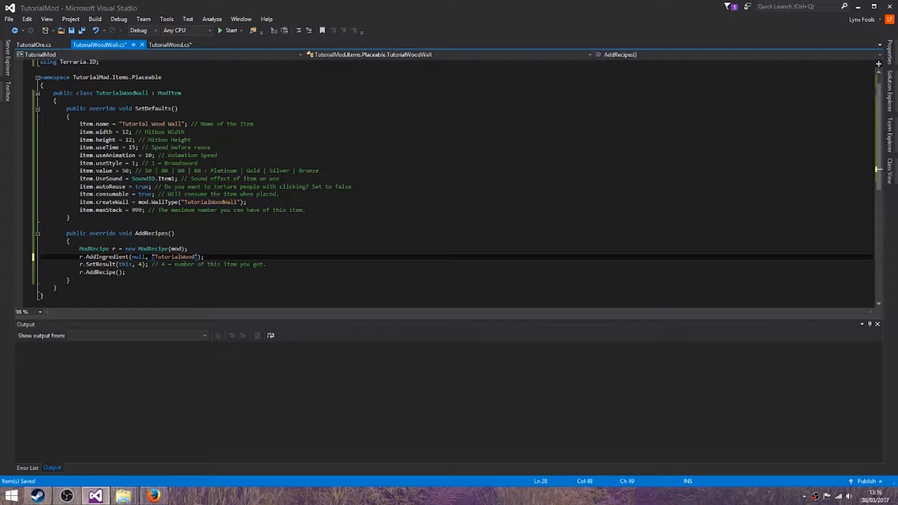
left_click(168, 45)
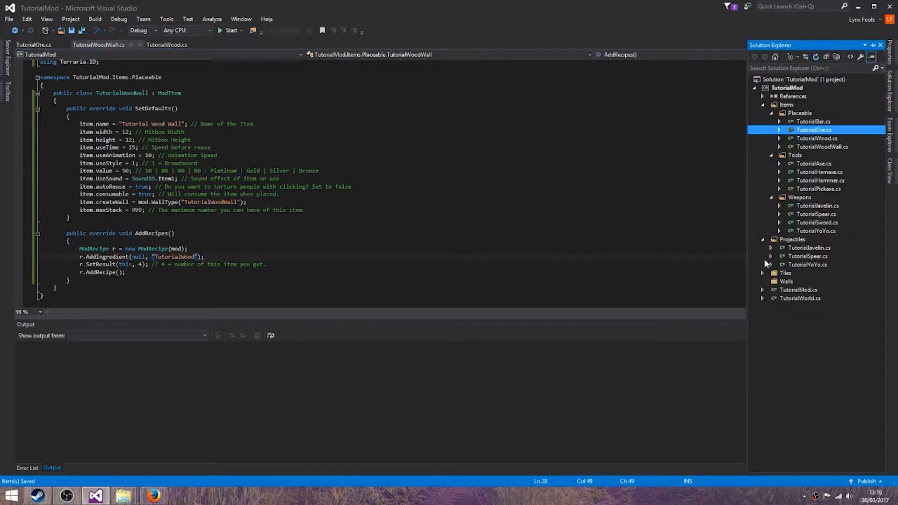
- Add a TutorialWoodTile class to the Tiles folder
left_click(764, 273)
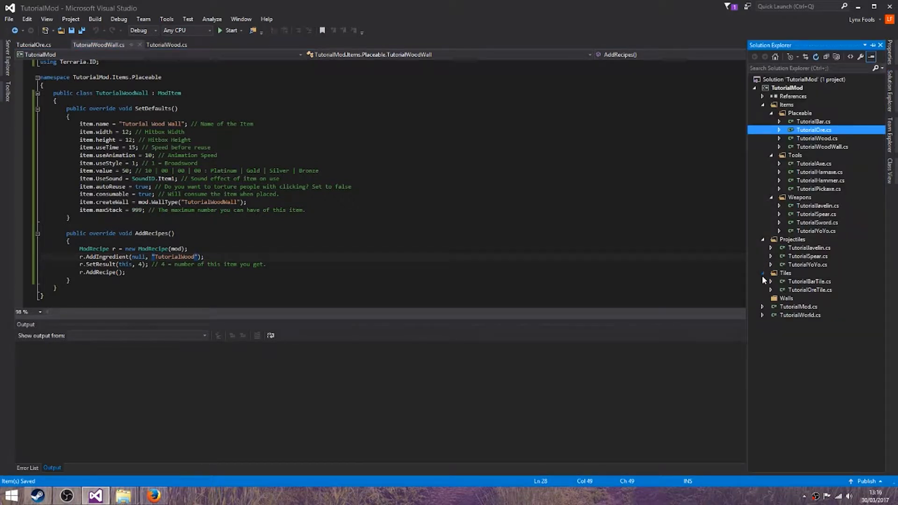
right_click(784, 273)
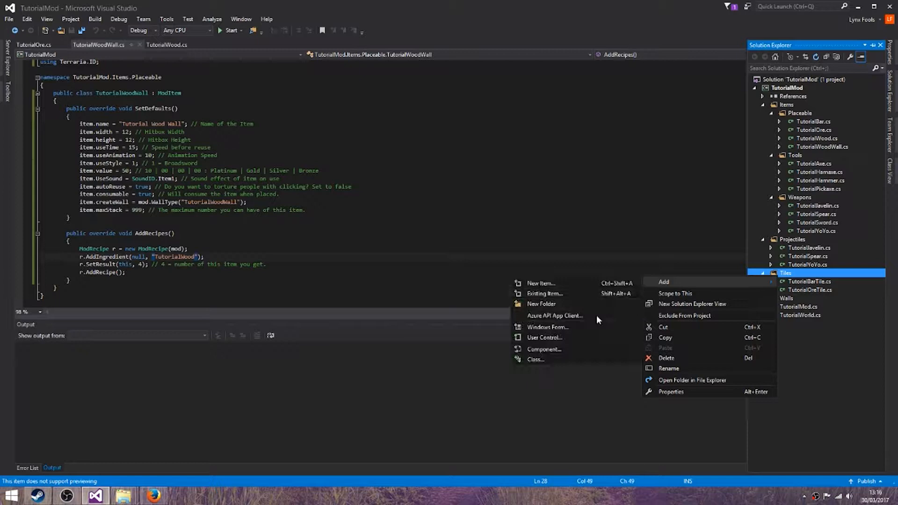
left_click(539, 283)
type("TutorialWood")
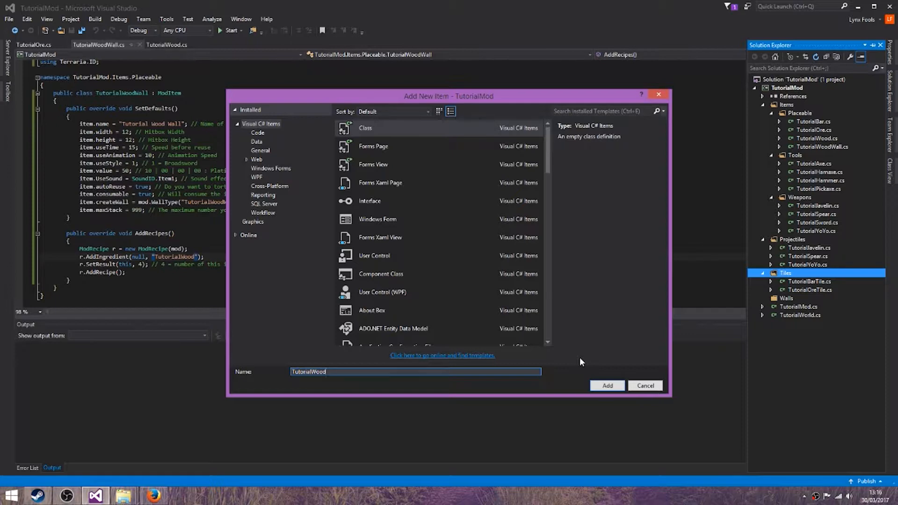
left_click(606, 385)
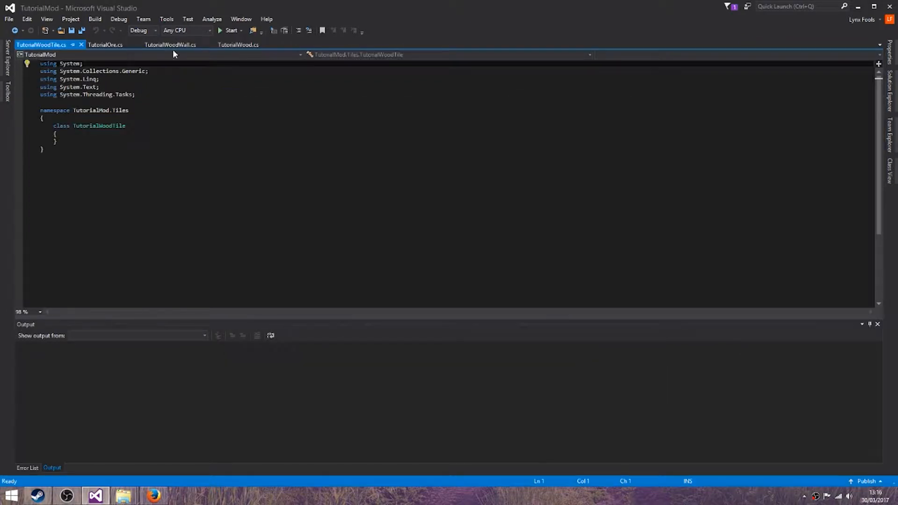
- Copy TutorialOreTile's code for use in the new TutorialWoodTile file
left_click(104, 45)
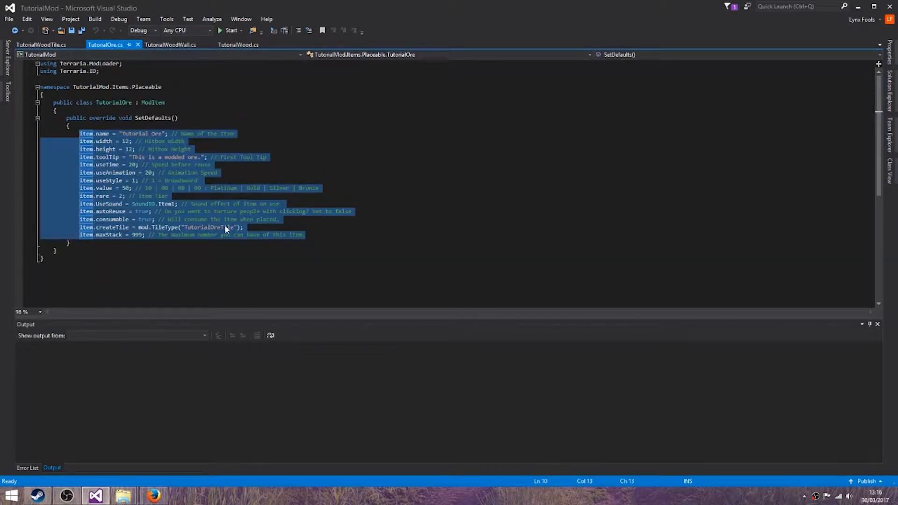
left_click(113, 44)
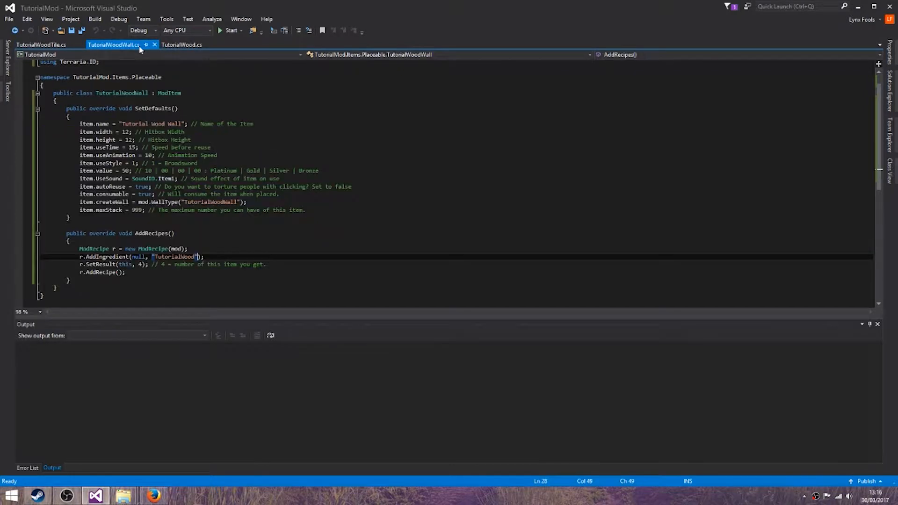
left_click(183, 45)
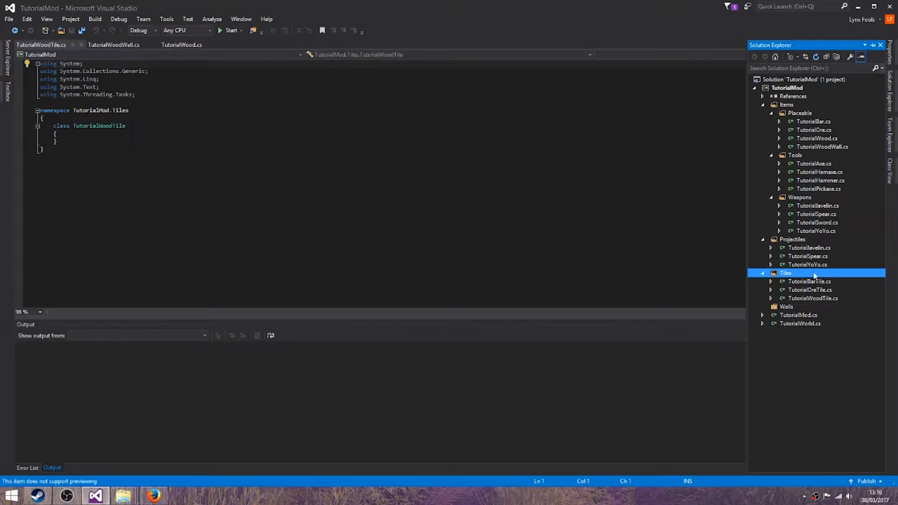
left_click(809, 290)
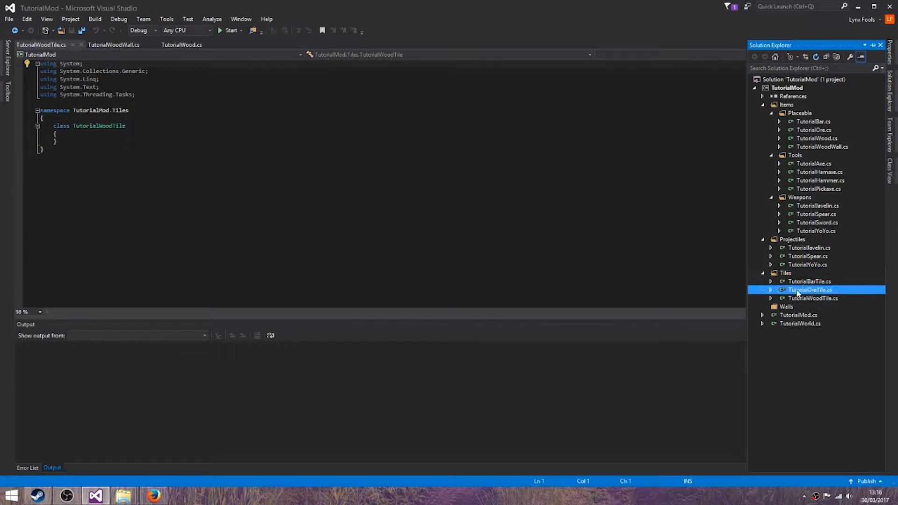
double_click(809, 290)
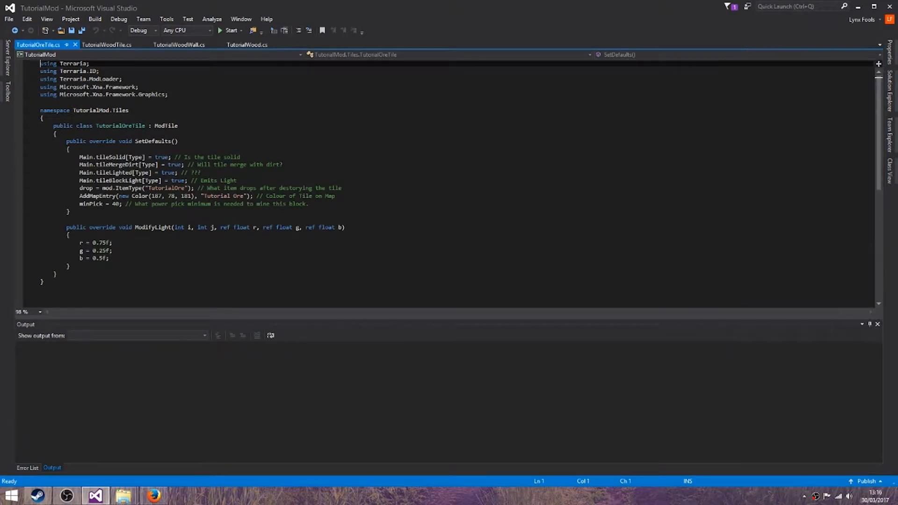
left_click_drag(79, 158, 309, 204)
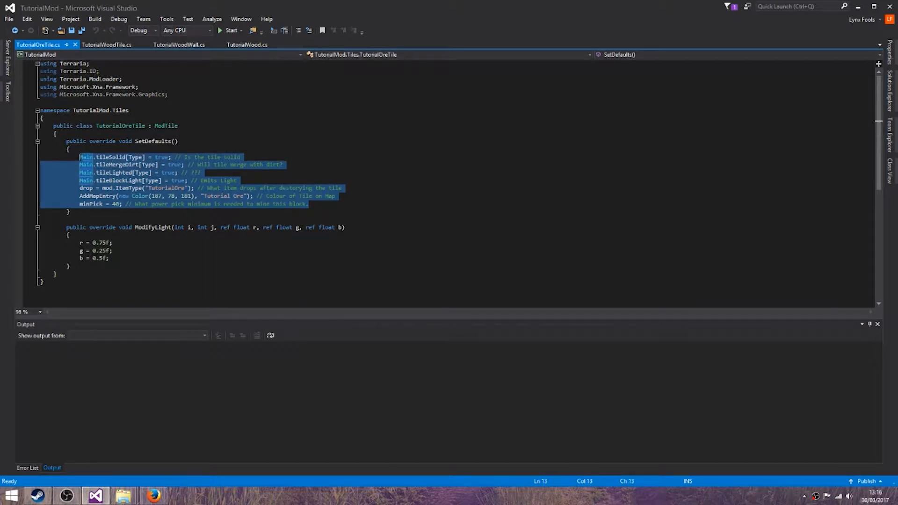
left_click(107, 45)
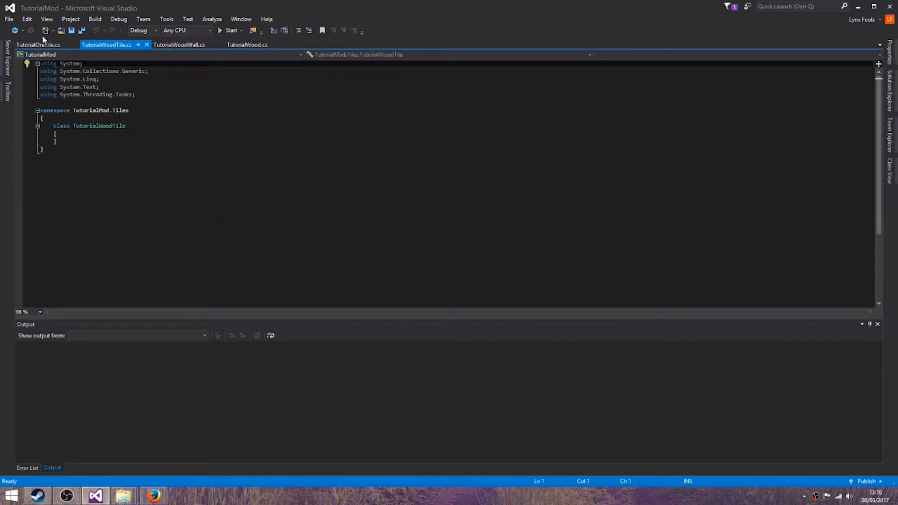
left_click(39, 45)
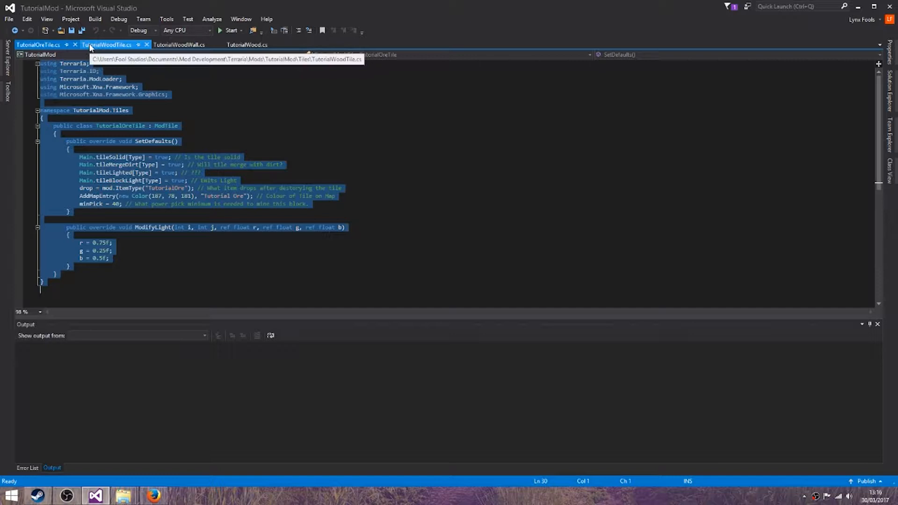
left_click(107, 45)
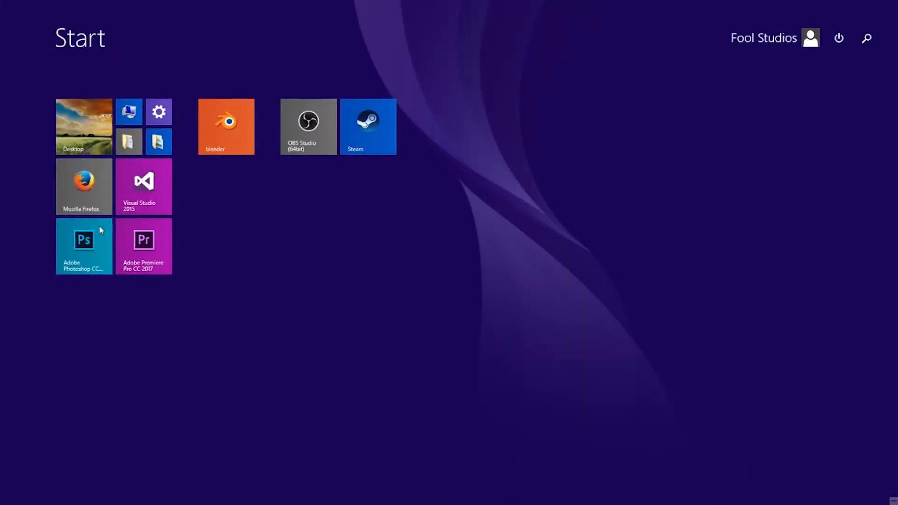
- Paste and edit the ModTile code so TutorialWoodTile is solid, drops TutorialWood, has a map colour, and save
left_click(144, 187)
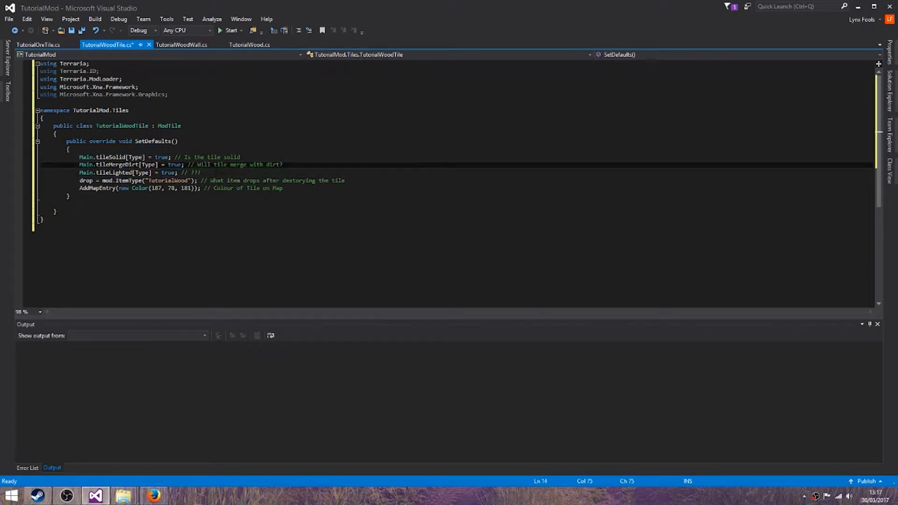
key("ctrl+s")
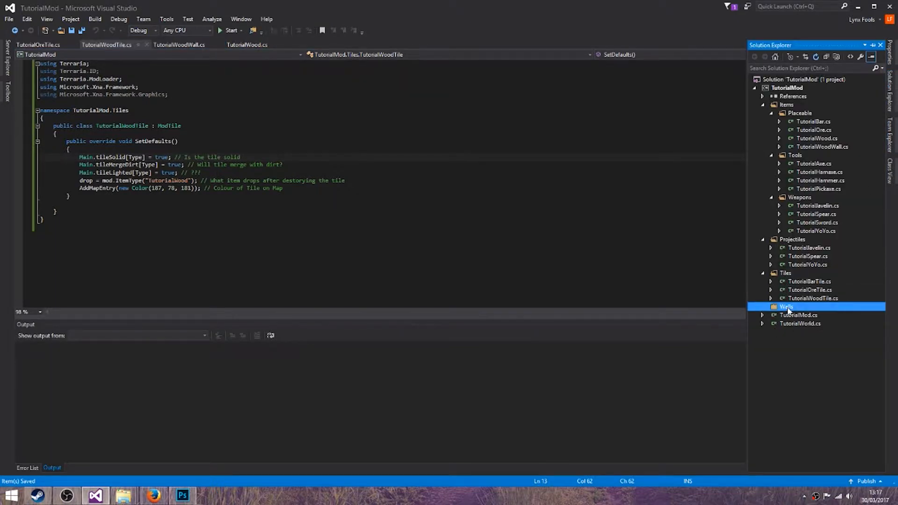
- Add a TutorialWoodWall class to the Walls folder
right_click(786, 307)
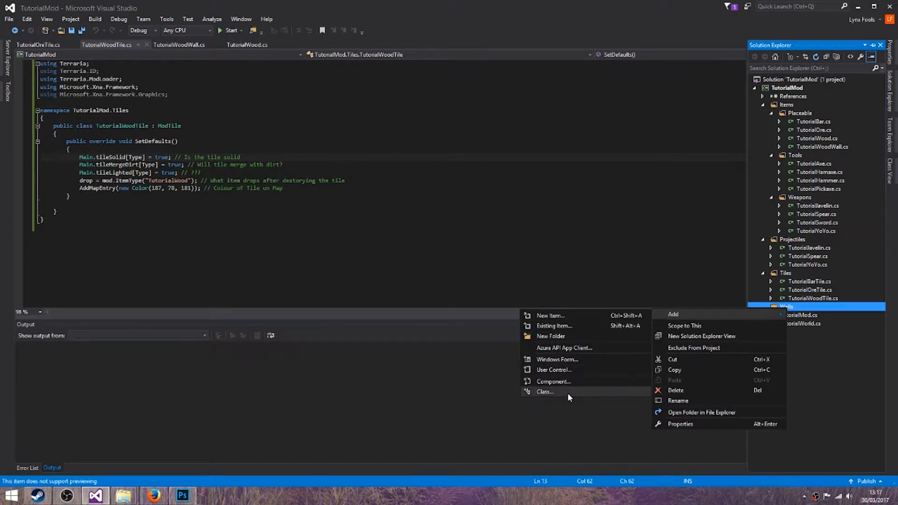
left_click(544, 391)
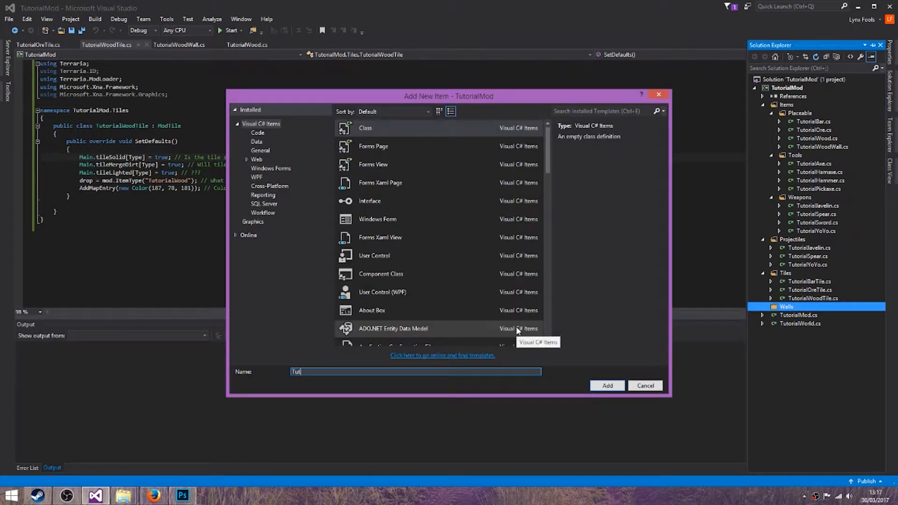
type("TutorialWall")
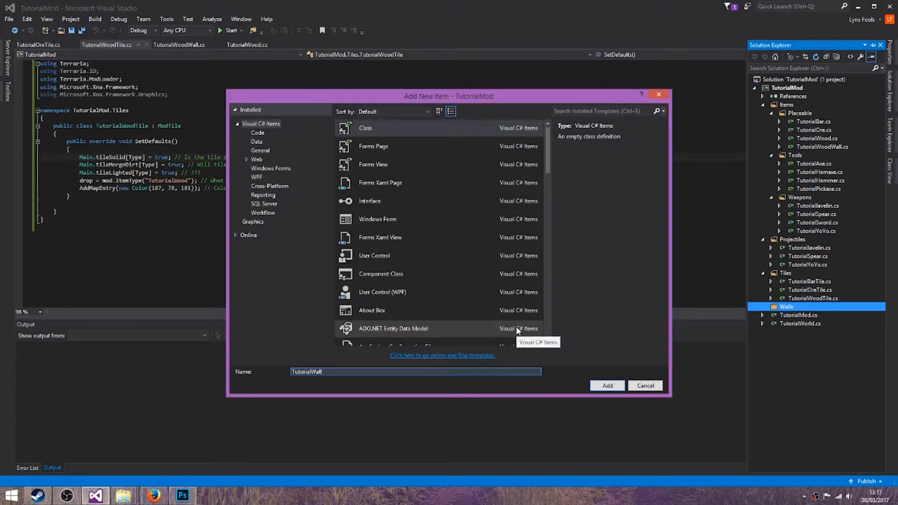
type("TutorialWood")
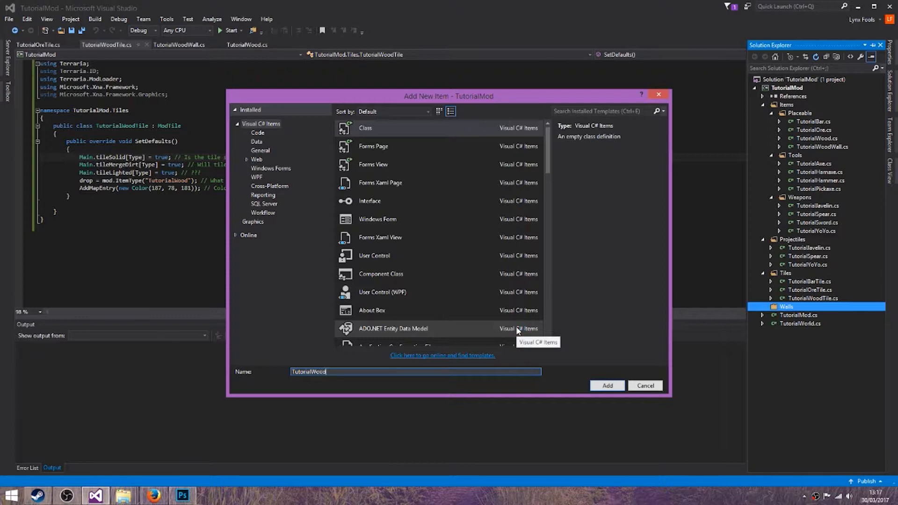
left_click(606, 385)
type("usin")
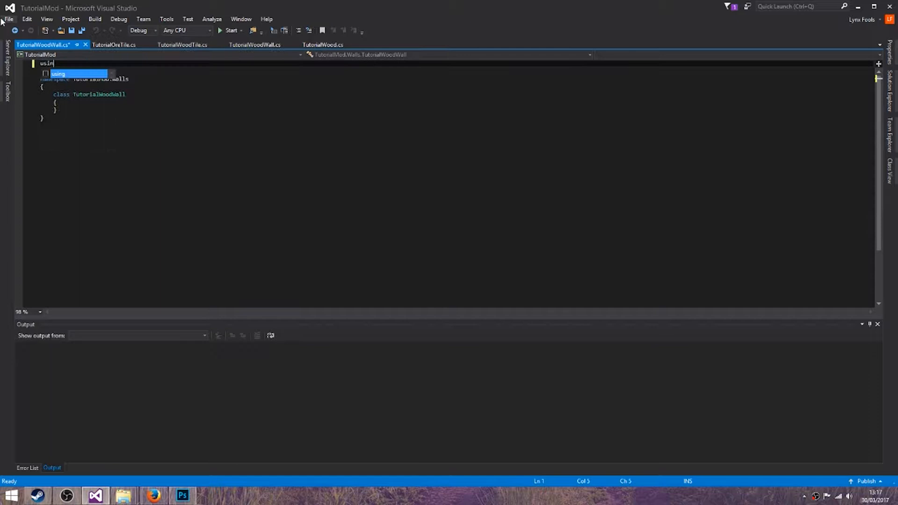
- Set the Terraria using lines and save the wall file
type("Terraria;")
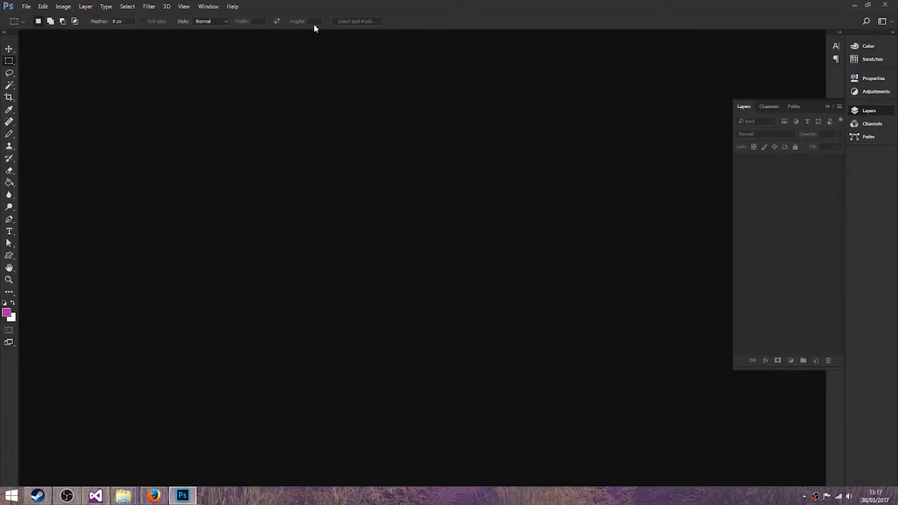
left_click(95, 494)
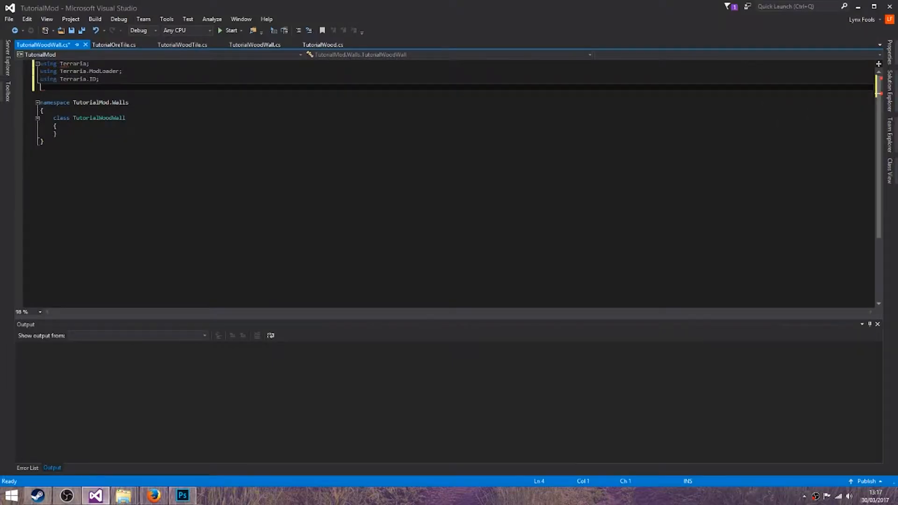
key("ctrl+s")
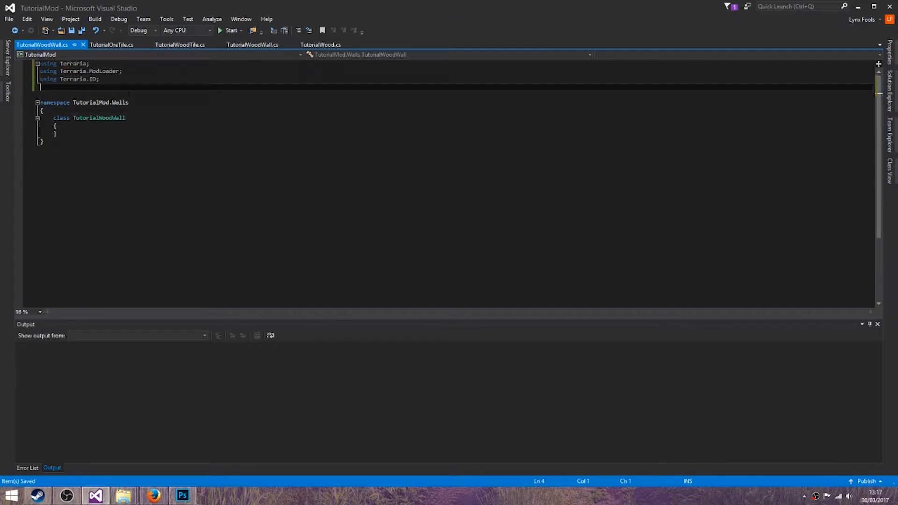
left_click(182, 495)
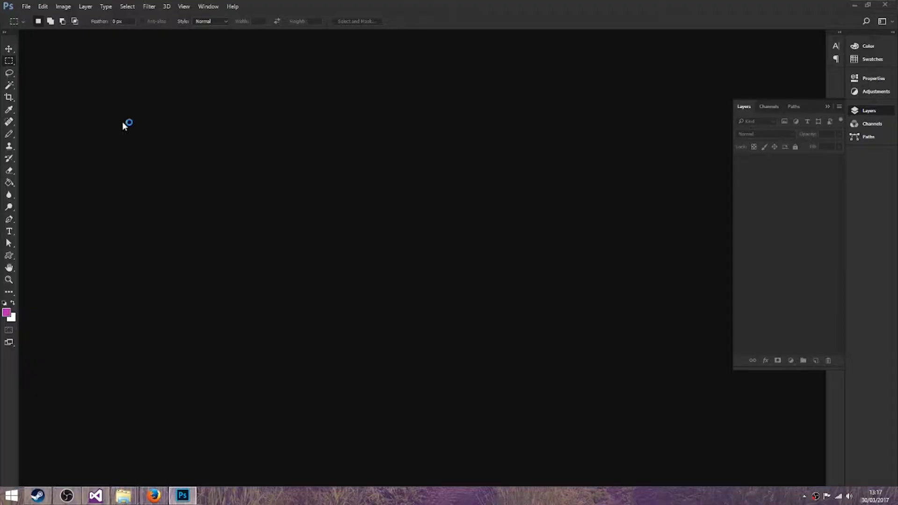
left_click(95, 496)
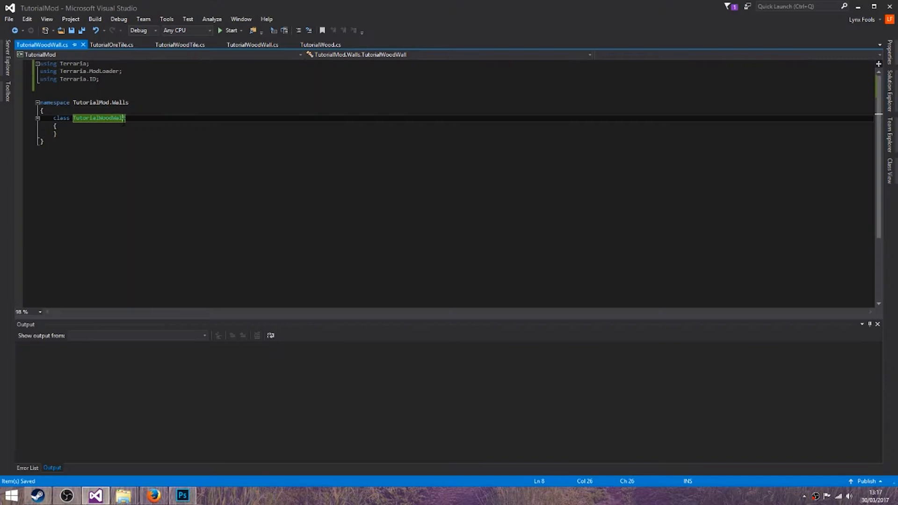
- Make the class a public ModWall with its explanatory comment and a SetDefaults override
type("public")
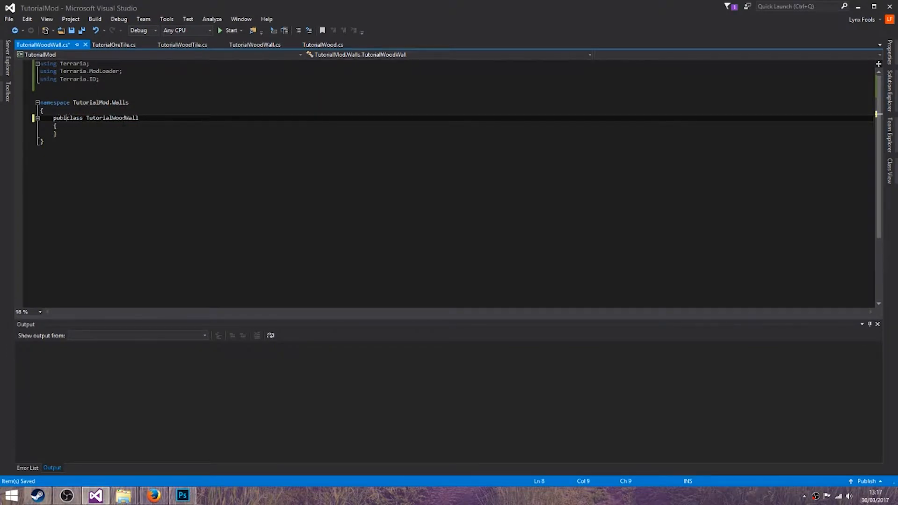
type(": ModWall // ModWa")
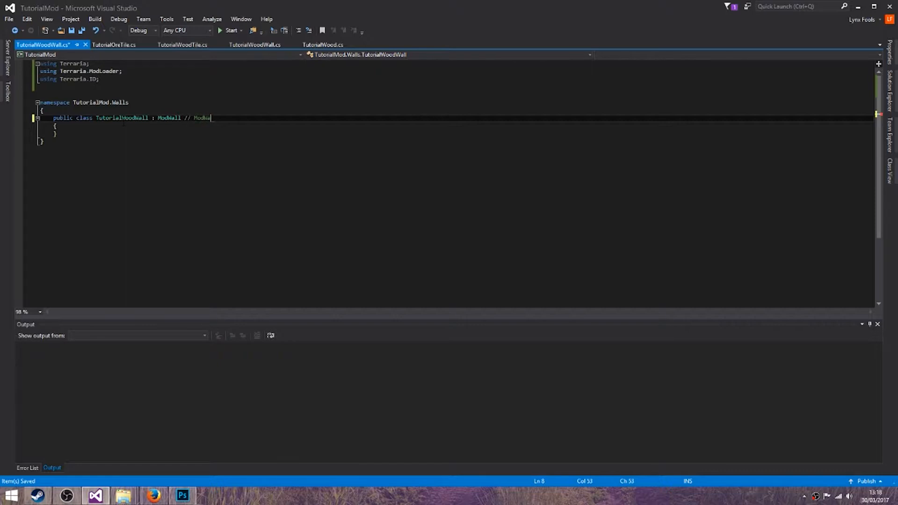
type("is needed for all wall tiles")
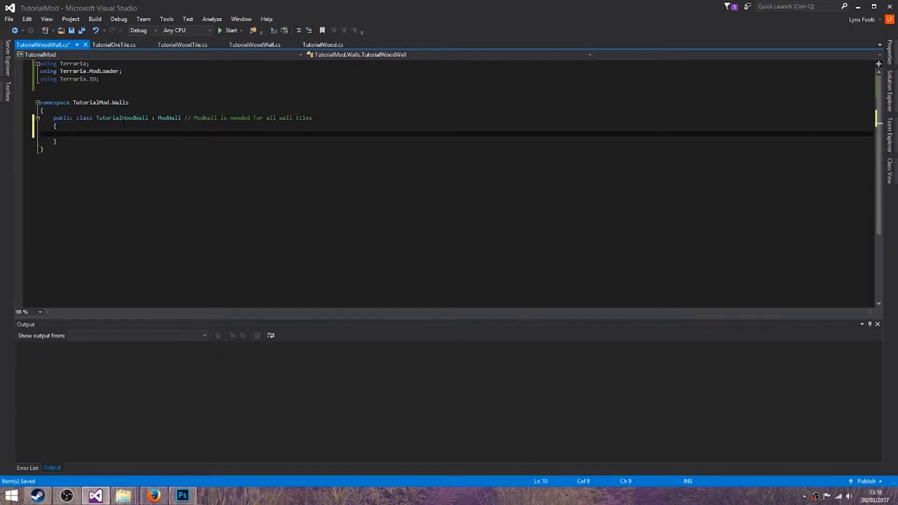
type("public override void SetDefaults(")
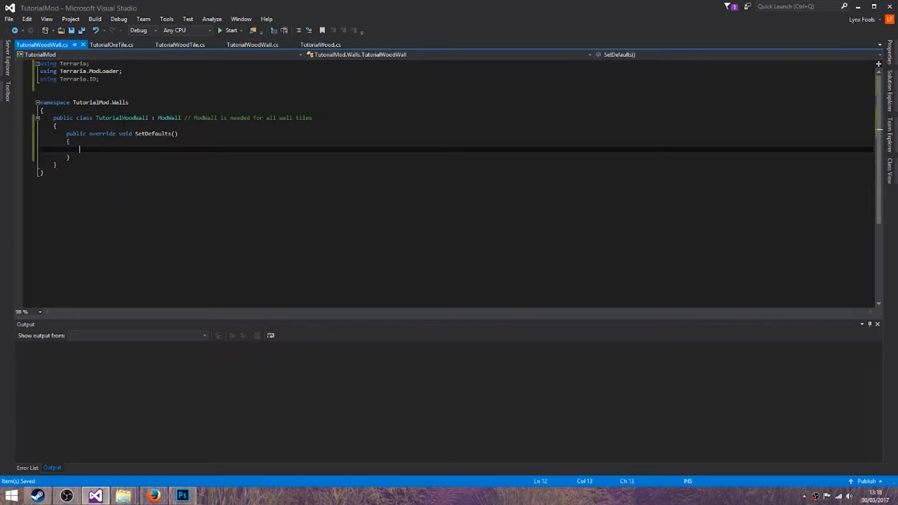
- Mark the wall house-usable with Main.wallHouse[Type] = true and drop mod.ItemType("TutorialWoodWall")
type("Main")
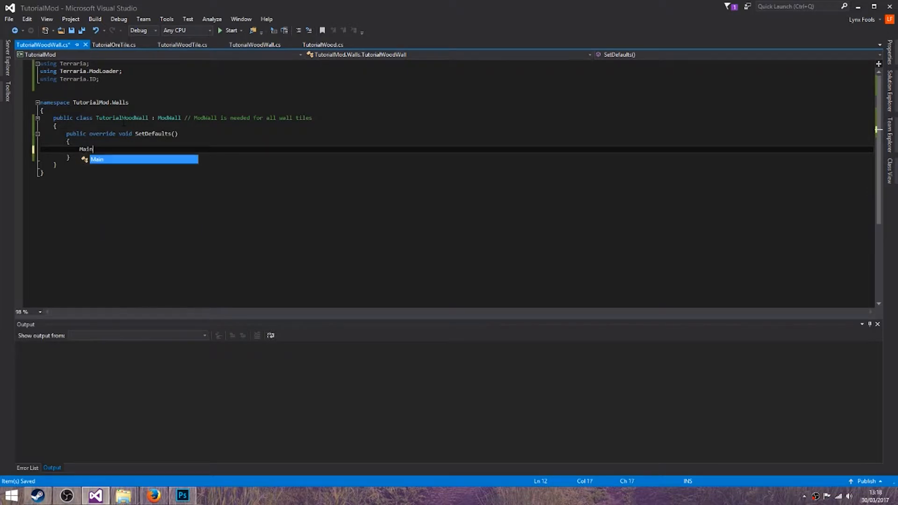
type(".hou")
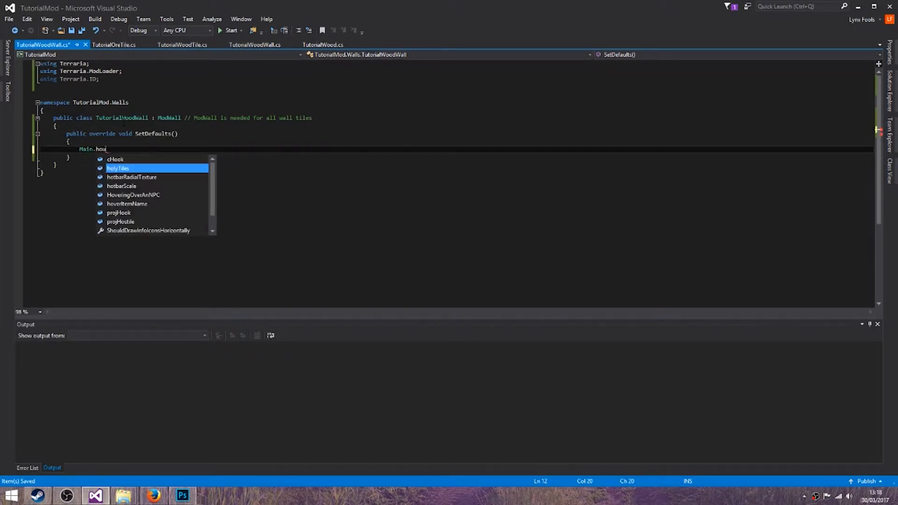
type("wallHouse[Type] = true; //")
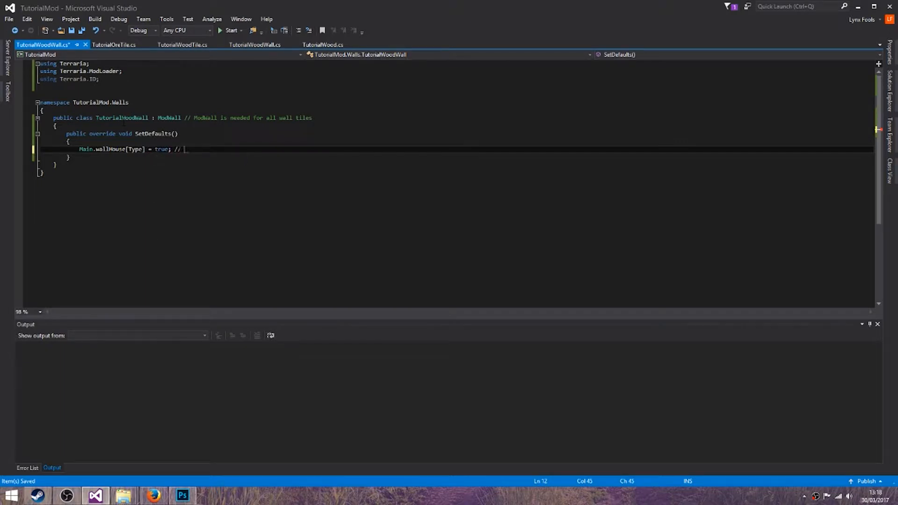
type("This wall can be used for a hou")
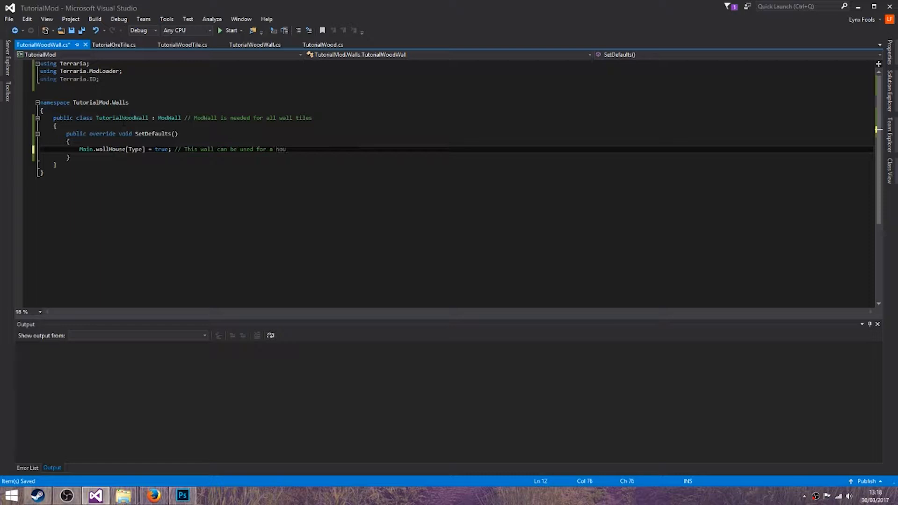
type("M")
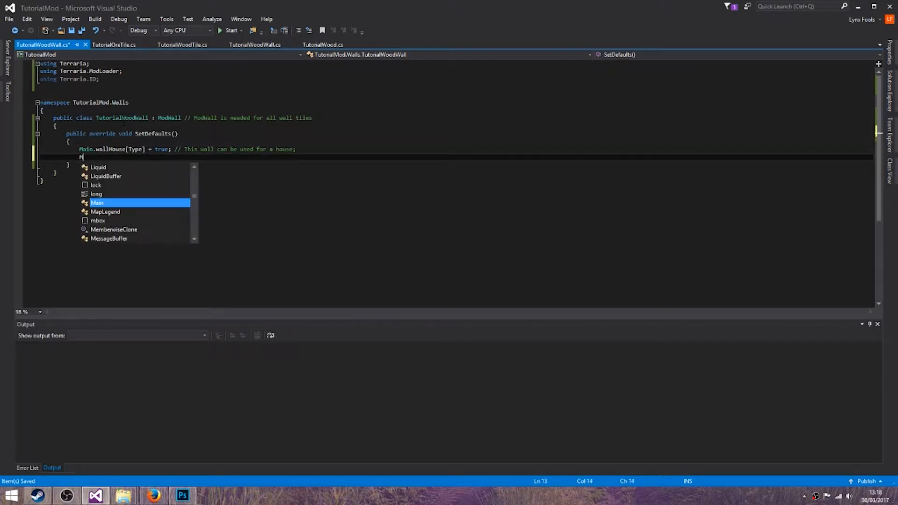
type("drop =")
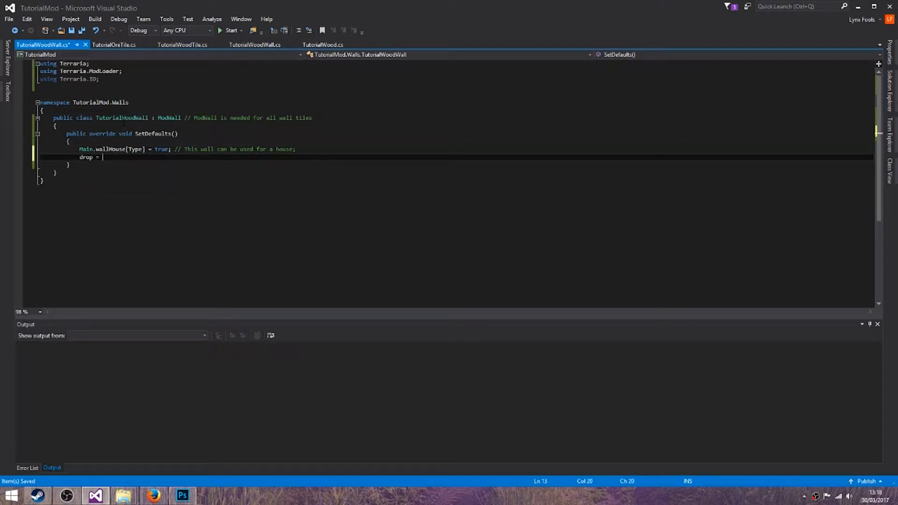
type("mod.ItemType(\"")
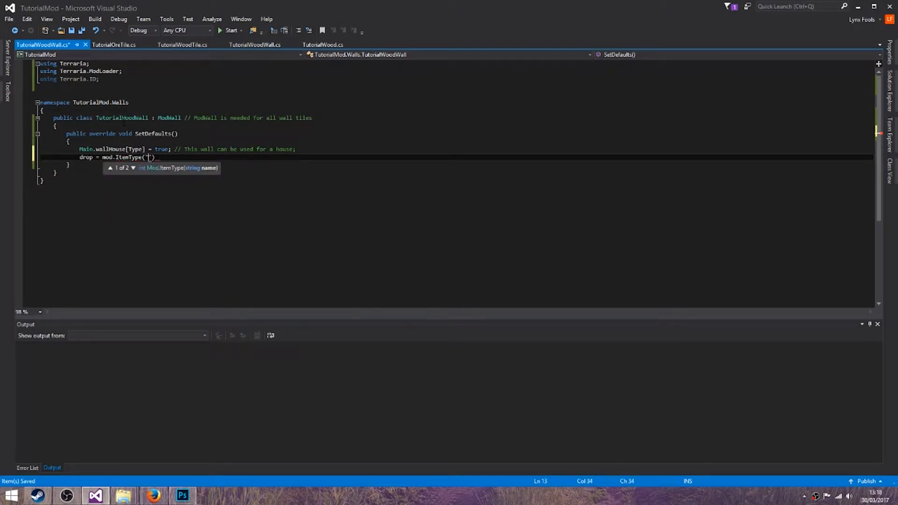
type("TutorialWoodWall")
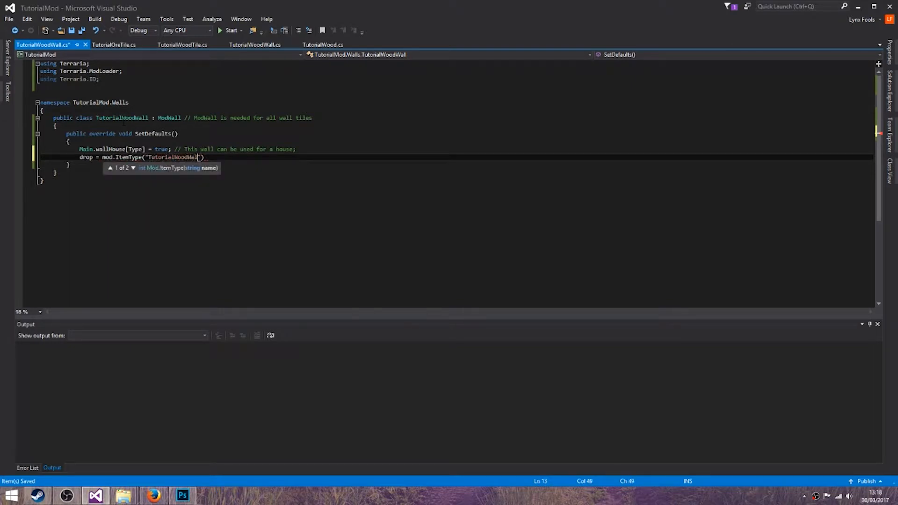
type("\");")
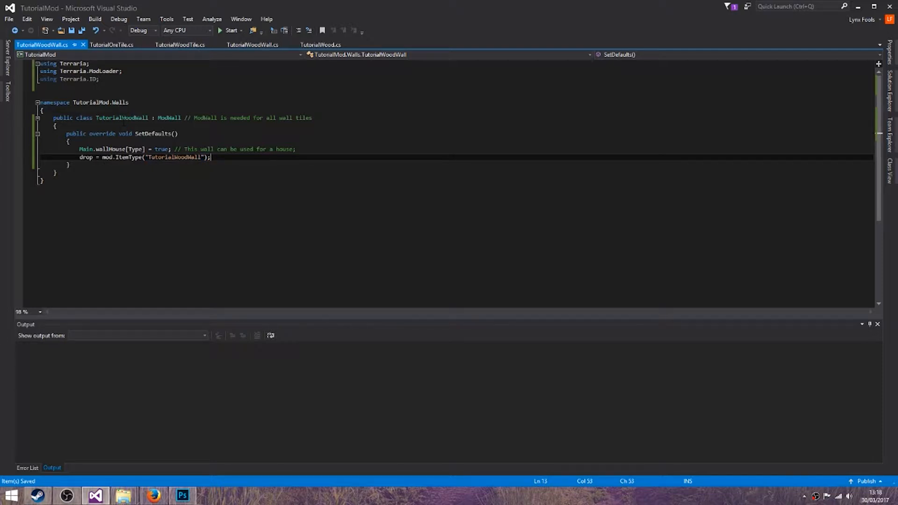
- Register AddMapEntry(new Color()) and add using Microsoft.Xna.Framework via the quick fix
type("ma")
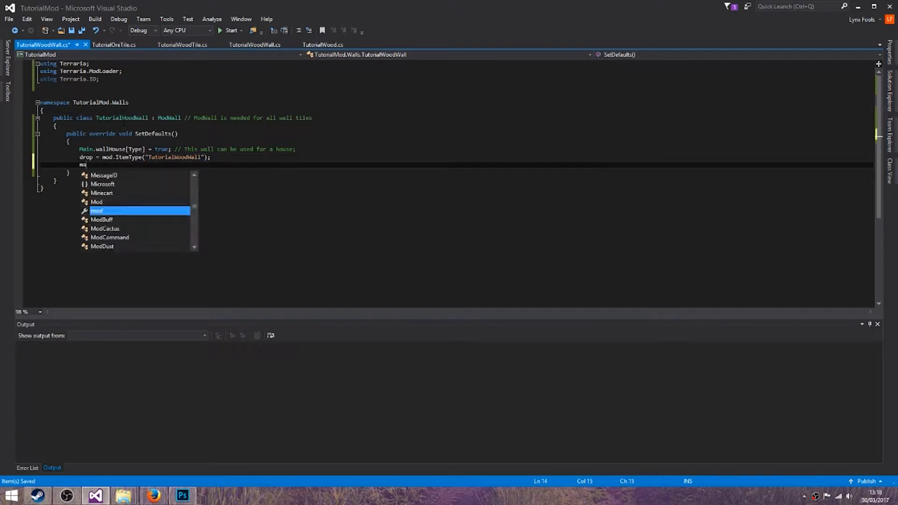
type("Add")
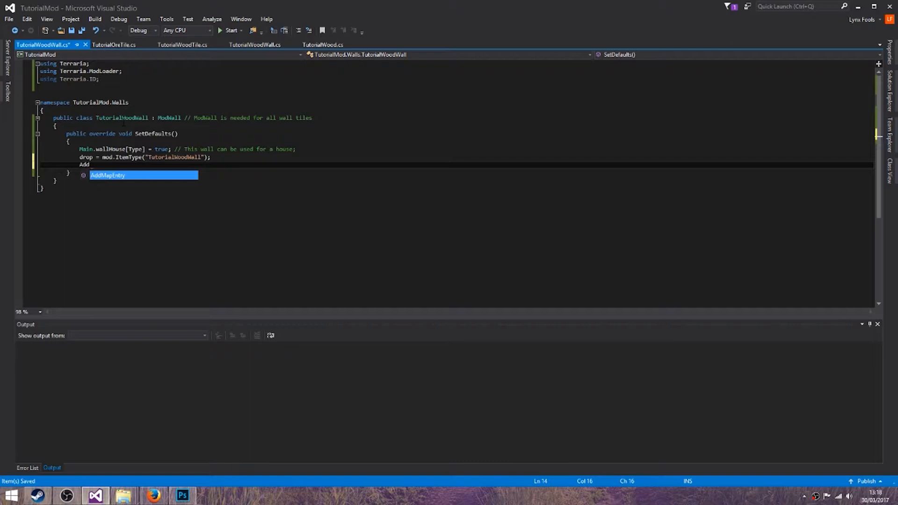
type("MapEntry(new Col)")
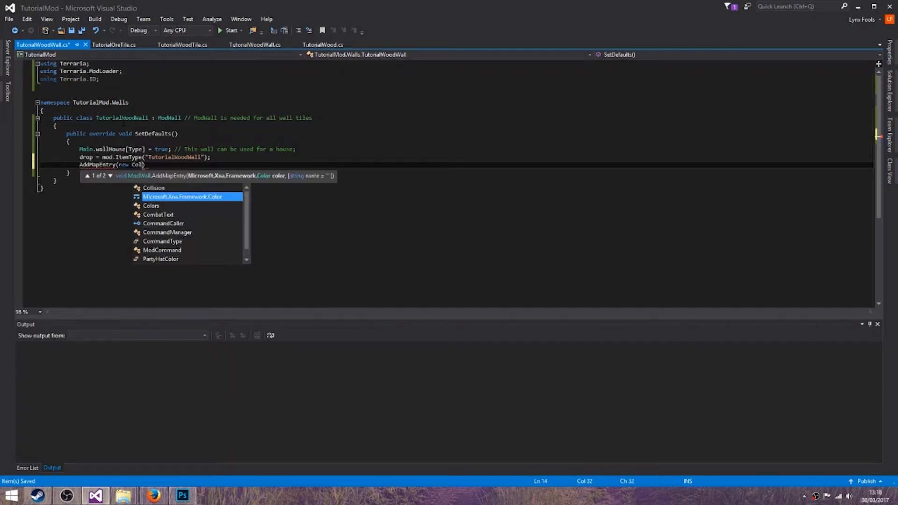
key("Escape")
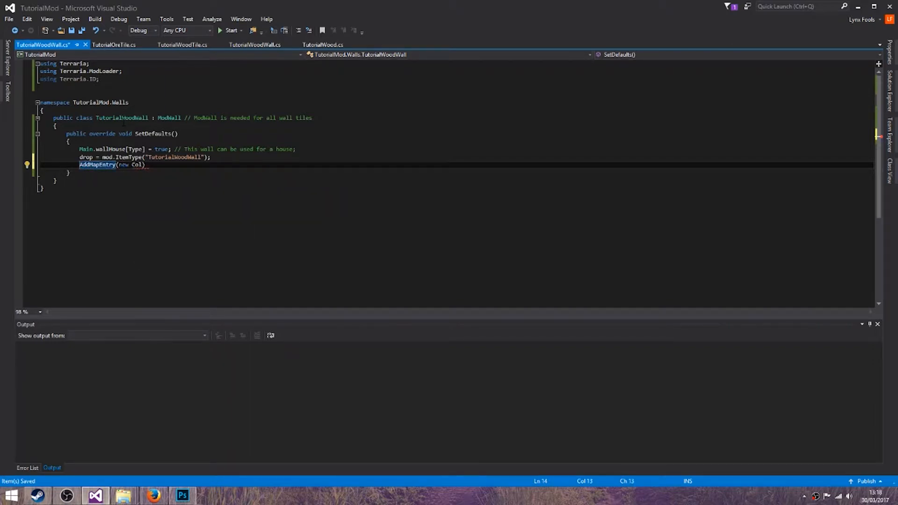
type("using Microsoft.Xna.Framework;")
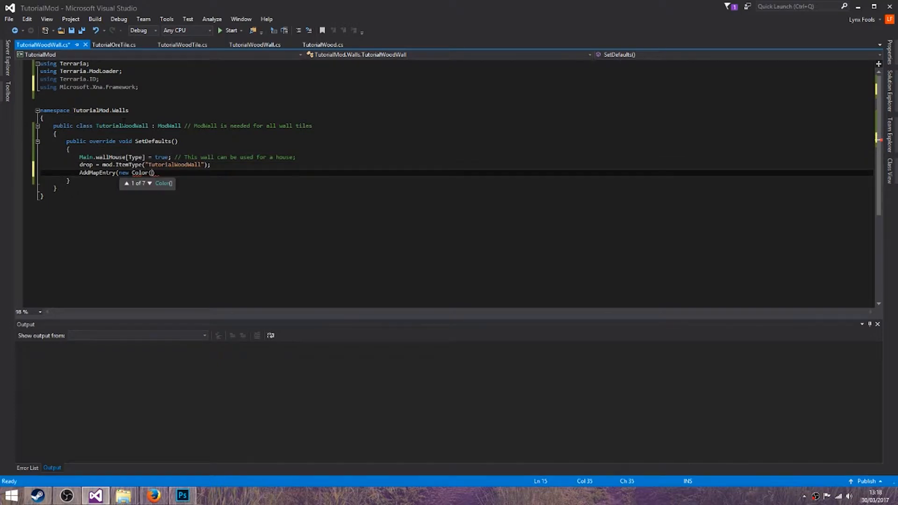
type(");")
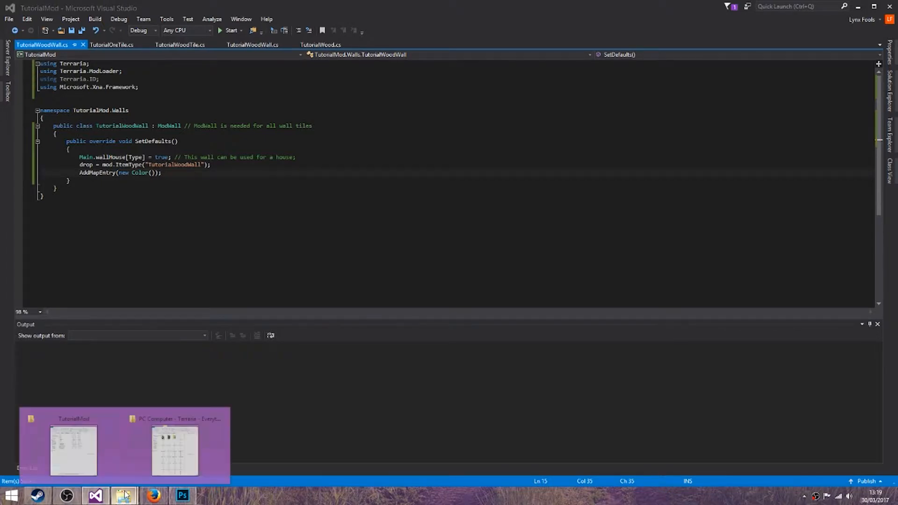
- Preview the extracted Terraria tile sheets Tiles_5_1, Tiles_24 and the brick-like Tiles_39
left_click(174, 450)
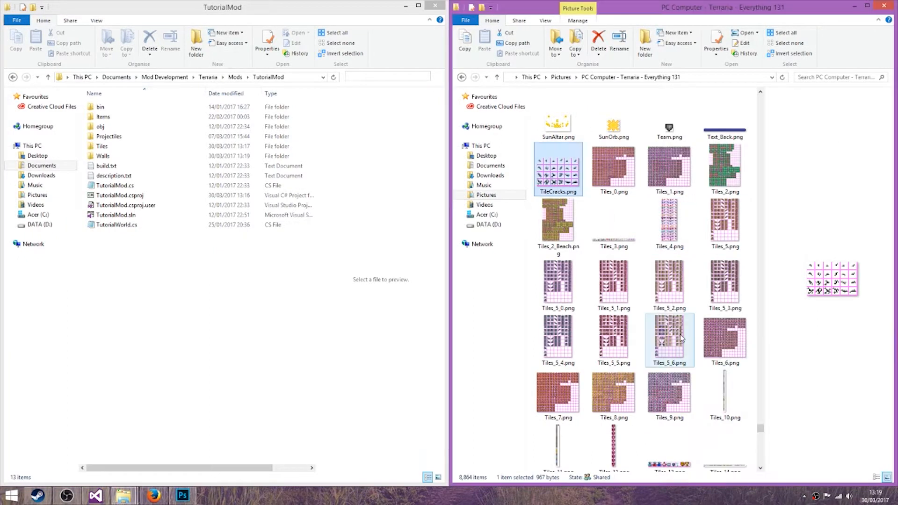
left_click(612, 282)
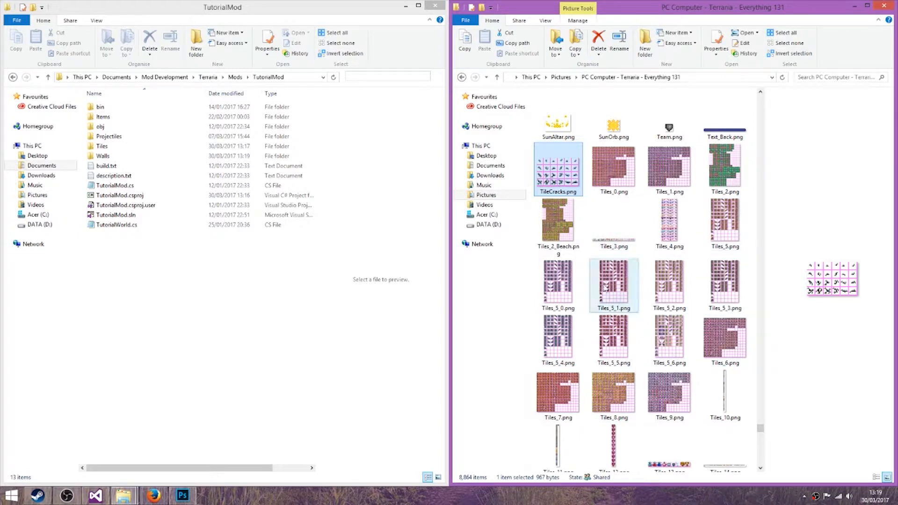
scroll("down", 3)
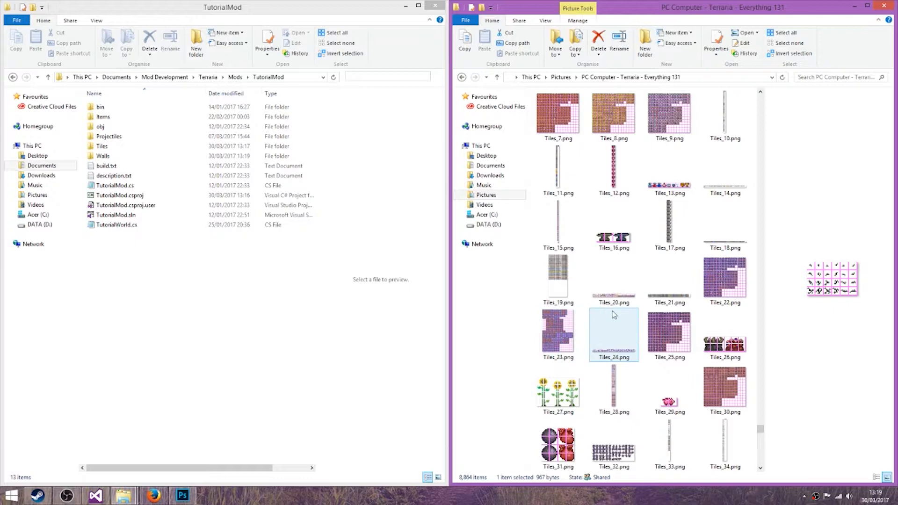
left_click(613, 223)
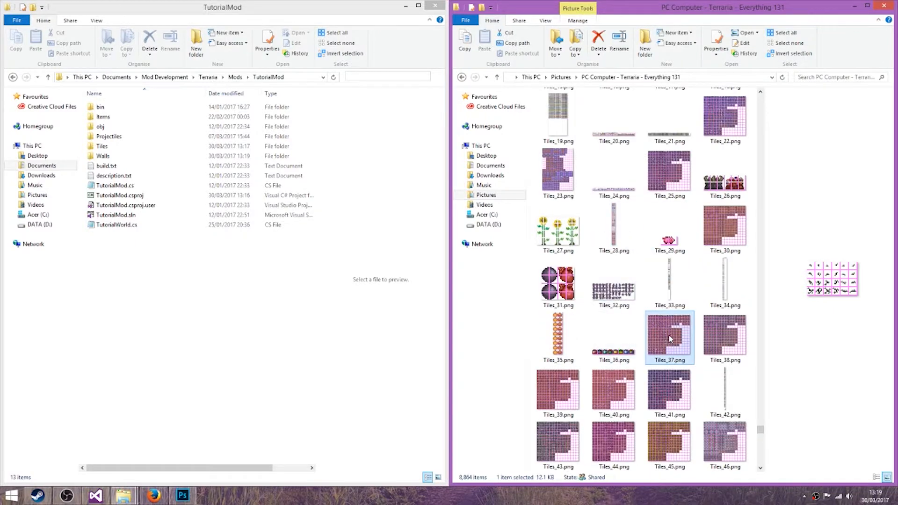
left_click(612, 392)
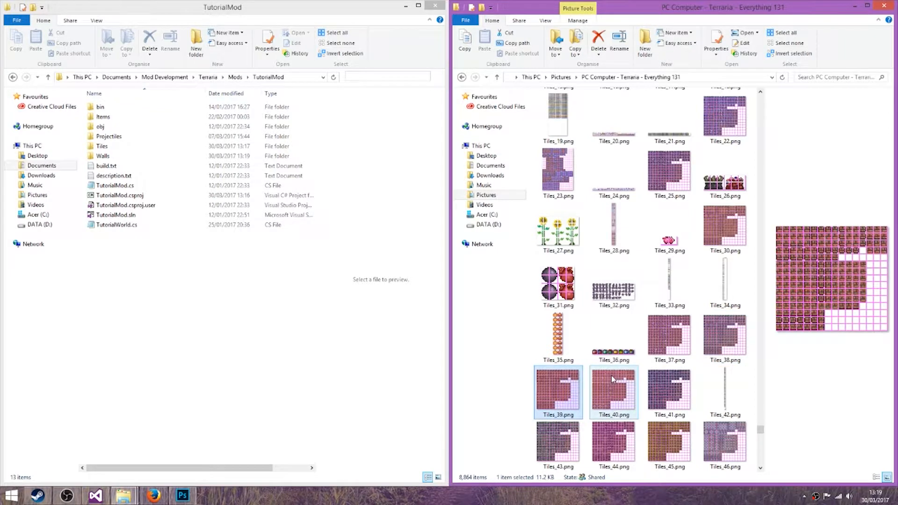
scroll("down", 3)
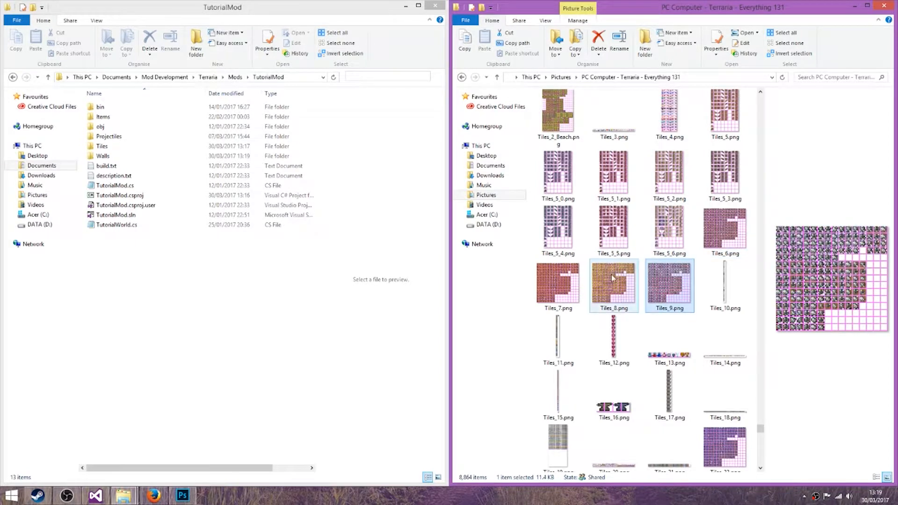
scroll("down", 3)
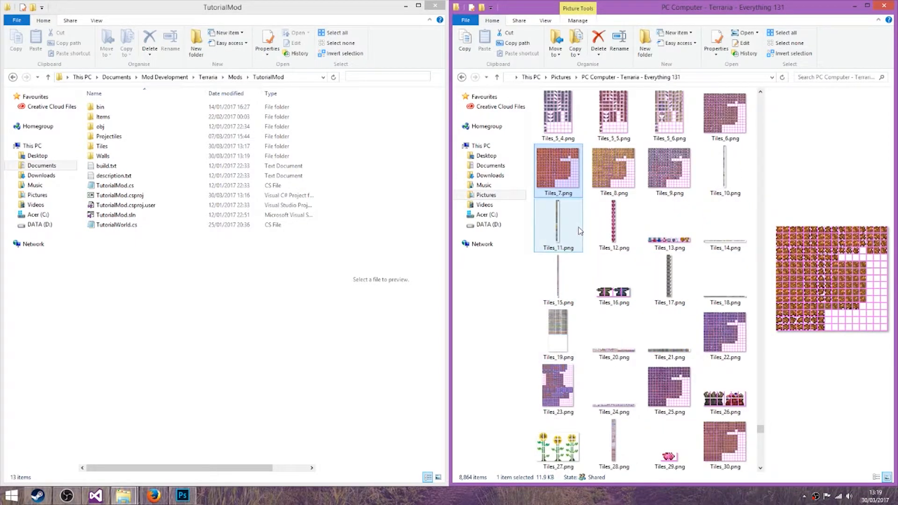
- Preview Tiles_13, Tiles_53 and further vanilla tile sheets, then return to the Terraria Wiki
left_click(669, 223)
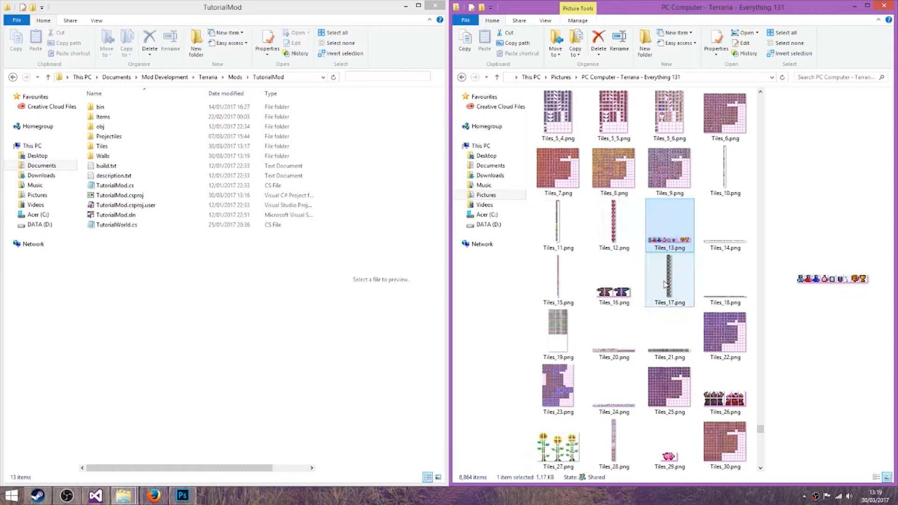
left_click(668, 387)
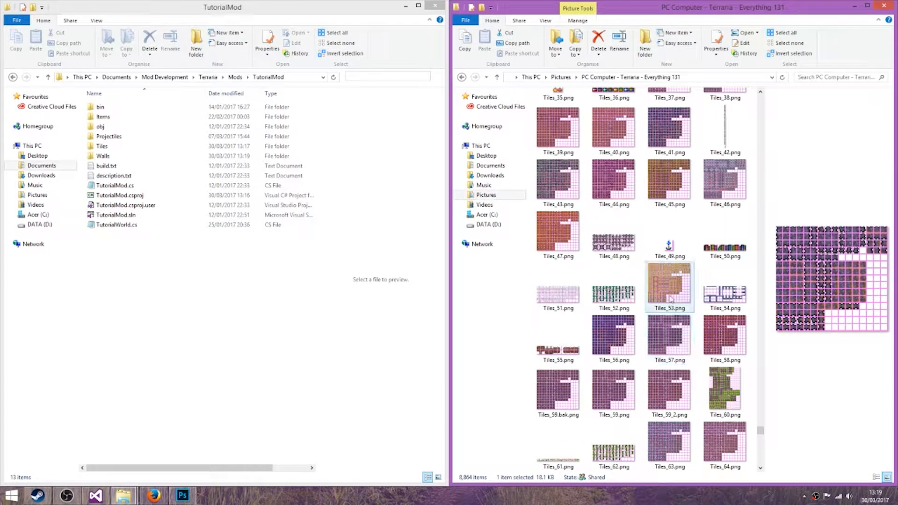
left_click(556, 392)
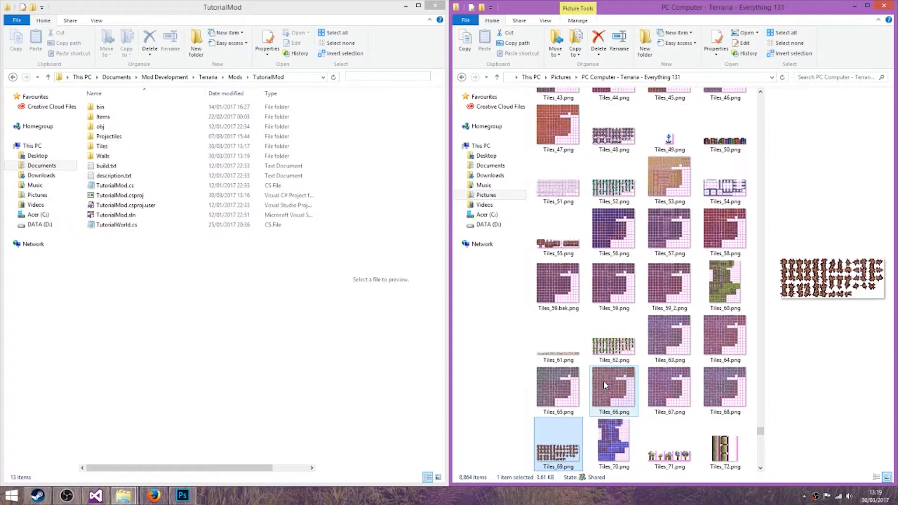
scroll("down", 3)
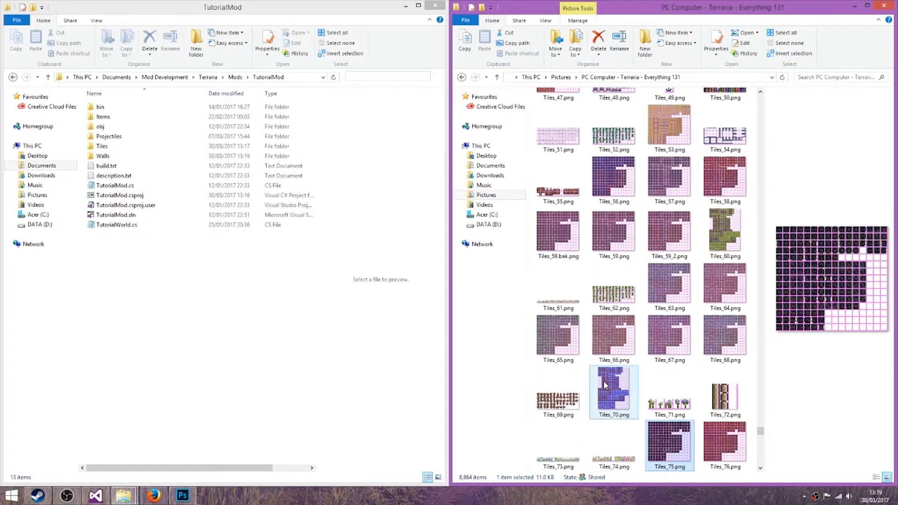
scroll("down", 3)
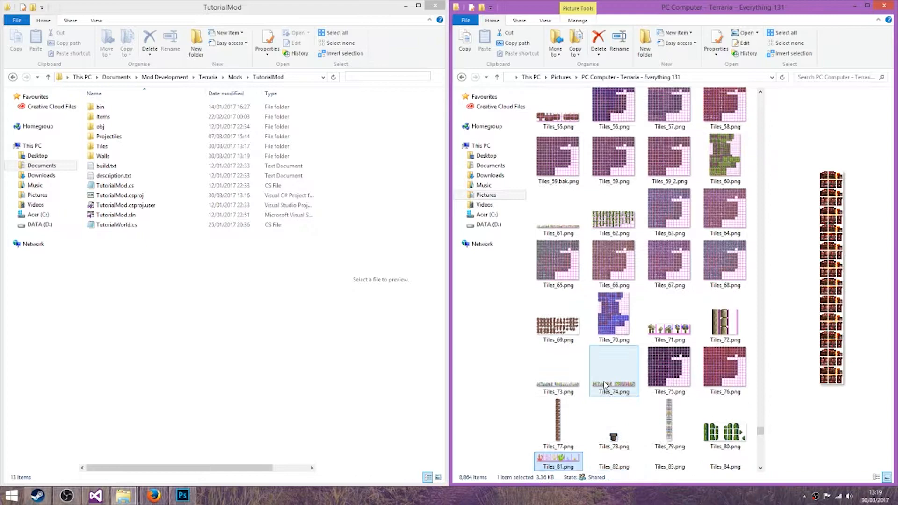
scroll("down", 3)
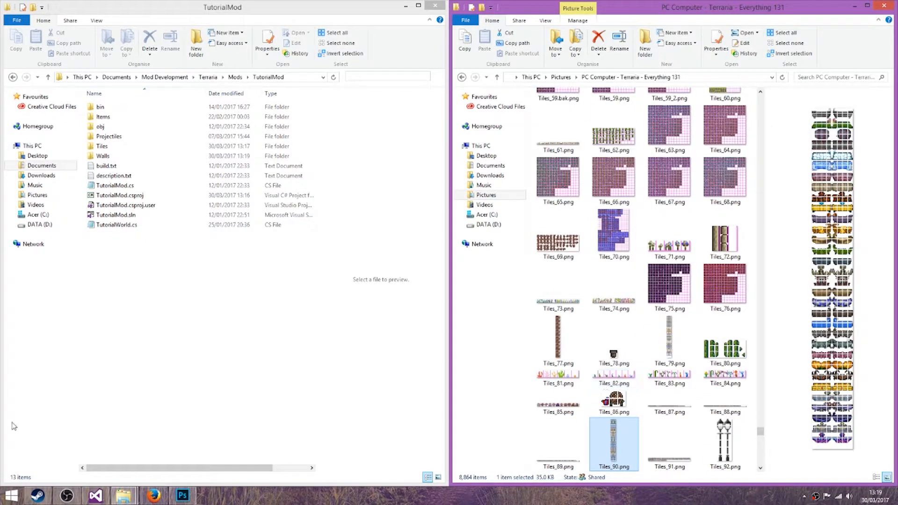
left_click(152, 495)
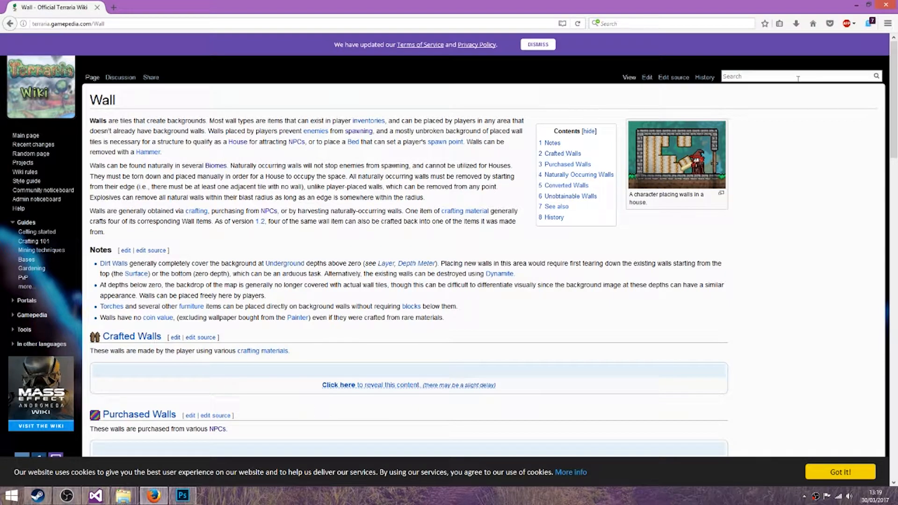
- Search the Terraria Wiki for Wood to view its article, then bring the TutorialMod folder forward
type("Wood")
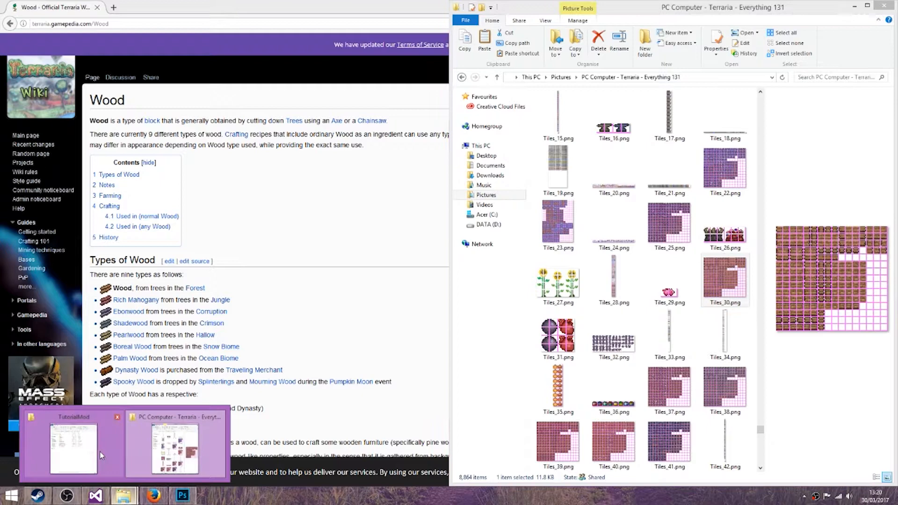
left_click(73, 446)
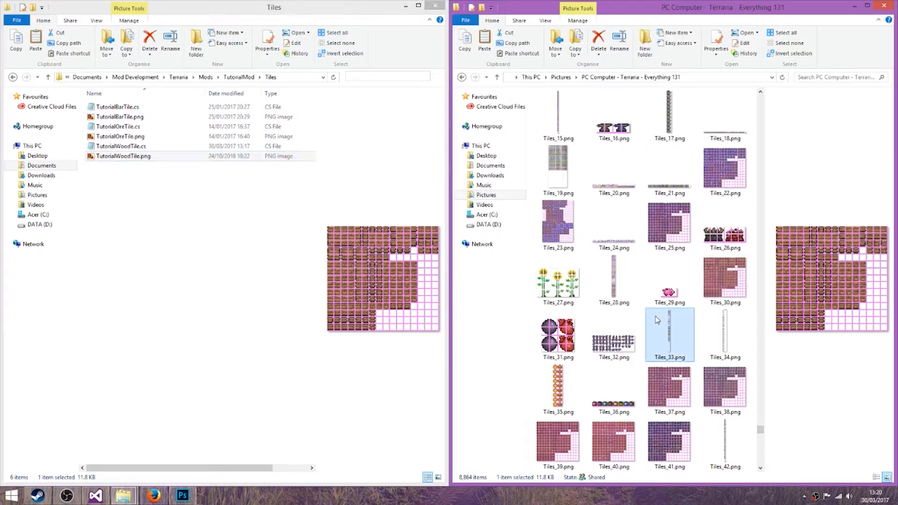
- Navigate up to TutorialMod and into Items > Placeable, browsing the vanilla Item_*.png sprites alongside
scroll("down", 3)
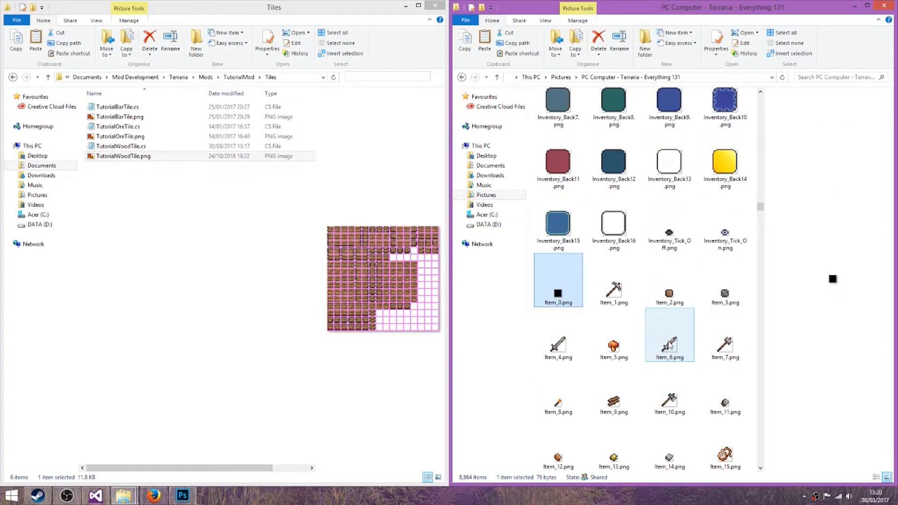
left_click(613, 389)
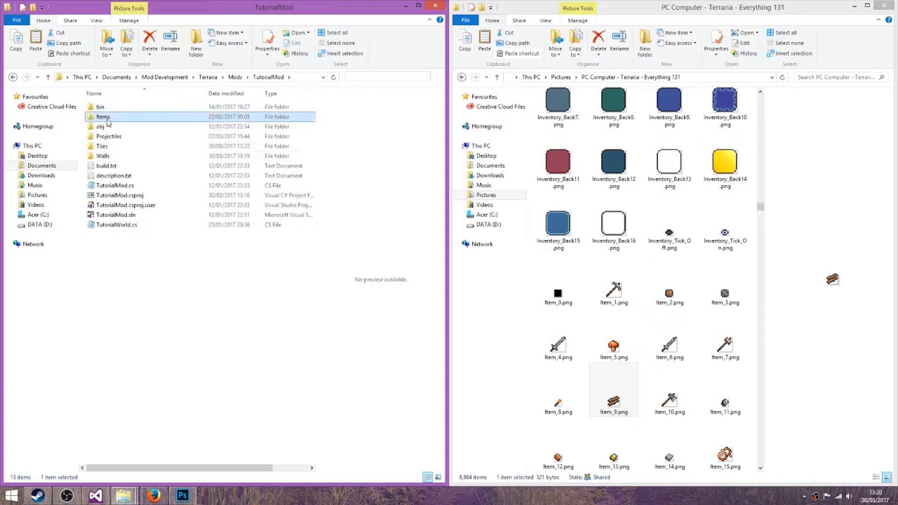
double_click(103, 117)
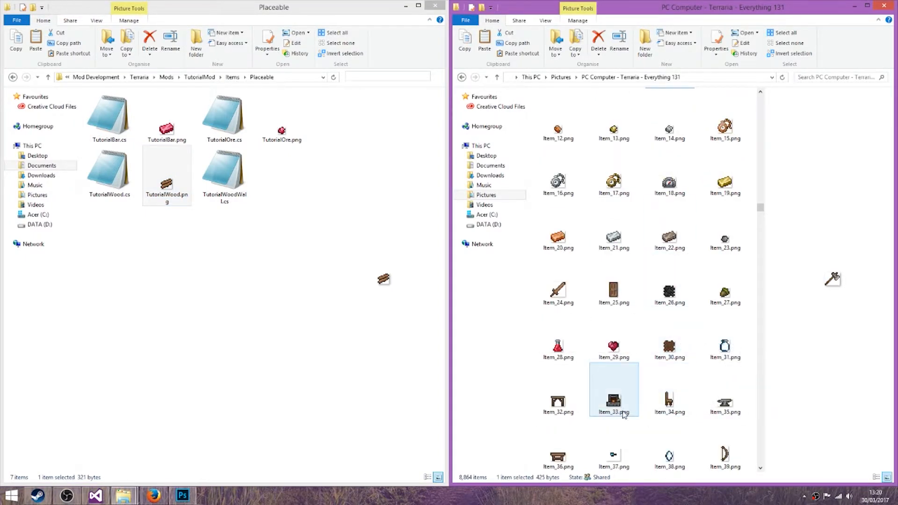
scroll("down", 3)
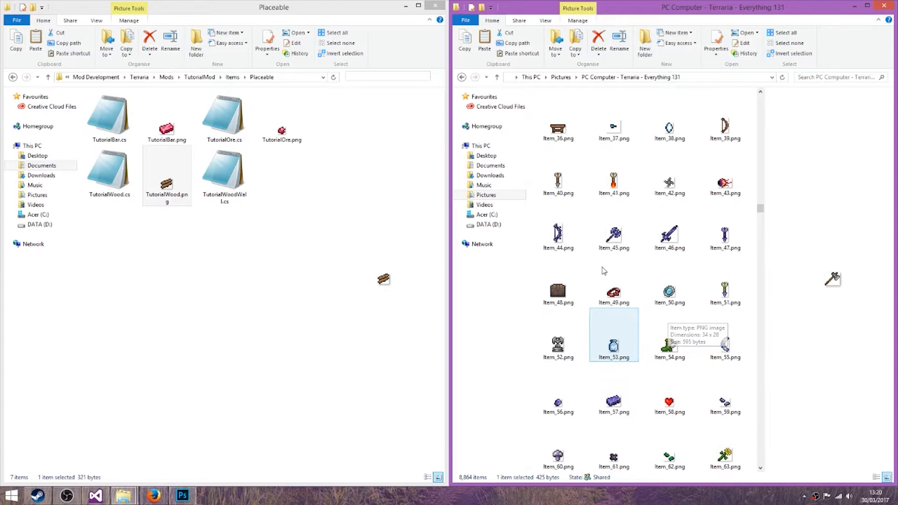
scroll("down", 3)
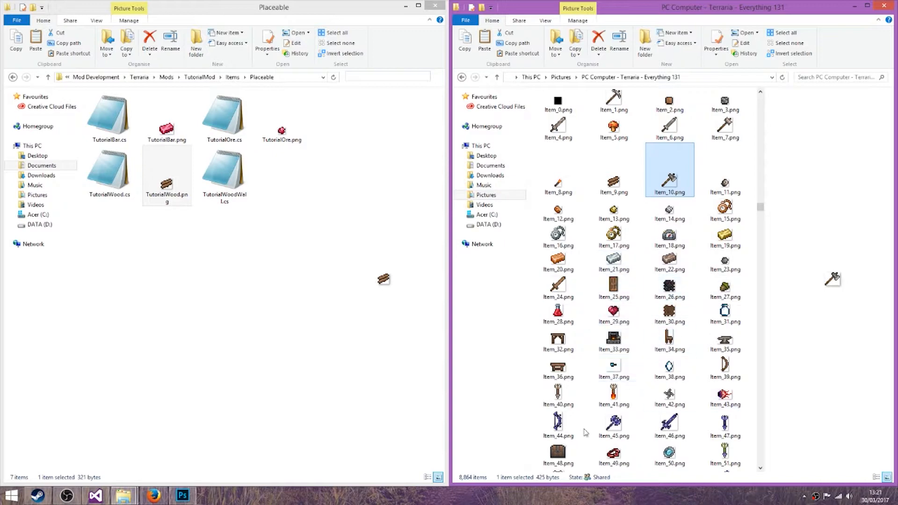
scroll("down", 3)
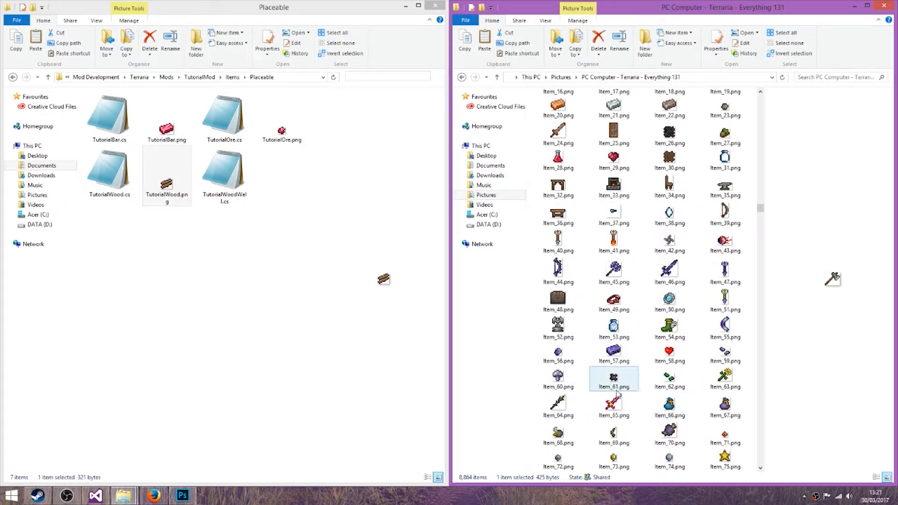
scroll("down", 3)
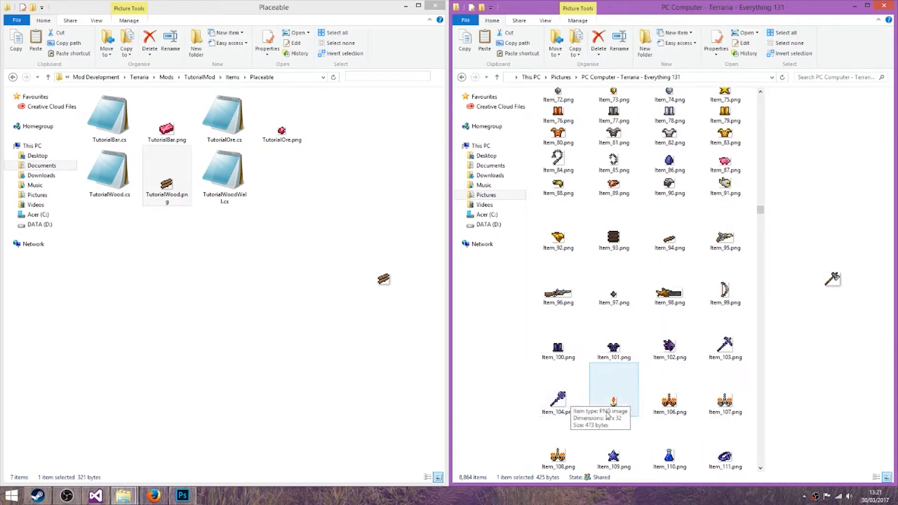
scroll("down", 3)
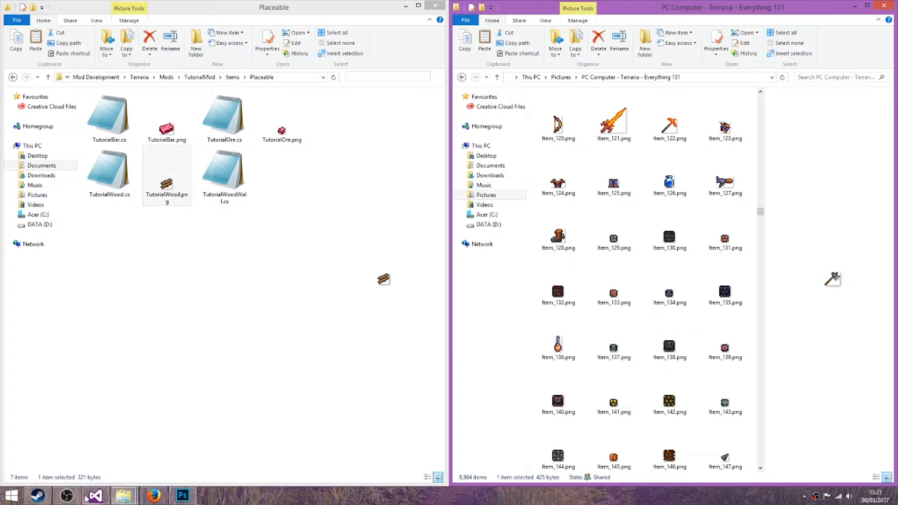
left_click(153, 495)
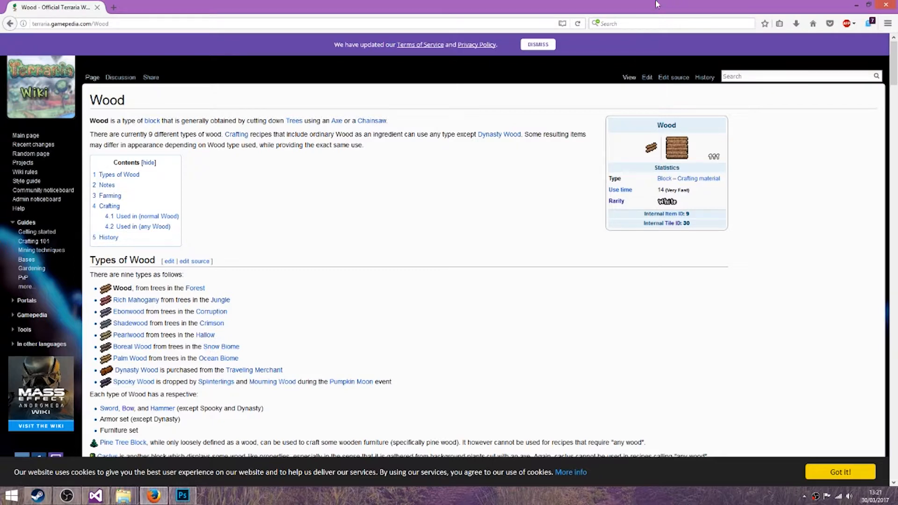
- Jump to Wood's 'Used in (normal Wood)' crafting section and open the Wood Wall article
scroll("down", 3)
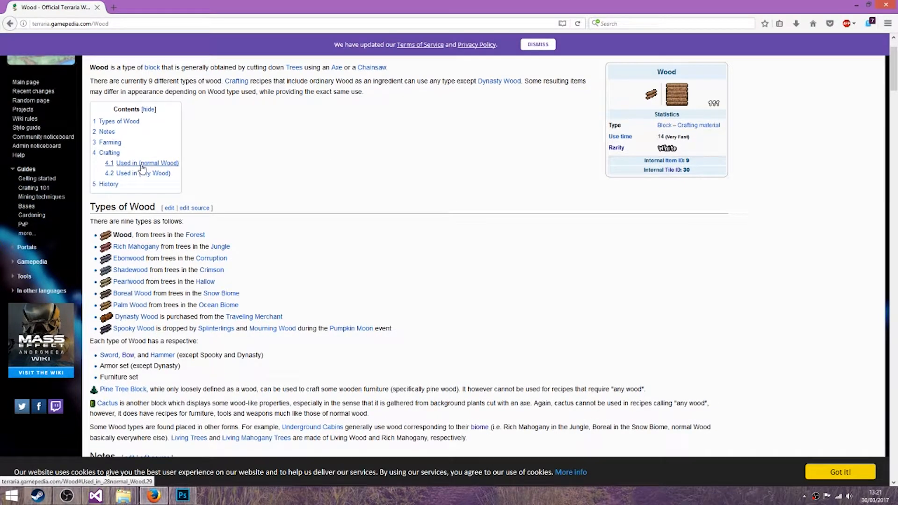
left_click(146, 163)
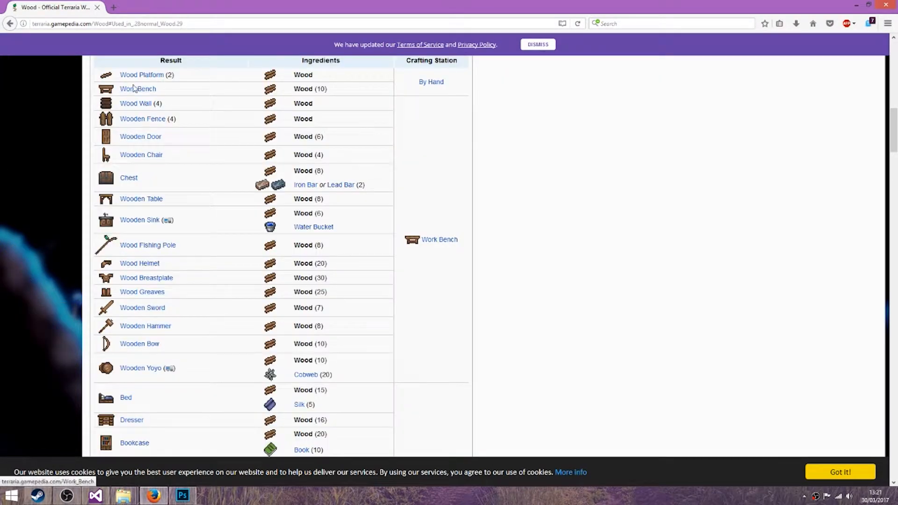
left_click(135, 103)
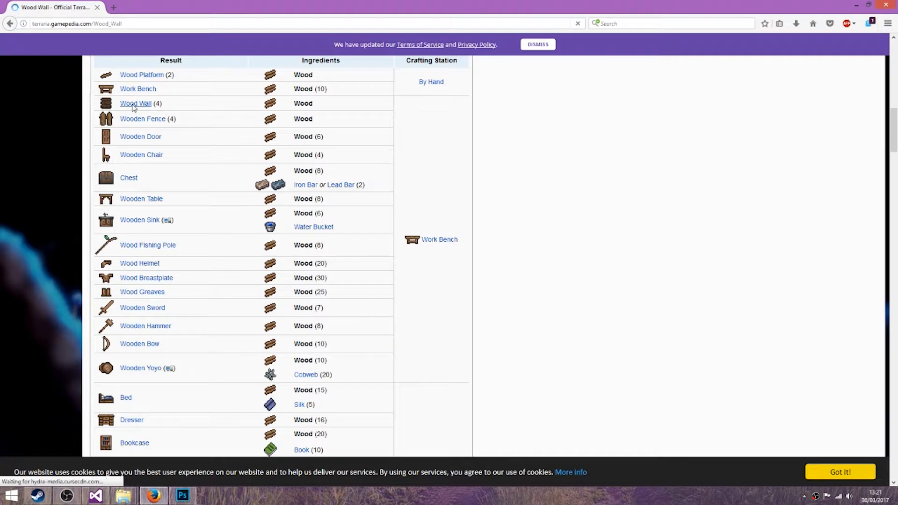
left_click(136, 103)
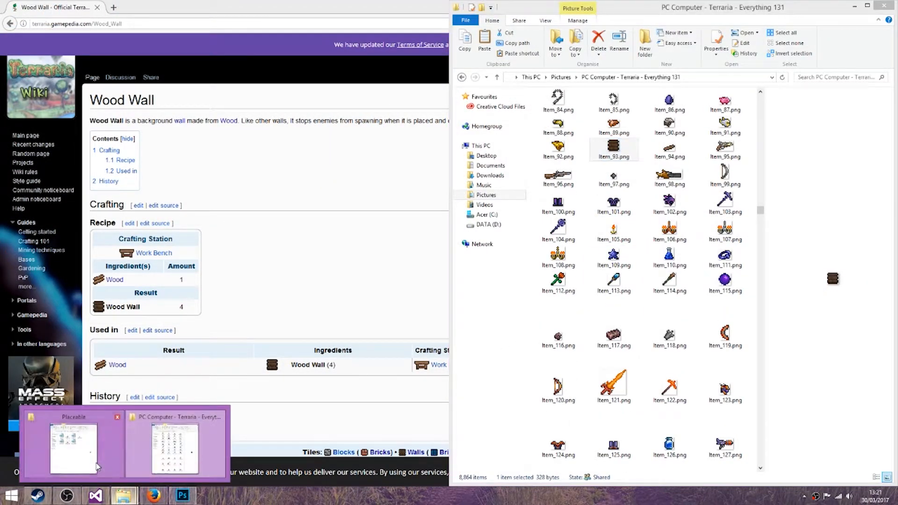
- Rename the copied Item_93 sprite in Placeable to TutorialWoodWall.png
left_click(71, 444)
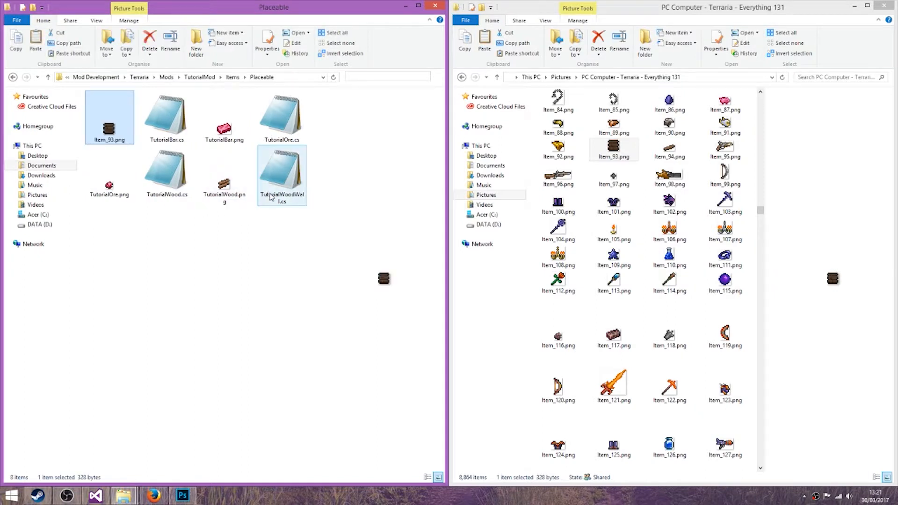
left_click(109, 139)
type("Tutorial")
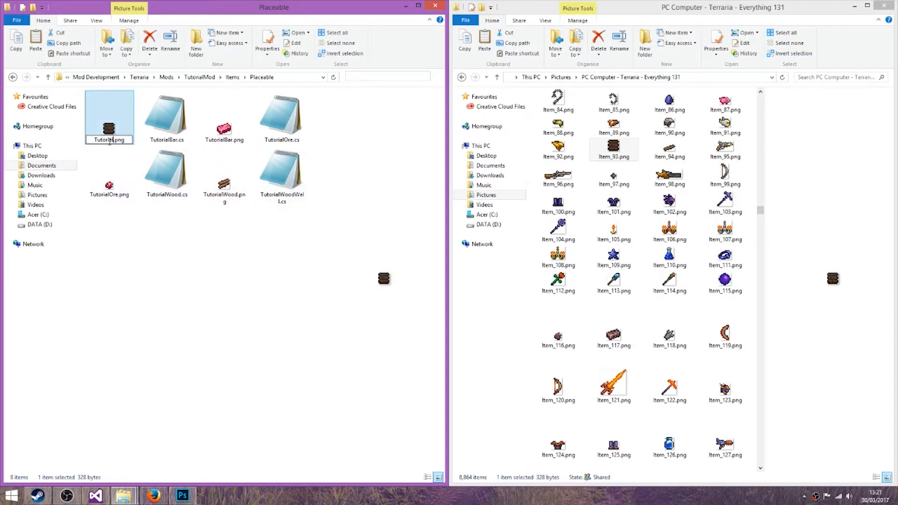
left_click(281, 171)
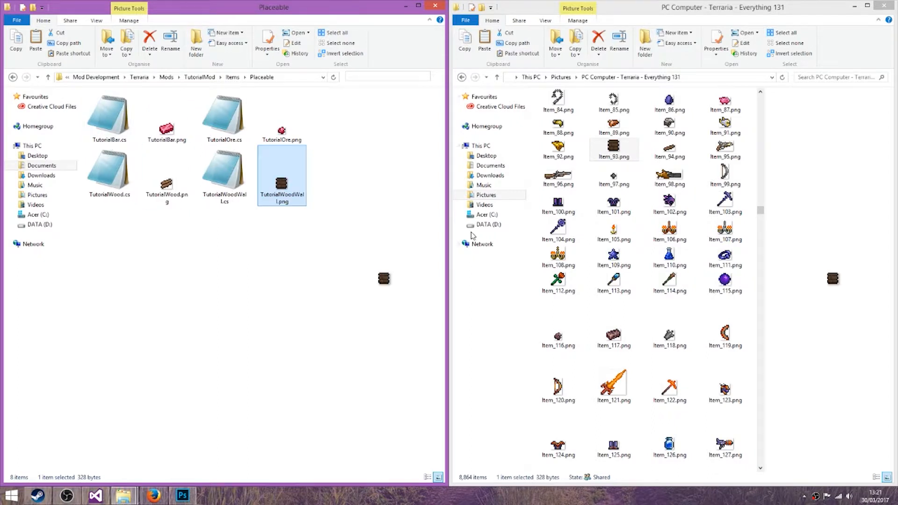
scroll("down", 3)
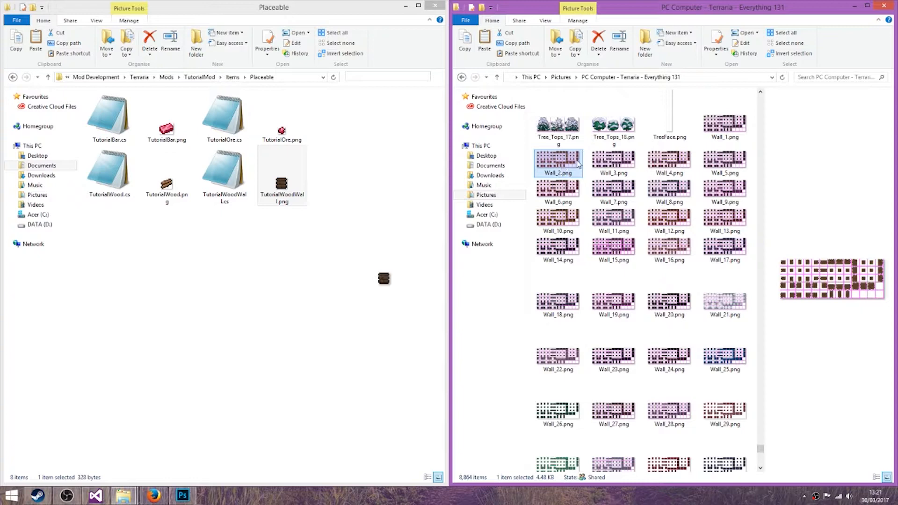
- Preview Terraria Wall_*.png sprite sheets and open the mod's Walls folder
left_click(723, 191)
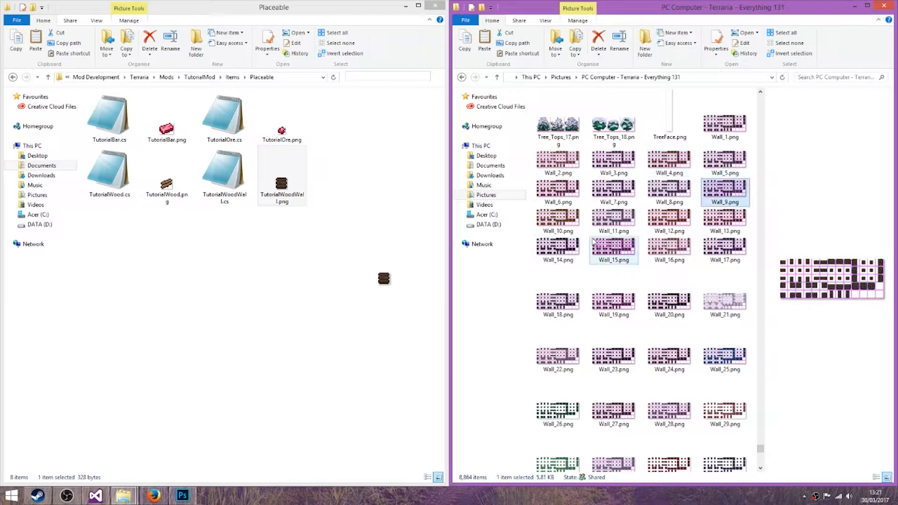
left_click(668, 159)
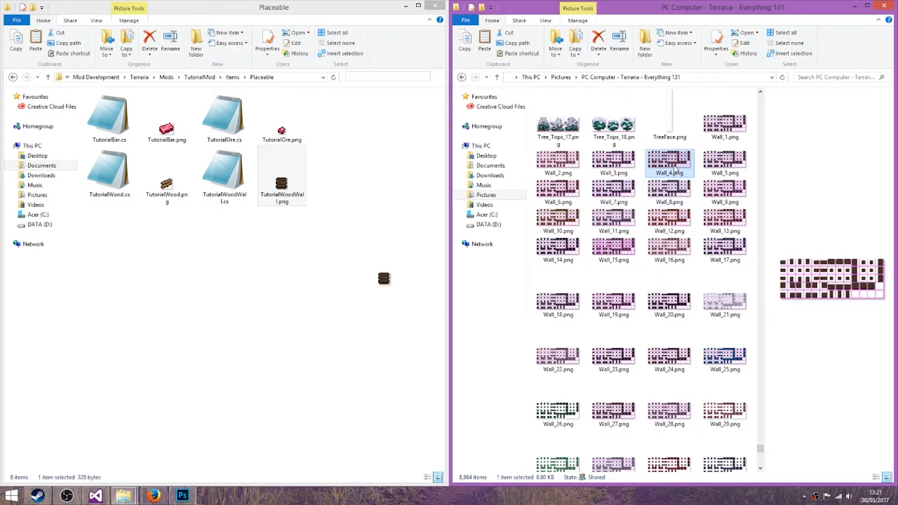
double_click(668, 158)
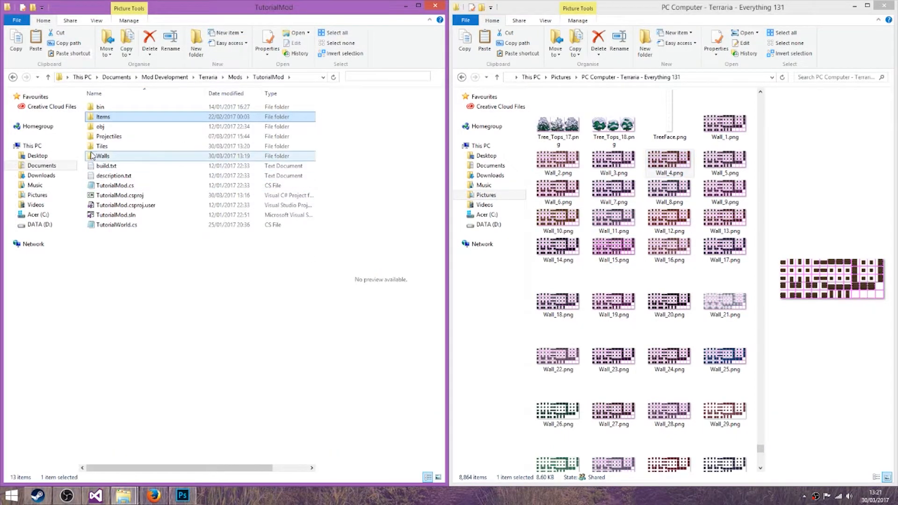
double_click(102, 156)
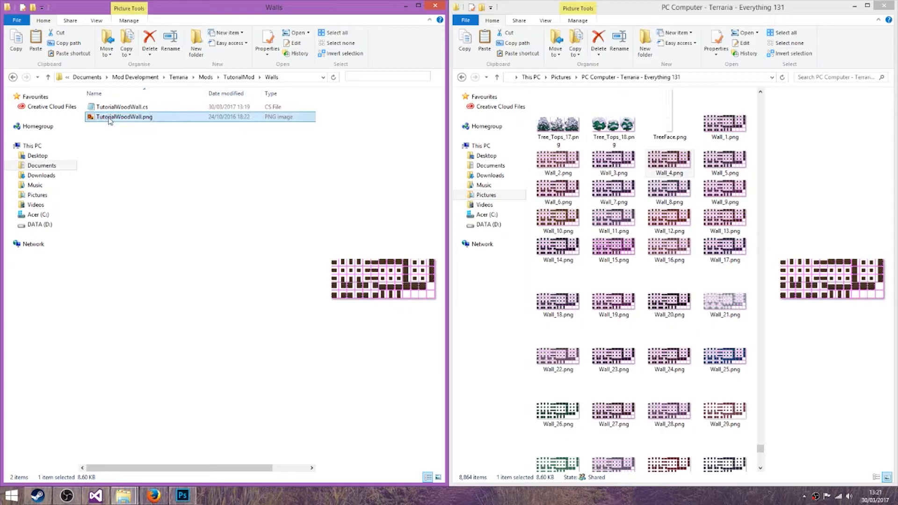
left_click(182, 495)
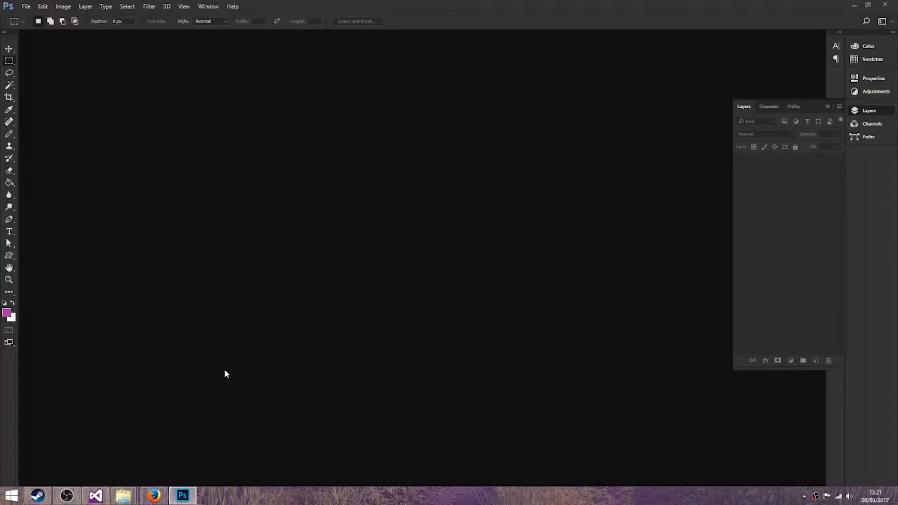
- Open Items/Placeable/TutorialWood.png from the TutorialMod folder in Photoshop
left_click(26, 6)
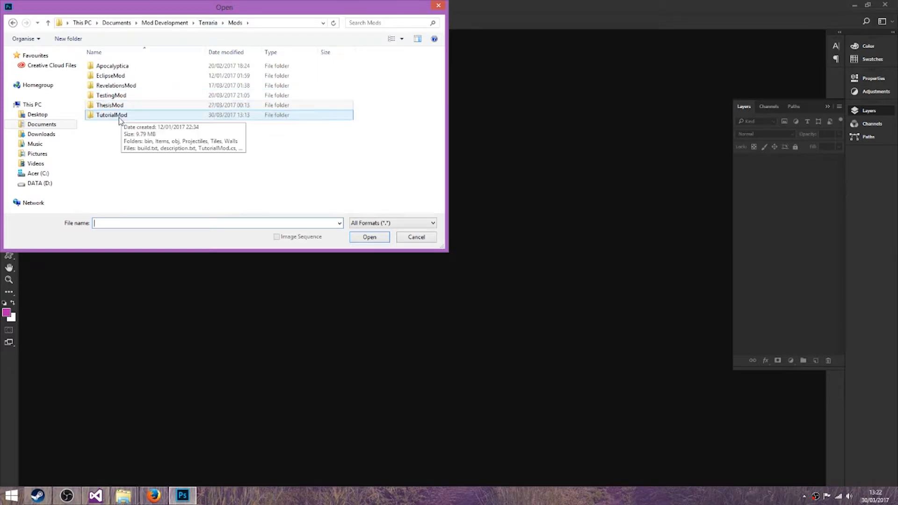
double_click(112, 114)
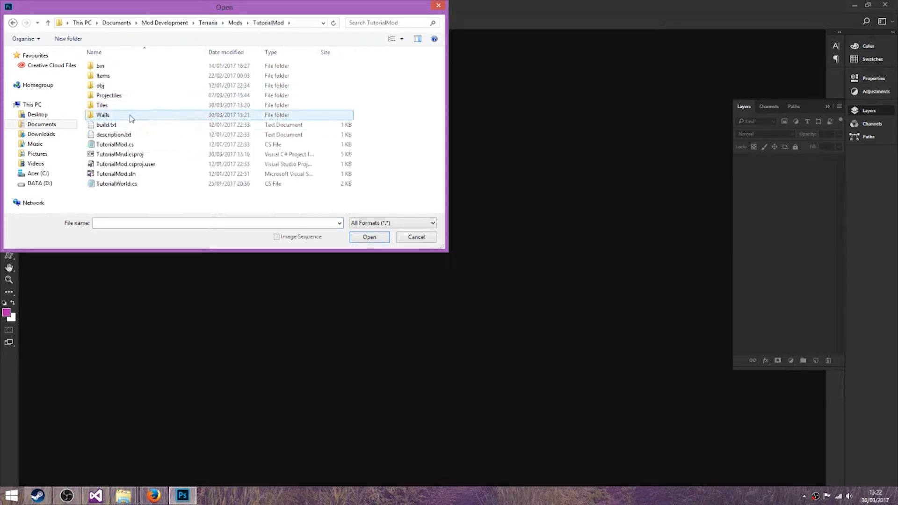
double_click(102, 104)
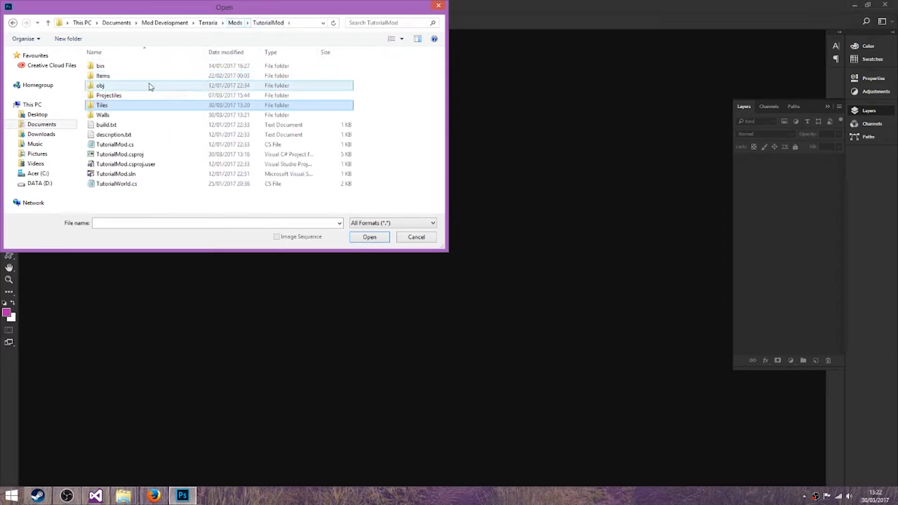
double_click(102, 76)
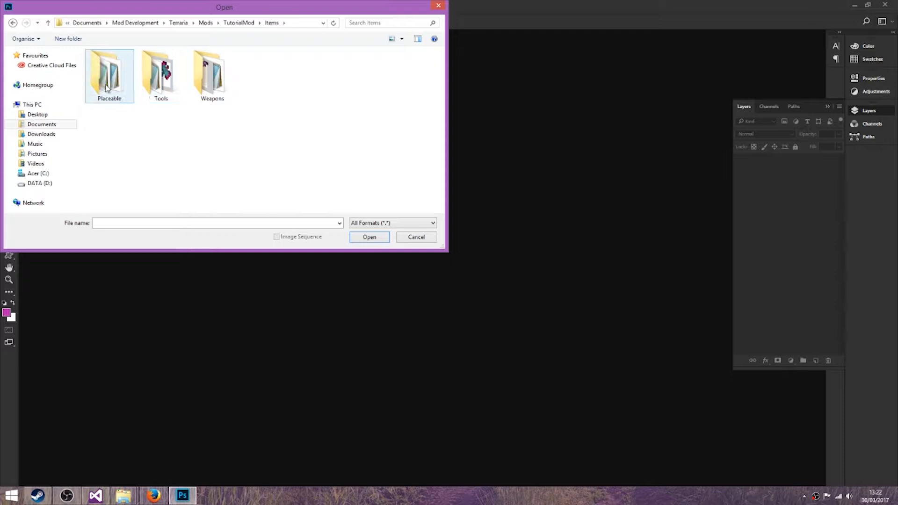
double_click(109, 74)
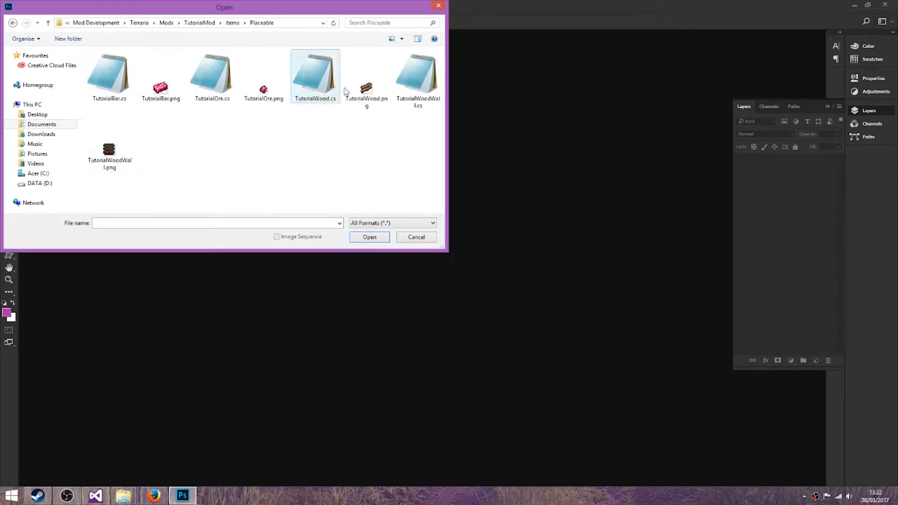
left_click(369, 237)
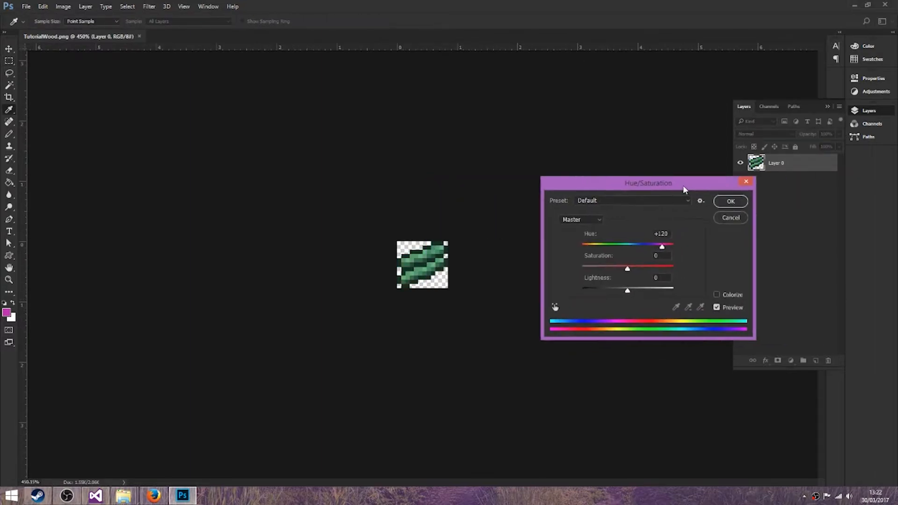
- Shift TutorialWood's hue to -180 so the wood turns blue, then open the TutorialWoodWall item sprite
left_click_drag(648, 184, 571, 156)
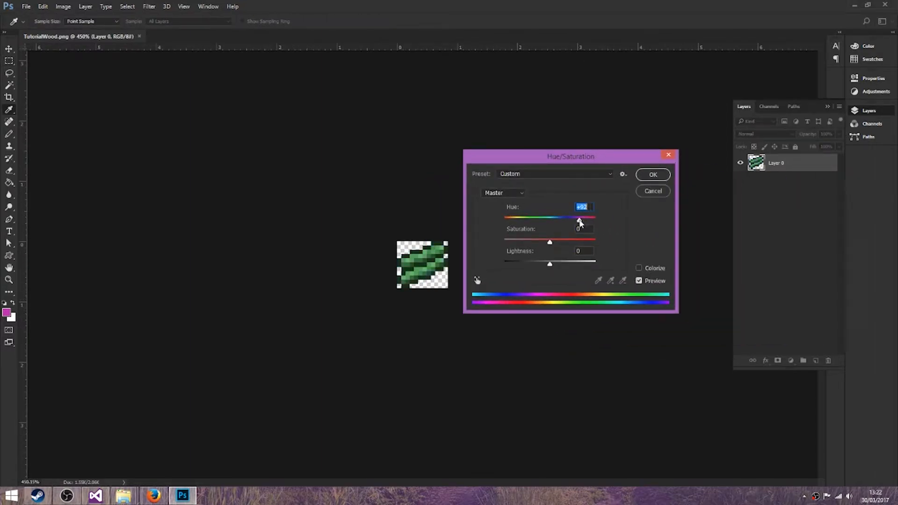
left_click_drag(579, 223, 528, 223)
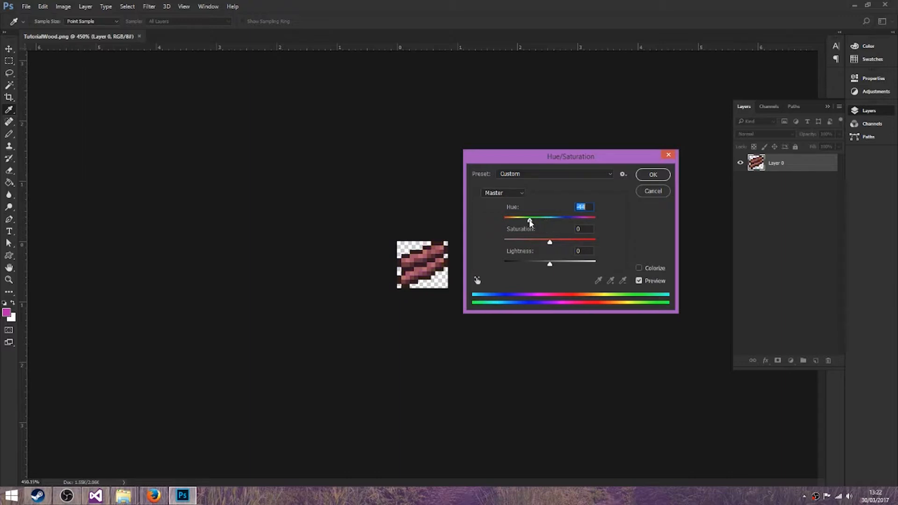
left_click_drag(529, 219, 504, 219)
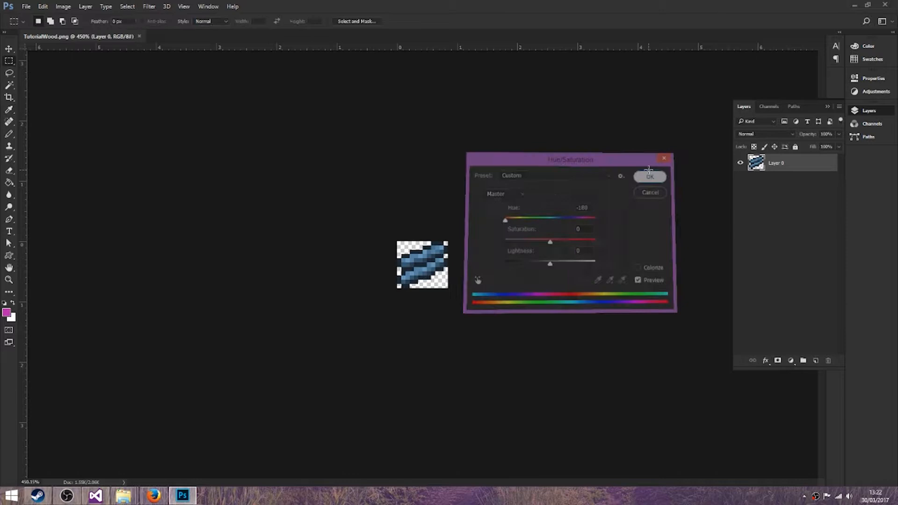
left_click(650, 177)
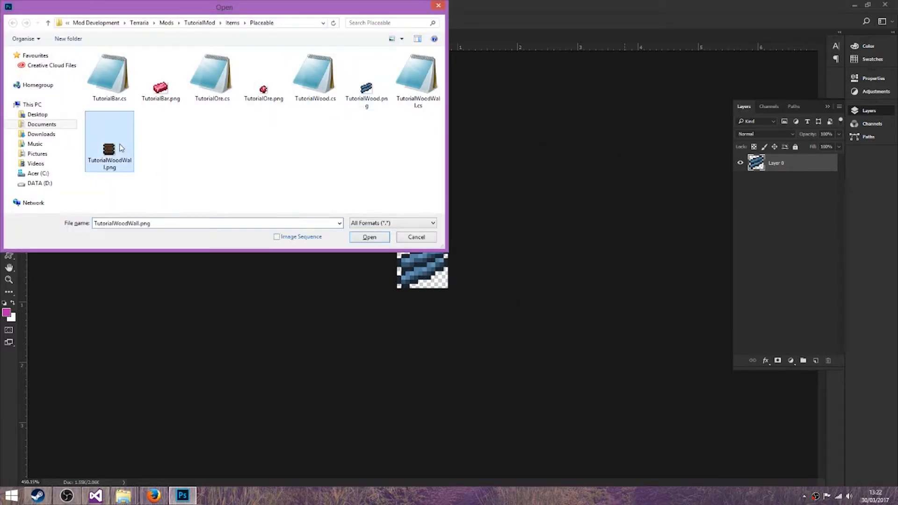
left_click(369, 237)
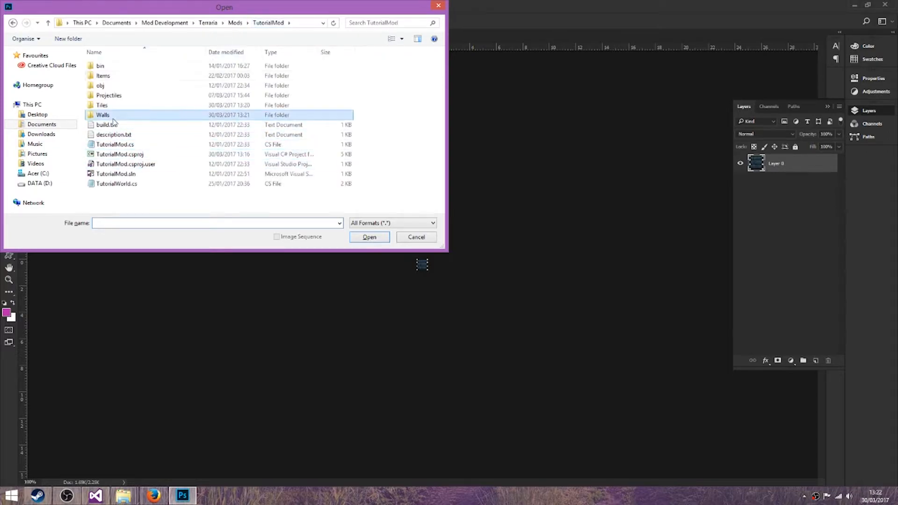
left_click(370, 236)
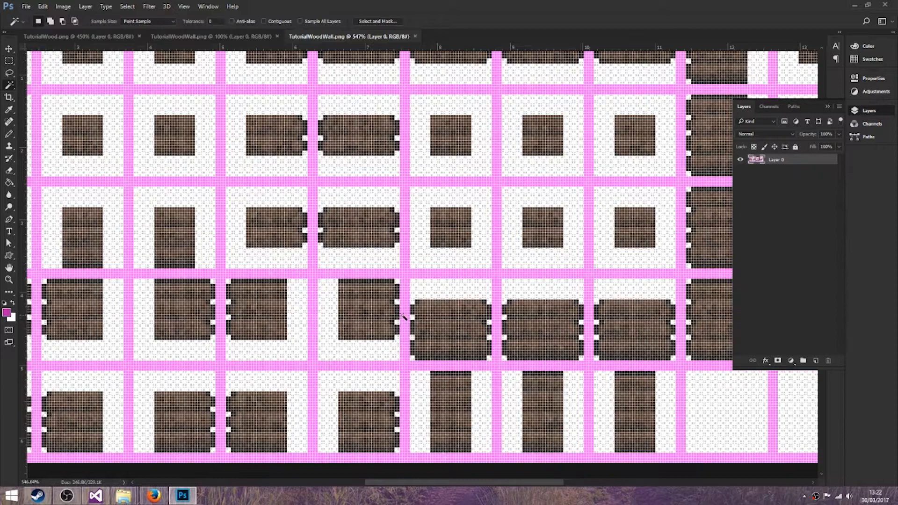
- Invert the magic-wand selection so the brown wall pieces, not the pink grid, are selected for recolouring
right_click(403, 318)
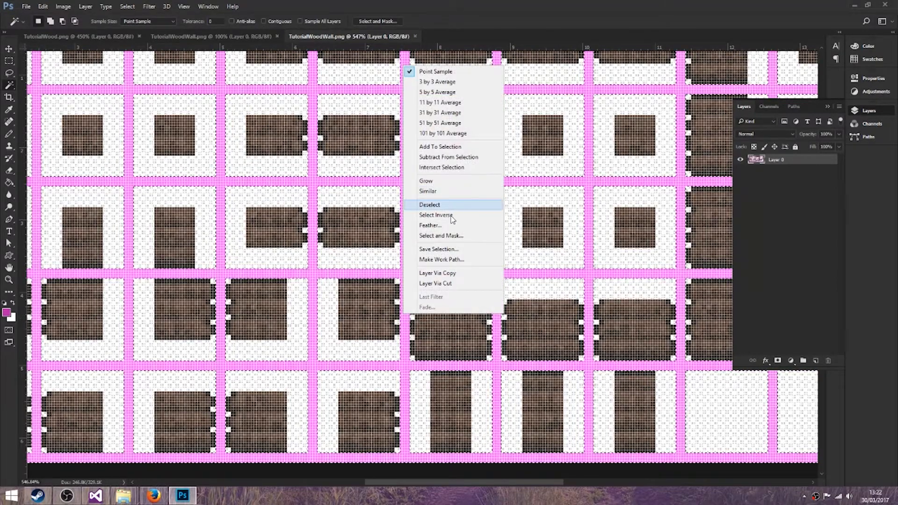
left_click(429, 204)
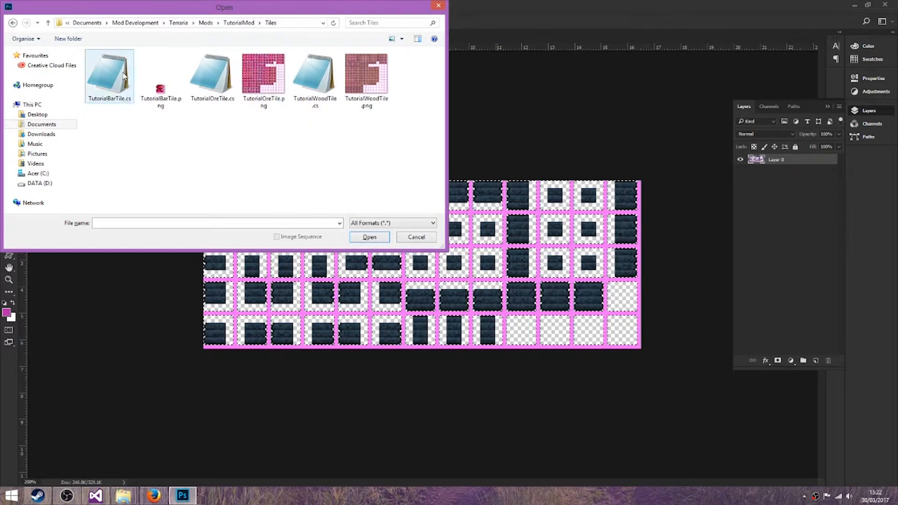
- Open Tiles/TutorialWoodTile.png, invert the grid selection and shift the wood tiles' hue to blue
left_click(365, 75)
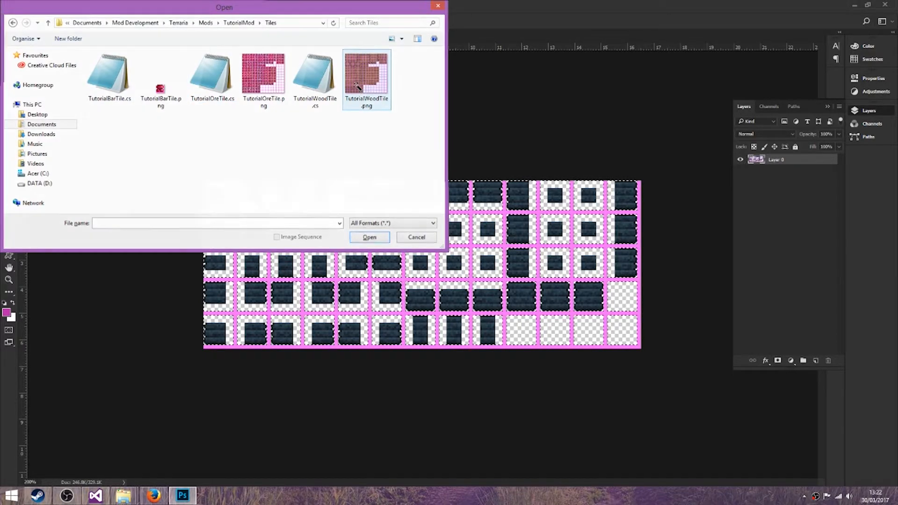
left_click(369, 237)
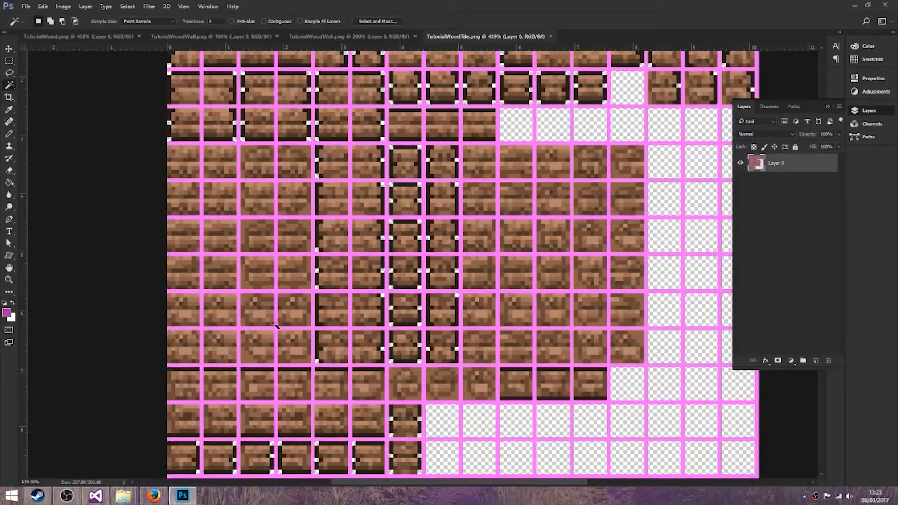
mouse_move(293, 219)
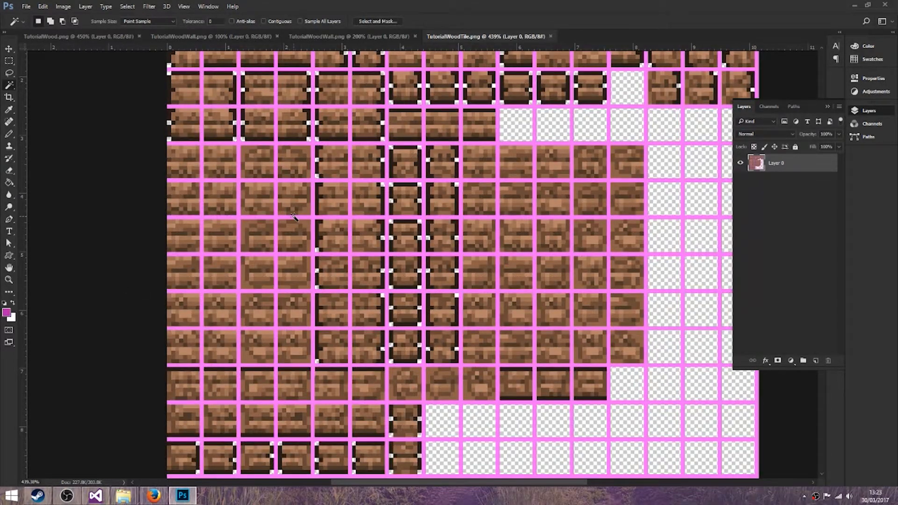
mouse_move(320, 200)
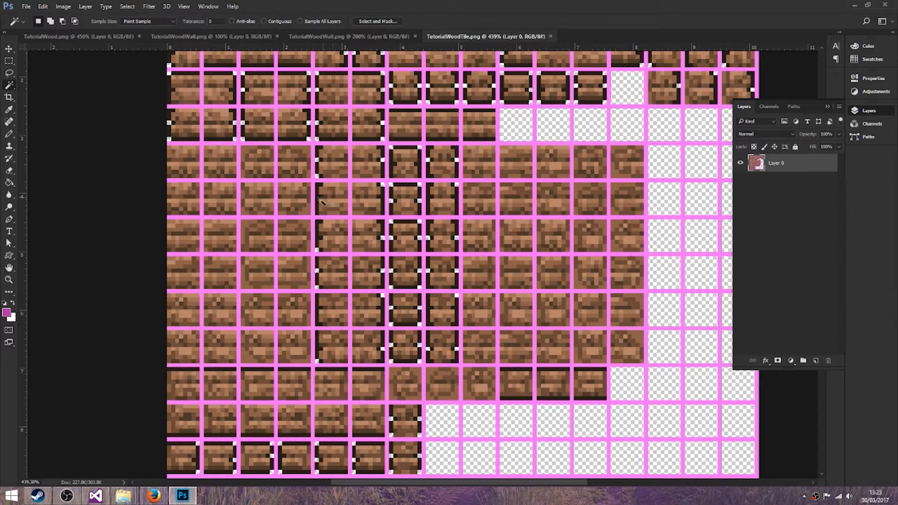
mouse_move(323, 217)
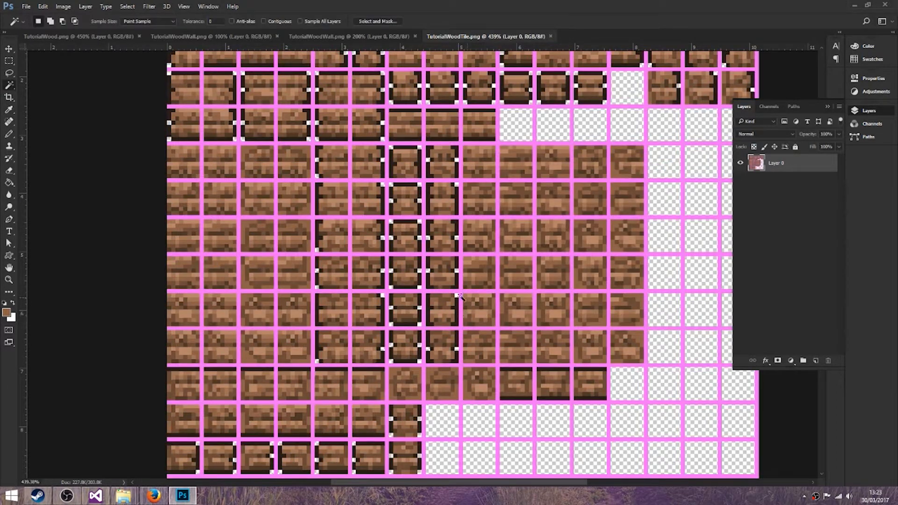
right_click(461, 296)
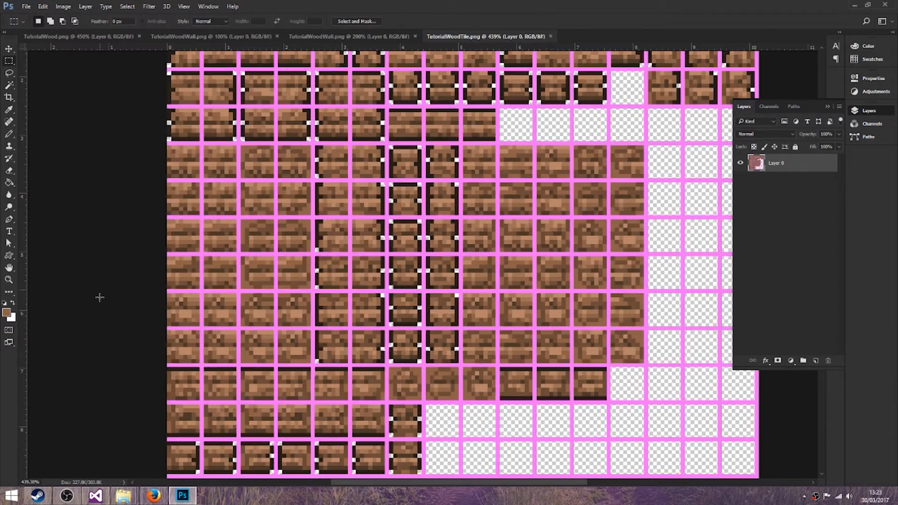
scroll("down", 3)
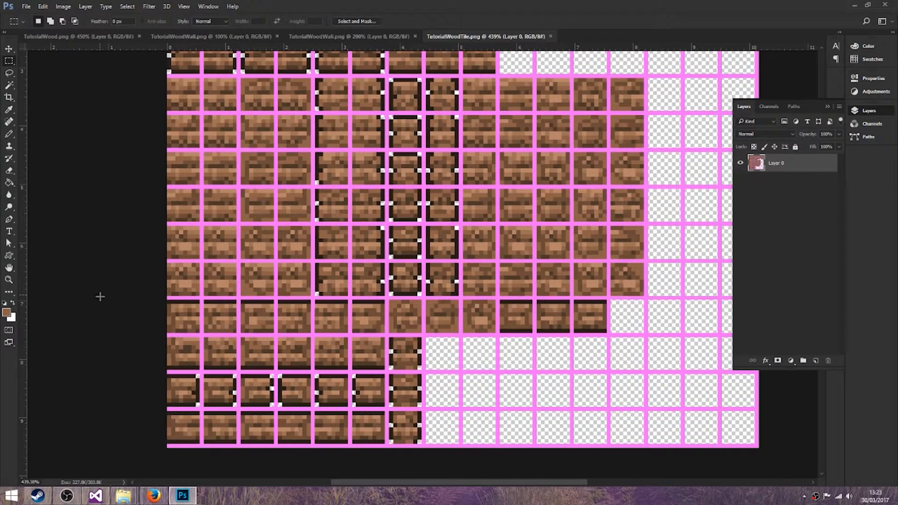
scroll("down", 3)
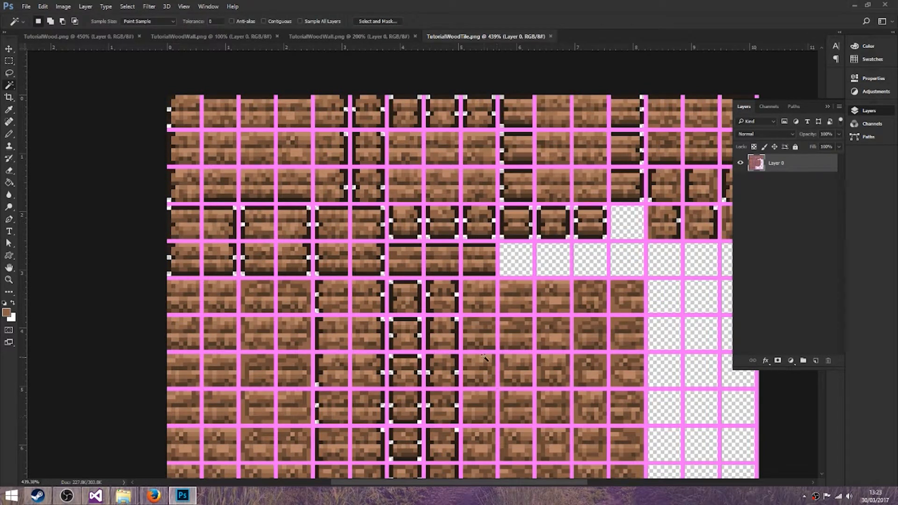
right_click(484, 358)
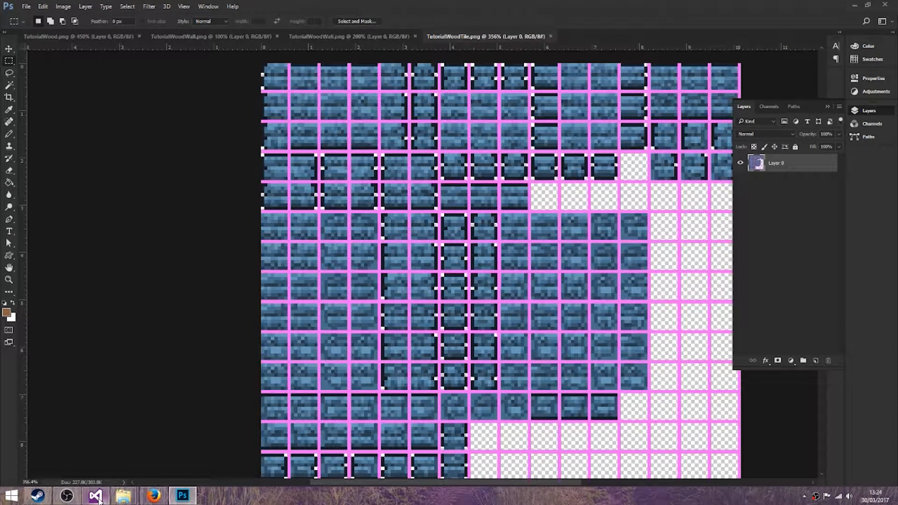
- Sample the blue in Photoshop's Color Picker and set TutorialWoodWall's map colour to new Color(110, 160, 190)
left_click(95, 495)
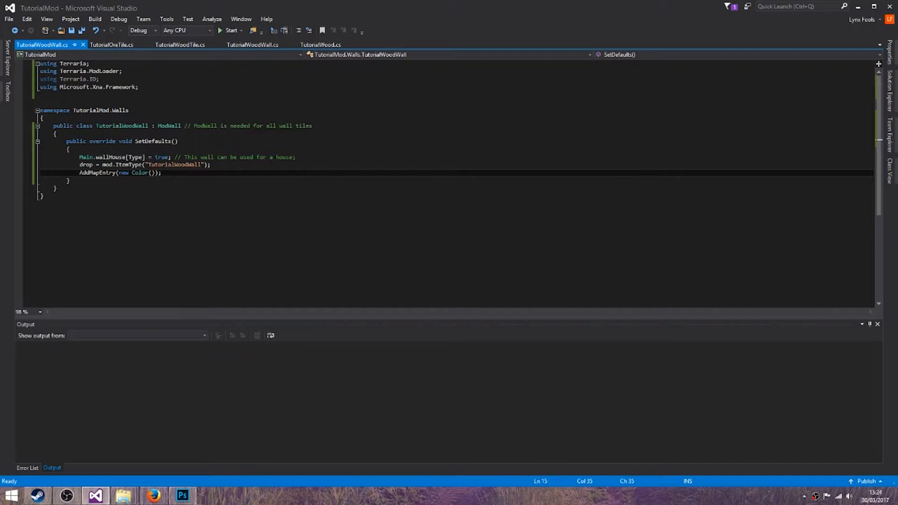
left_click(182, 495)
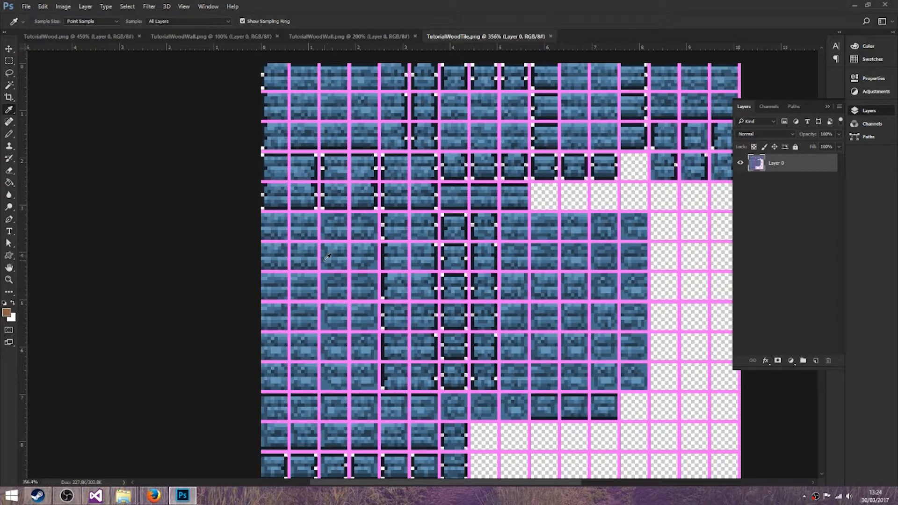
left_click(8, 312)
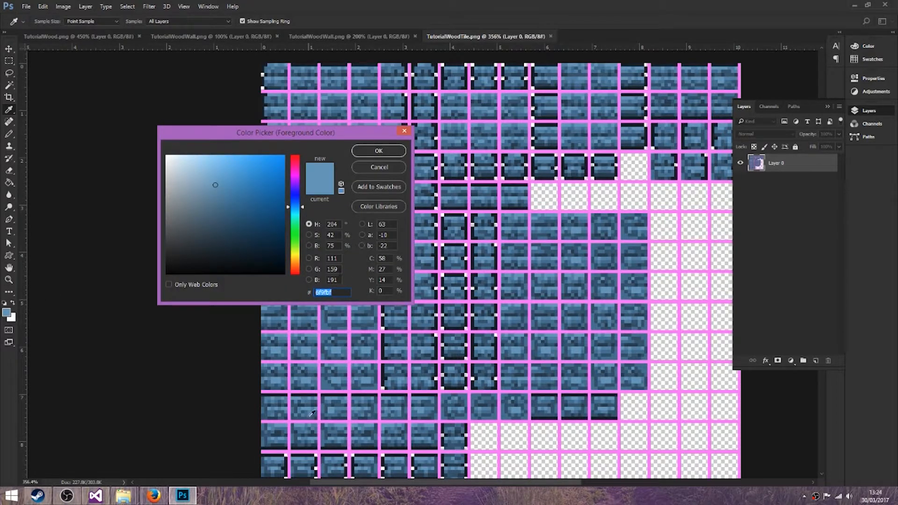
mouse_move(153, 495)
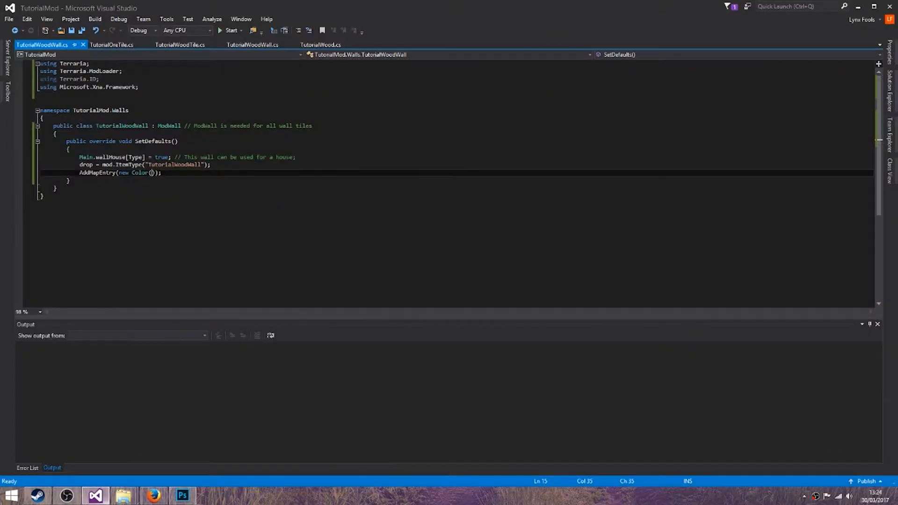
type("110,")
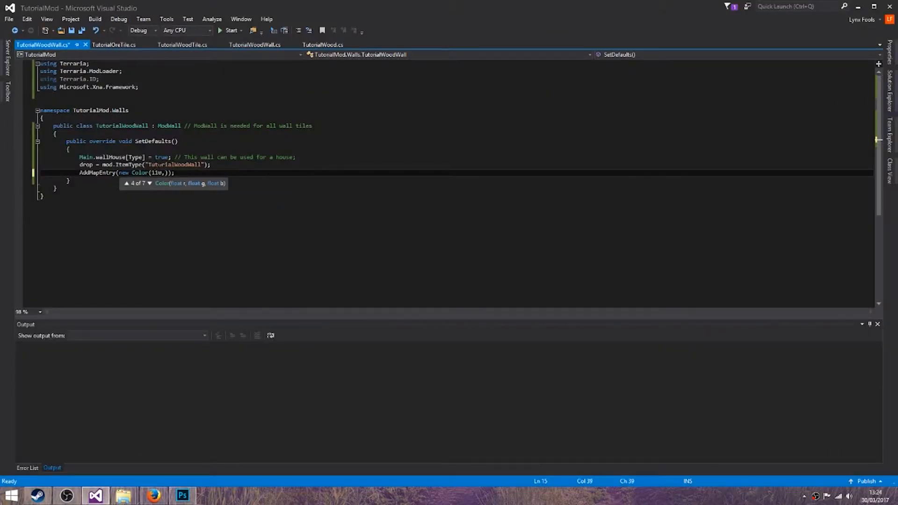
type("160, 190")
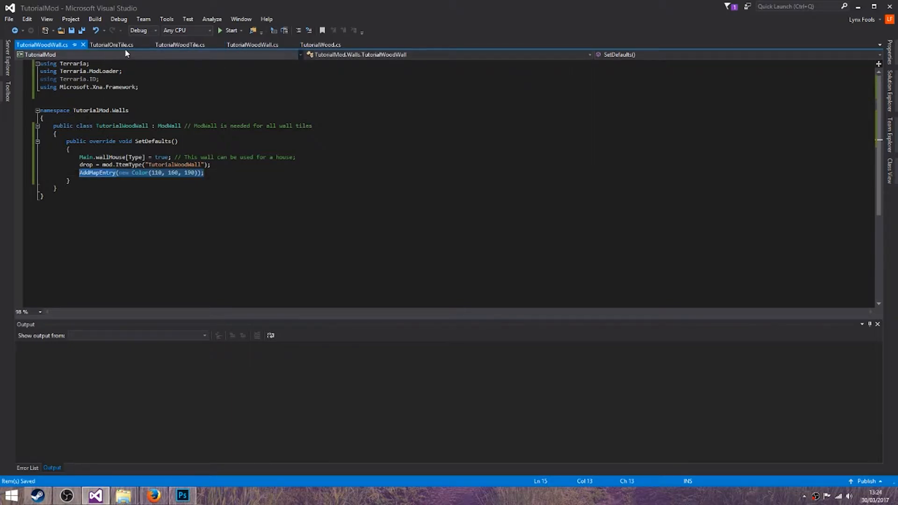
- Apply the same colour in TutorialWoodTile.cs, save and close all code documents
left_click(181, 44)
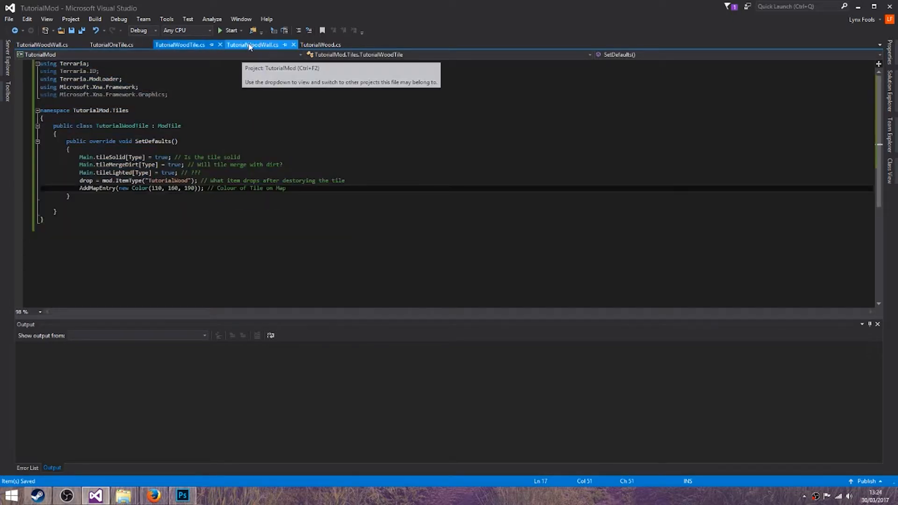
left_click(321, 45)
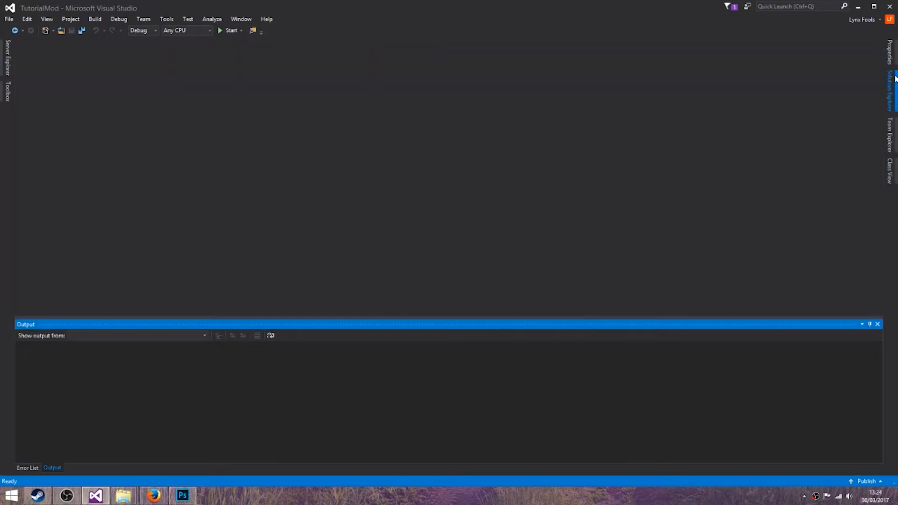
- Add a new class file named TutorialPlayer at the root of the TutorialMod project
right_click(799, 87)
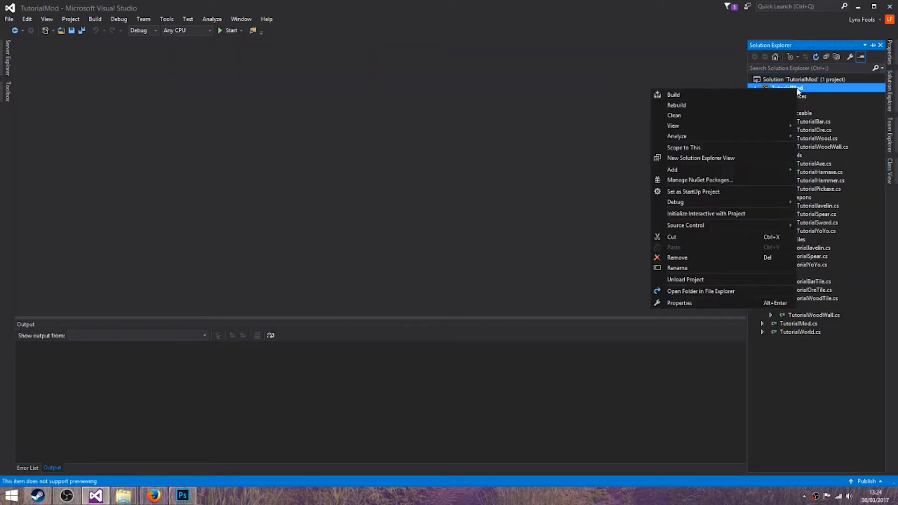
left_click(673, 169)
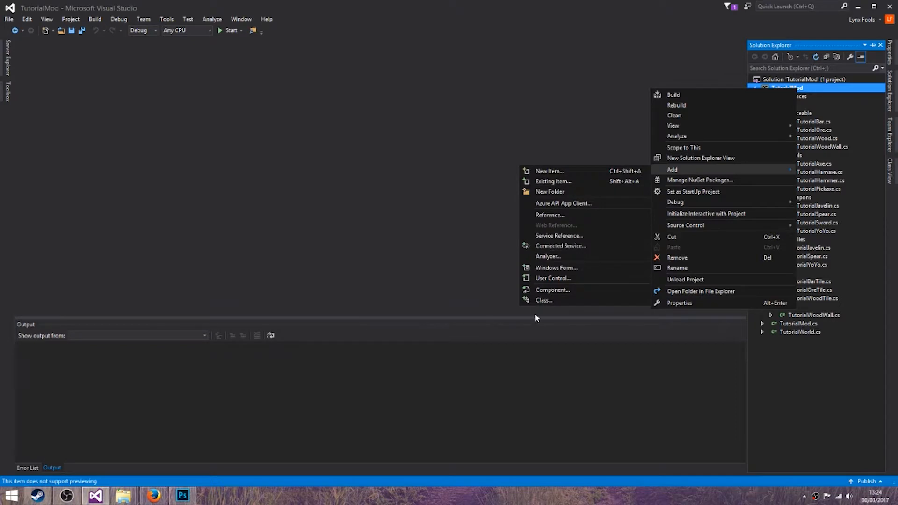
left_click(548, 170)
type("TutorialPlayer")
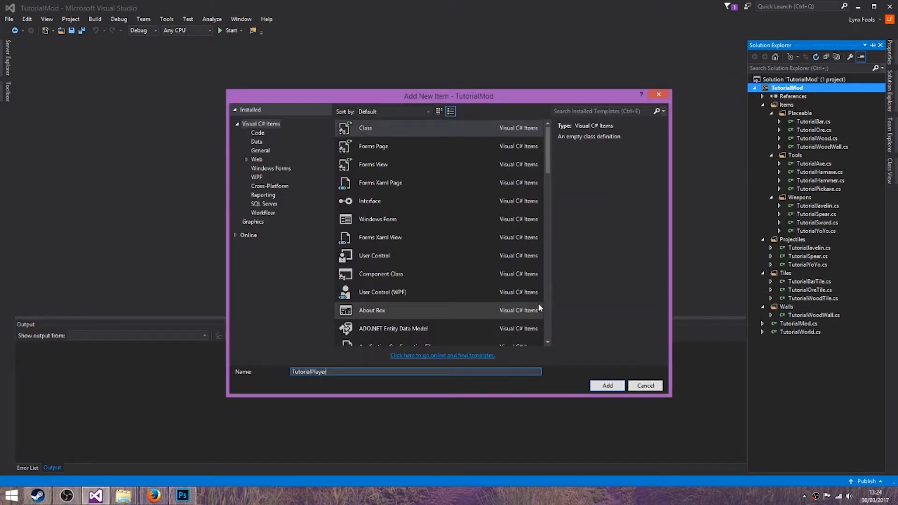
left_click(607, 386)
type("using ")
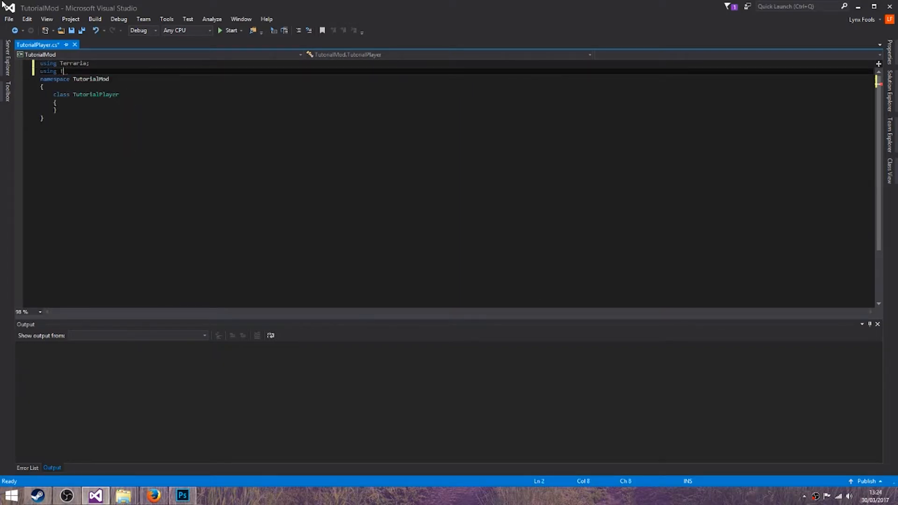
- Add Terraria and Terraria.ModLoader usings, derive TutorialPlayer from ModPlayer and begin overriding SetupStartInventory
type("Terraria.ModLoader;")
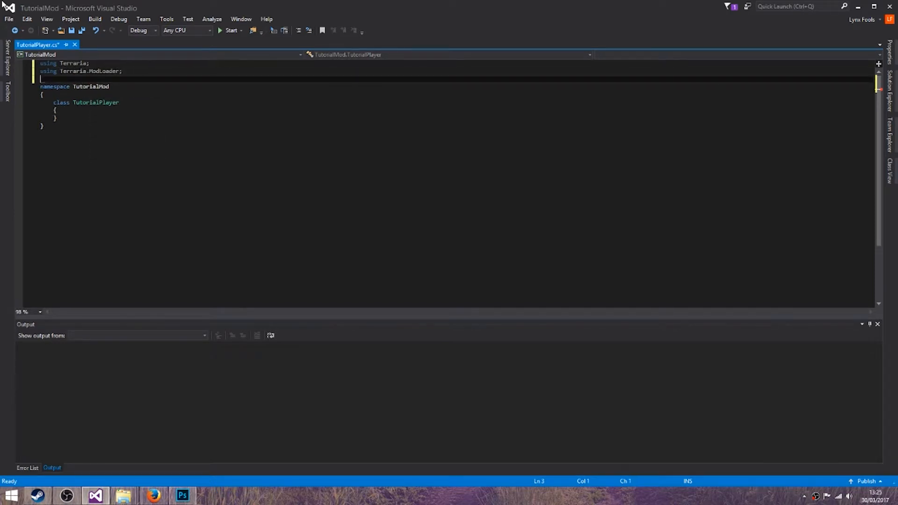
type("using Terraria.ID;")
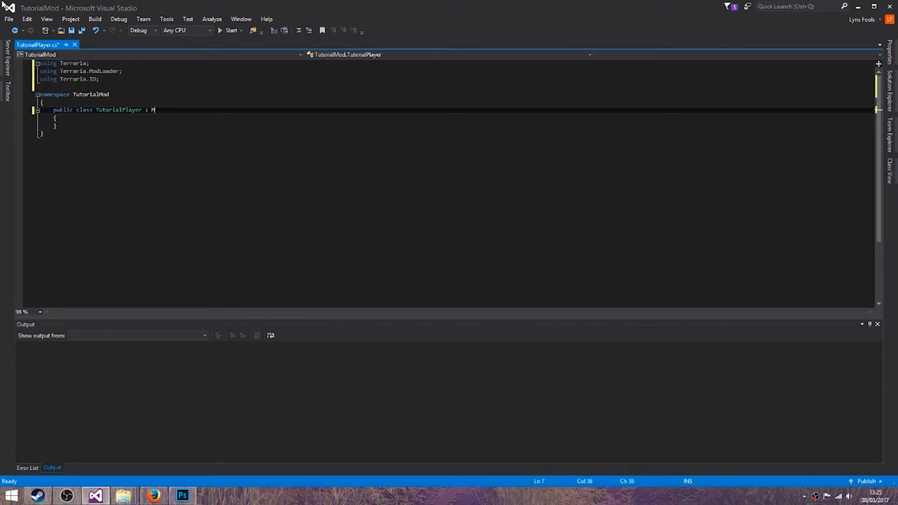
type("odPlayer")
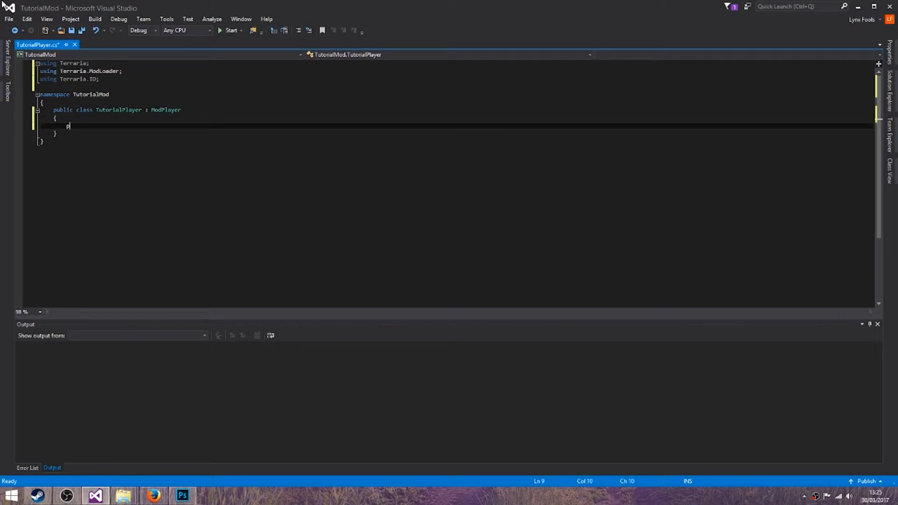
type("ublic override S")
type("Item")
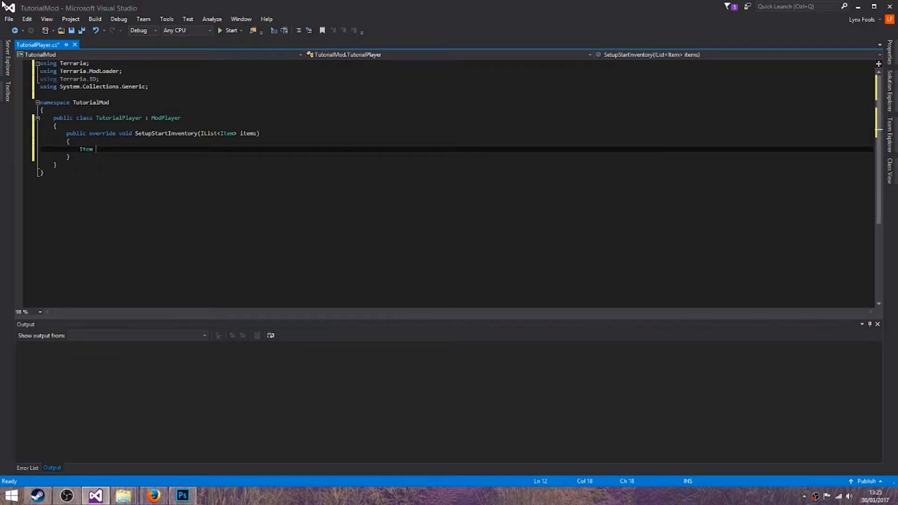
- Create a TutorialWood Item via mod.ItemType, set its stack to 5 and add it to items
type("item = new Item();")
type("item.SetDefaults(")
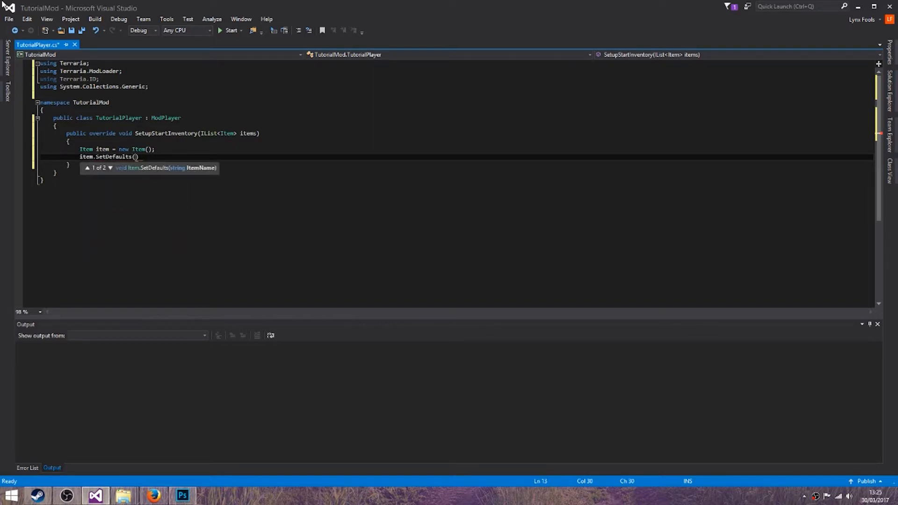
type("mod.ItemType(")
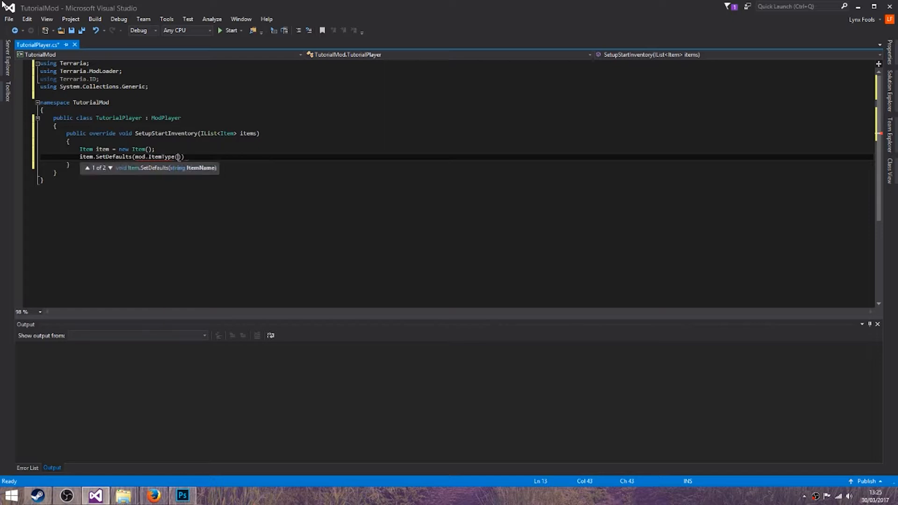
type("n")
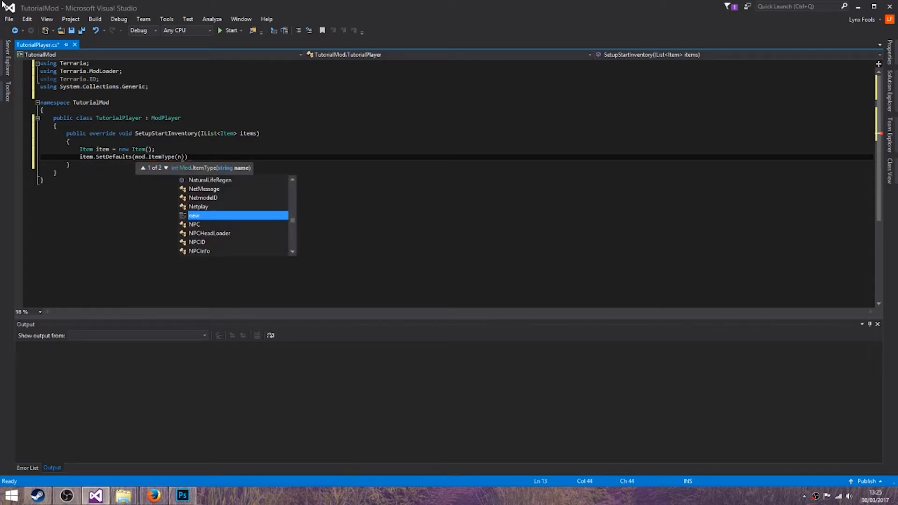
type("\"\"")
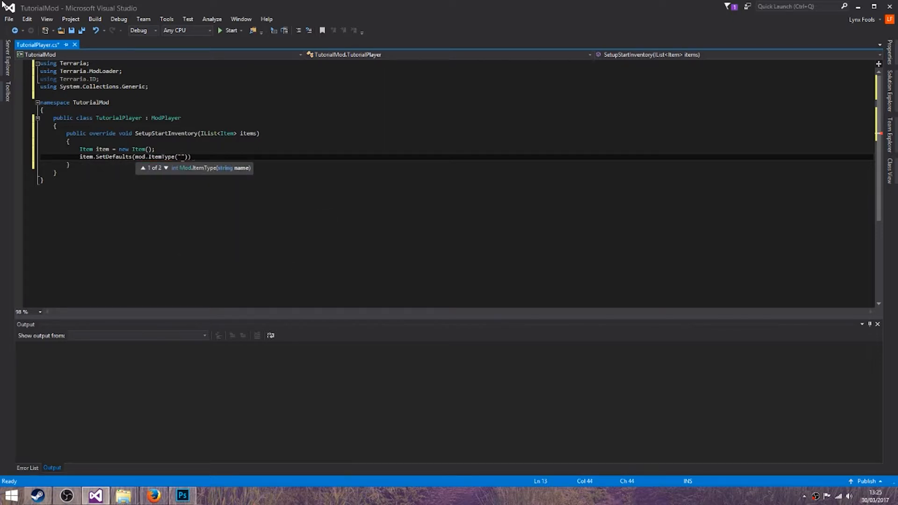
type("Wood")
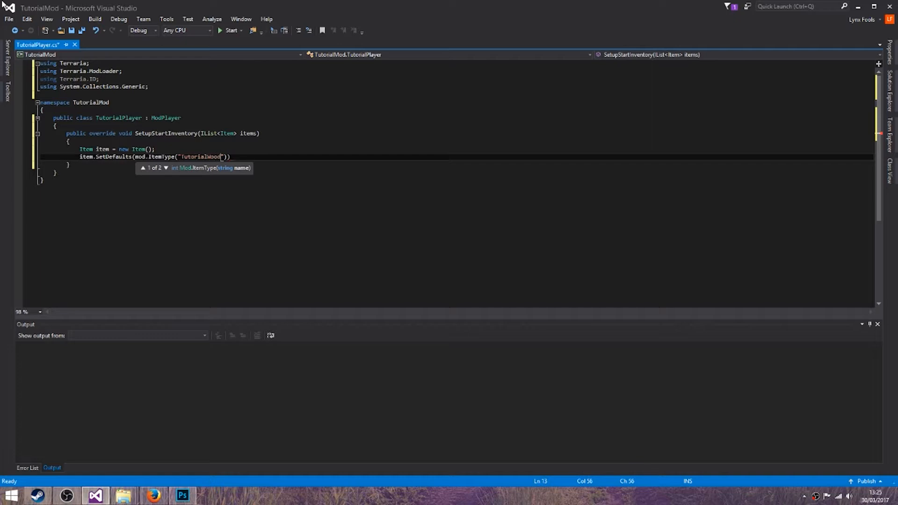
key("enter")
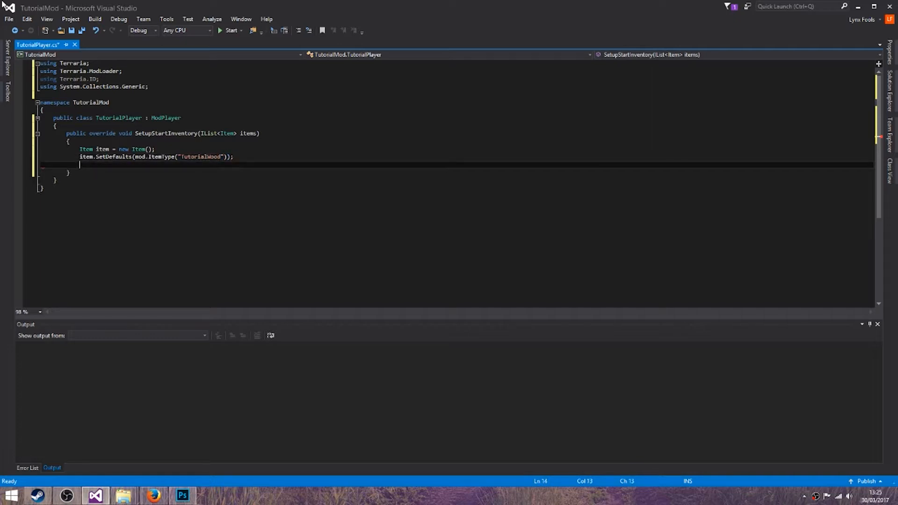
type("item.stack")
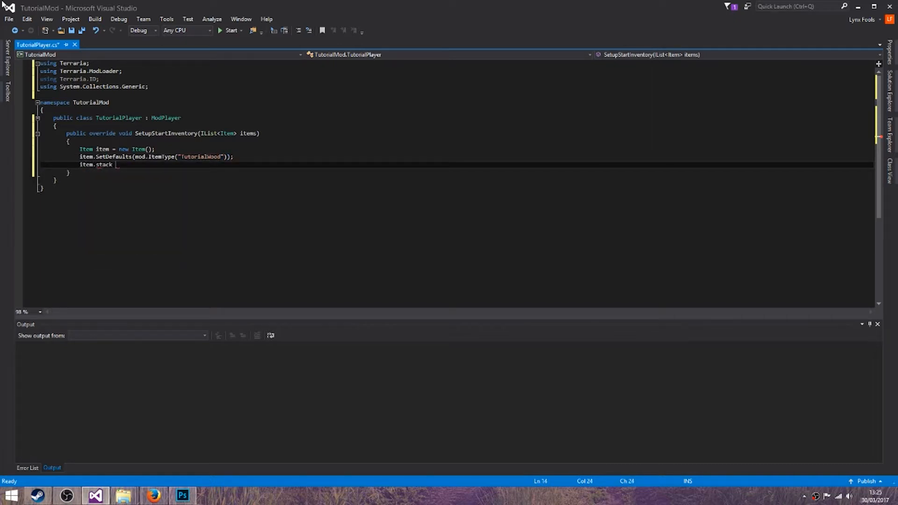
type("= 5;")
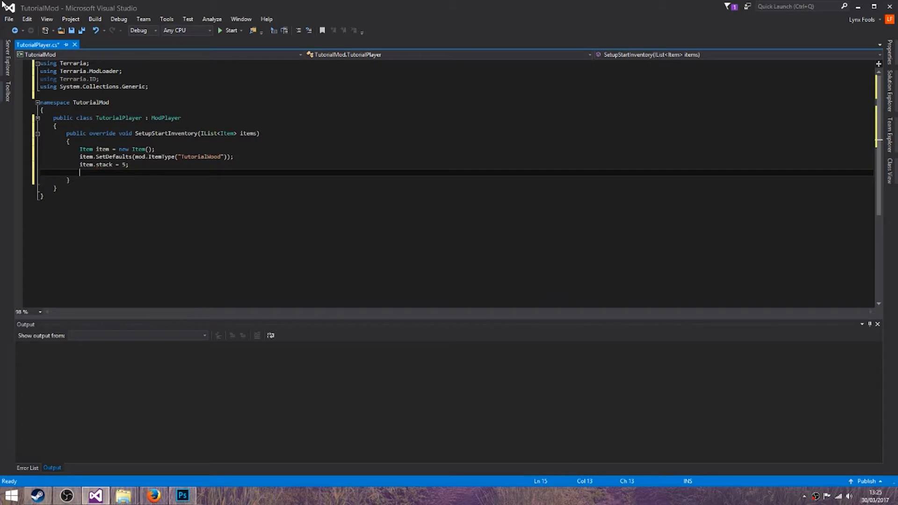
type("items.Add(i")
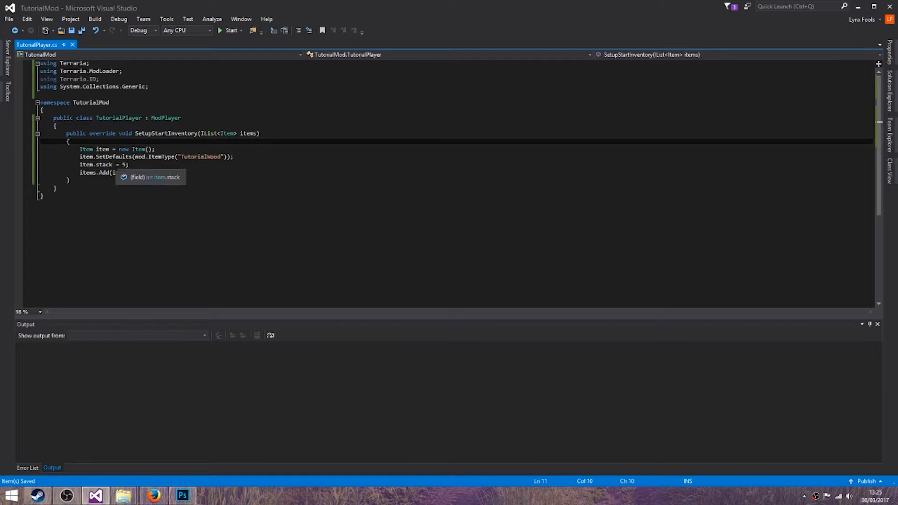
- Clear the starting items before adding the wood stack and save the file
type("Item.cleare")
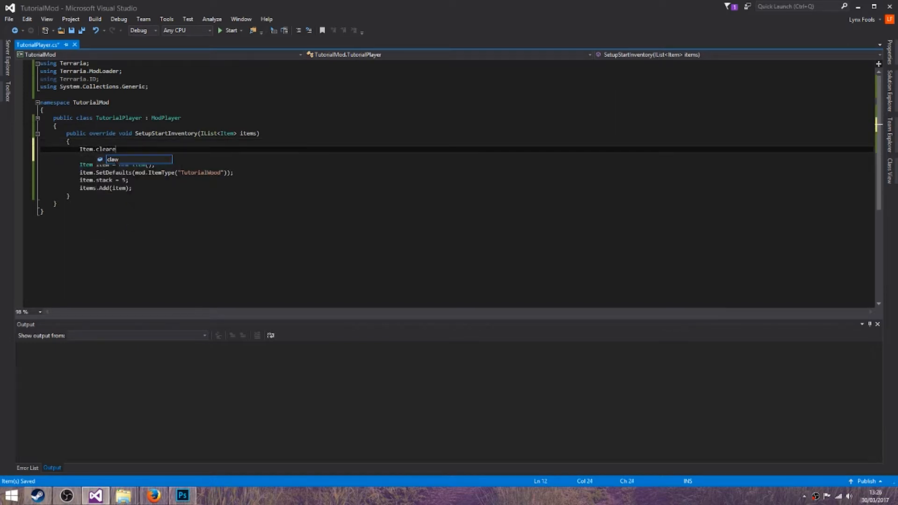
type("ite")
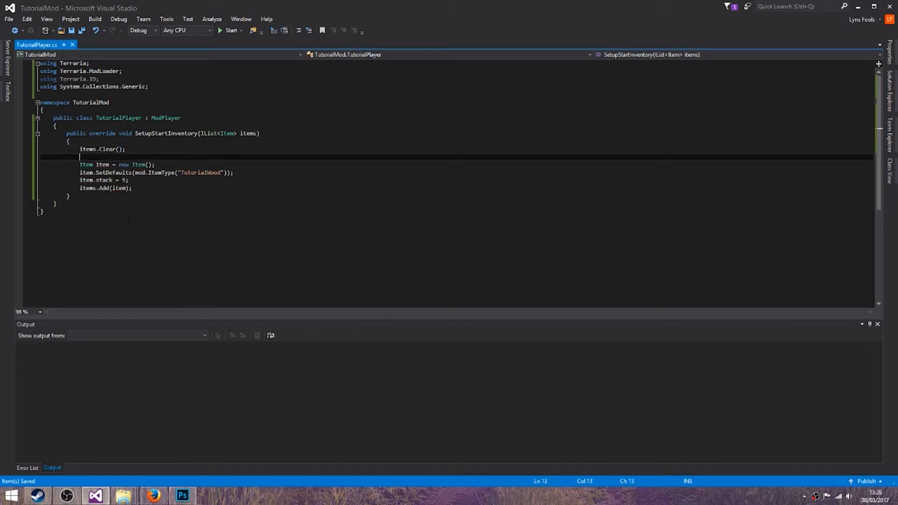
left_click_drag(79, 164, 132, 188)
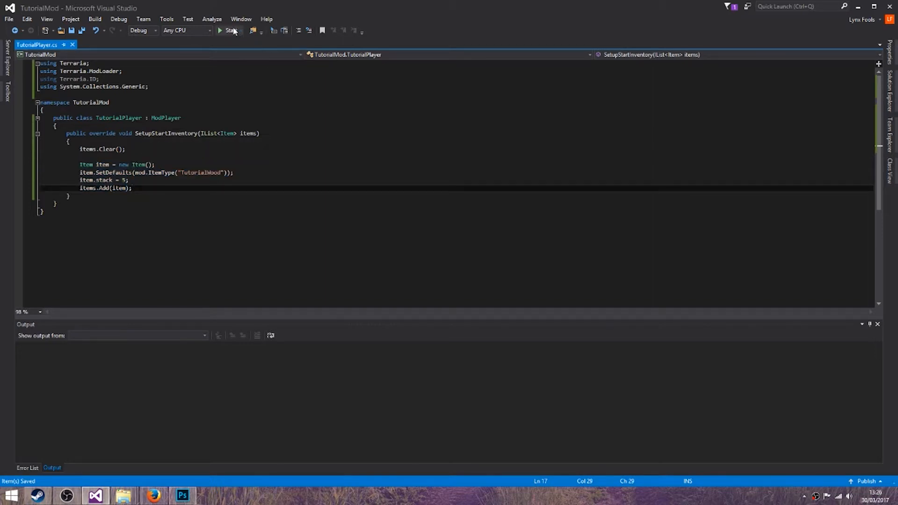
mouse_move(229, 30)
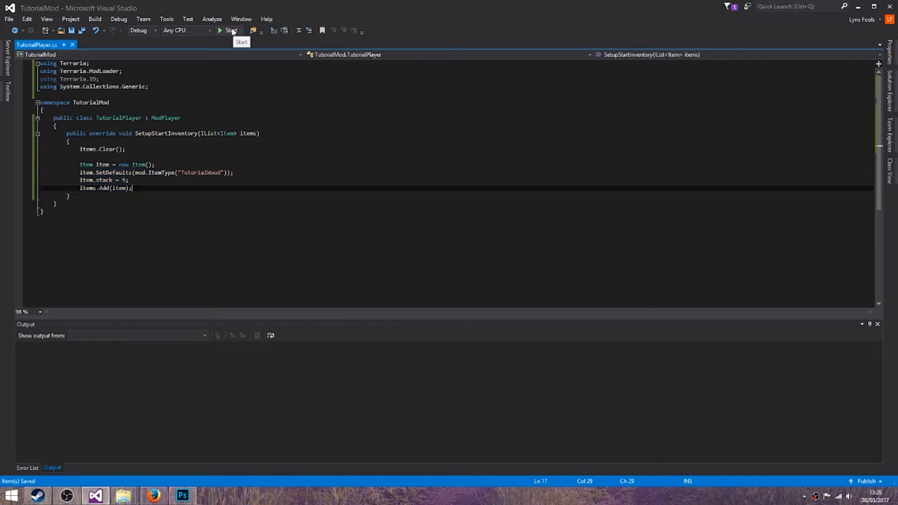
- Start the TutorialMod project under the debugger so Terraria builds and launches
left_click(232, 30)
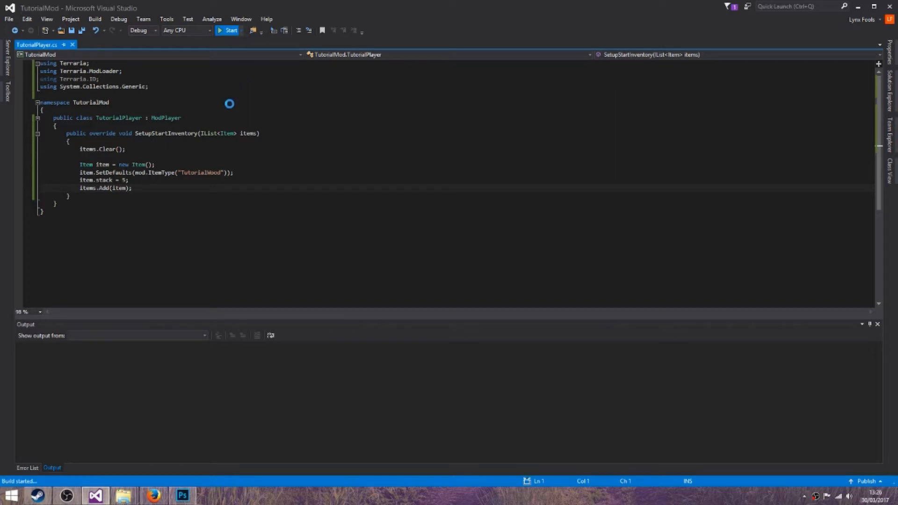
left_click(230, 30)
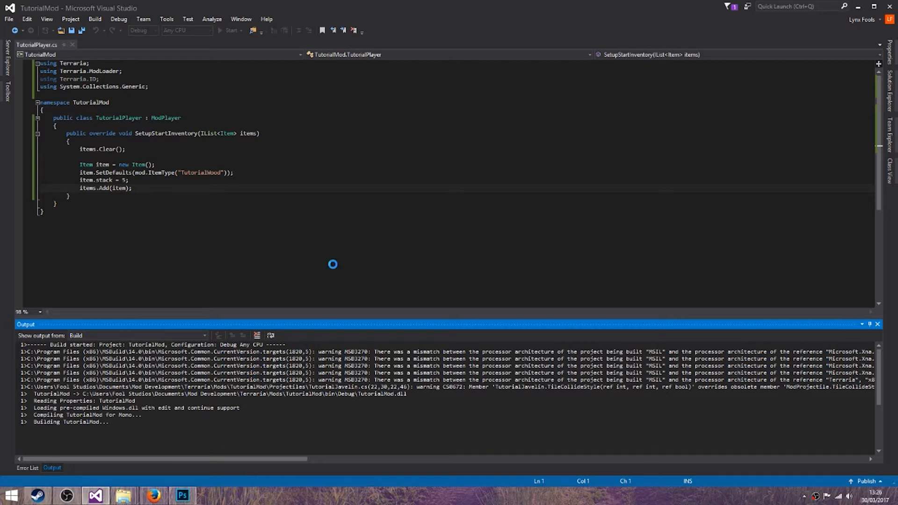
left_click(230, 31)
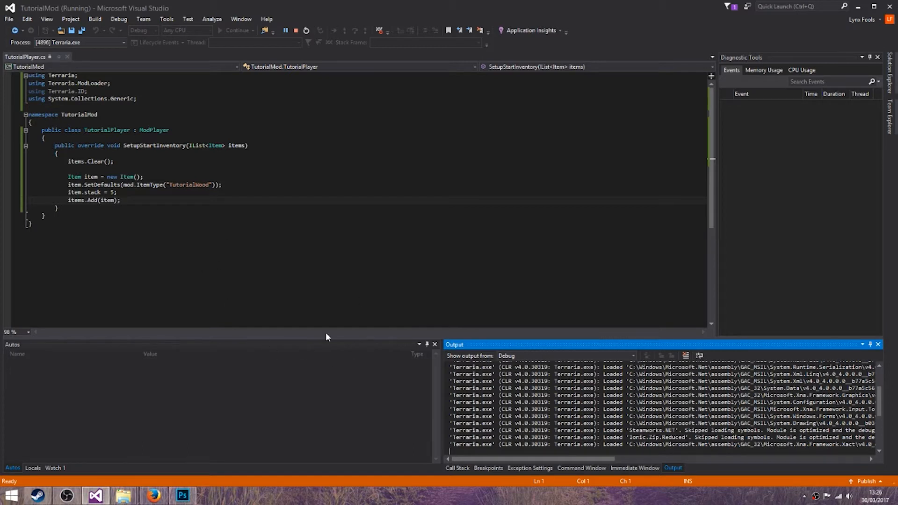
mouse_move(302, 357)
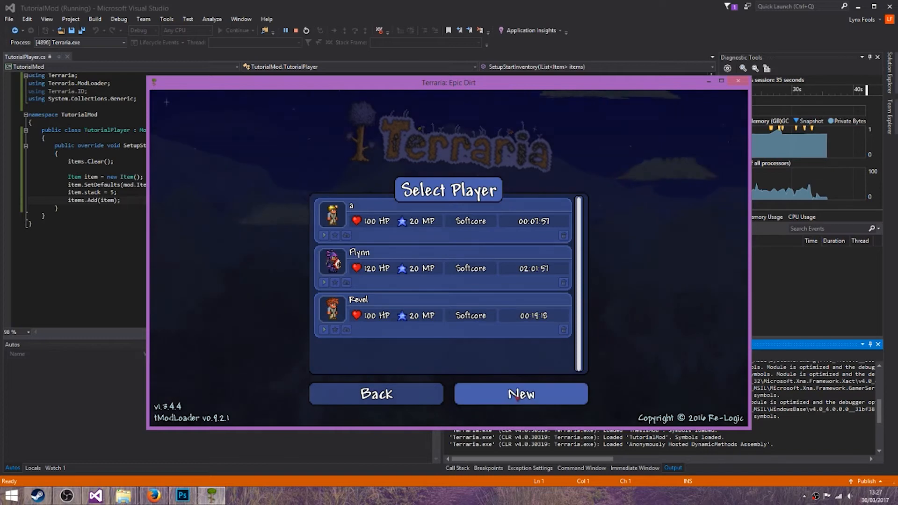
- Create character Test2, enter a world, dismiss the mod notice and view the inventory's Tutorial Wood items
left_click(519, 393)
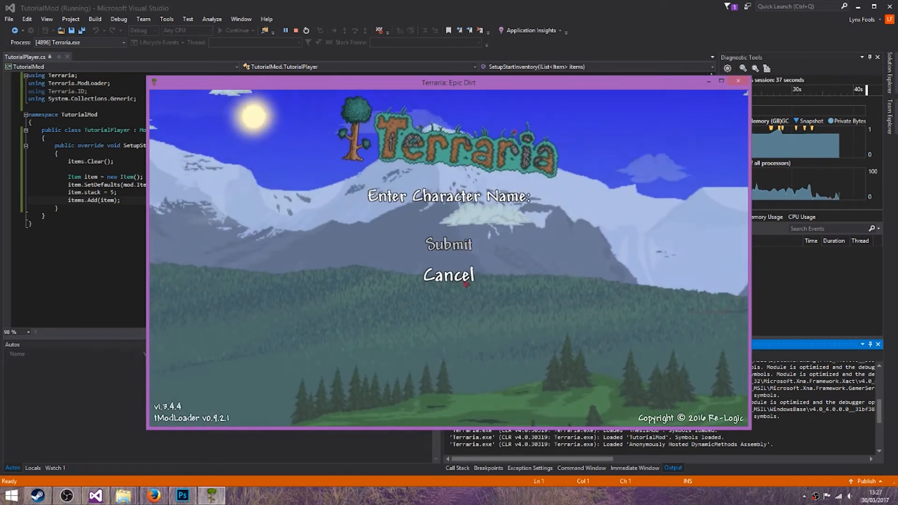
type("Test2")
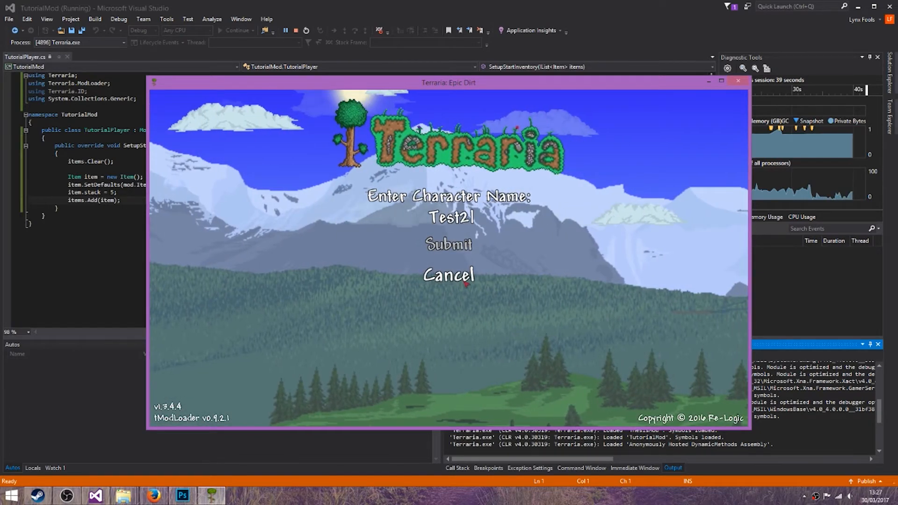
left_click(449, 245)
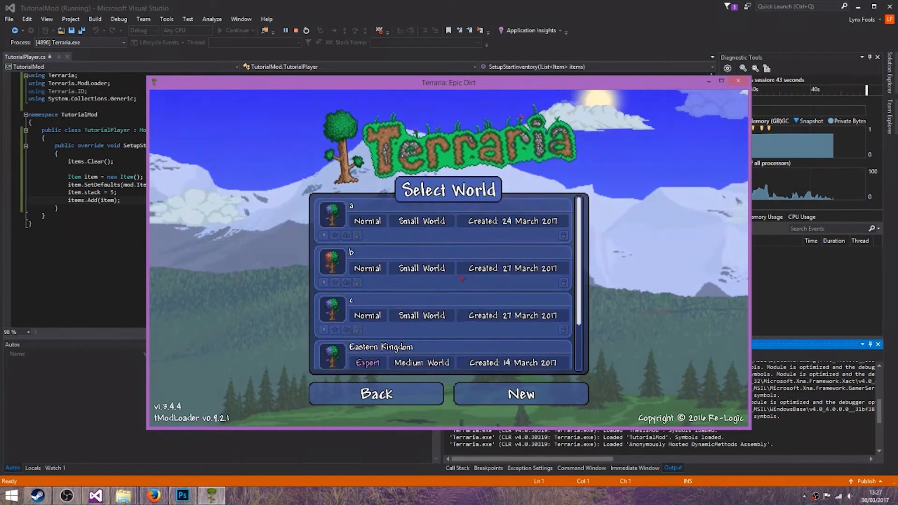
scroll("down", 3)
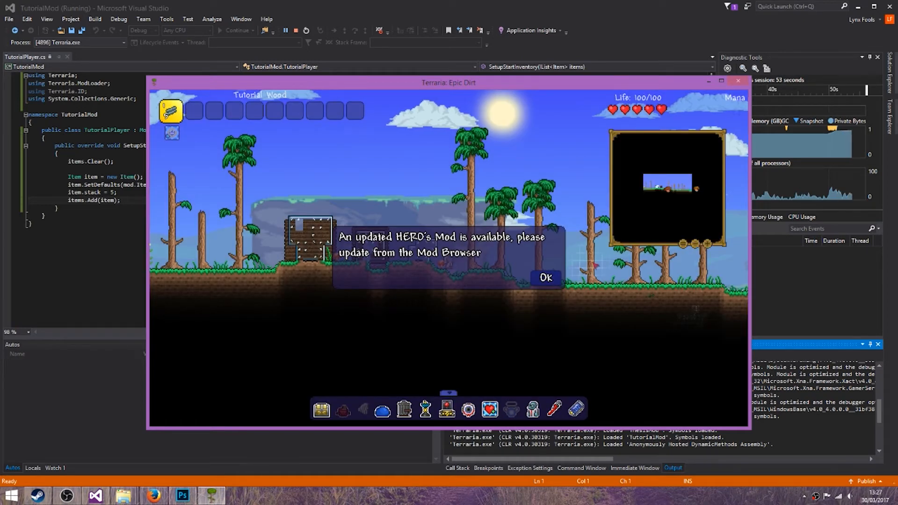
left_click(544, 277)
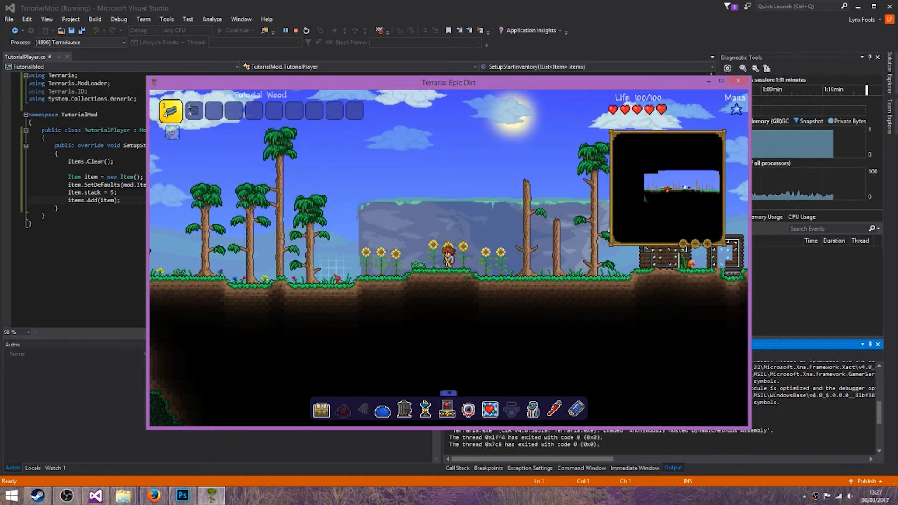
key("esc")
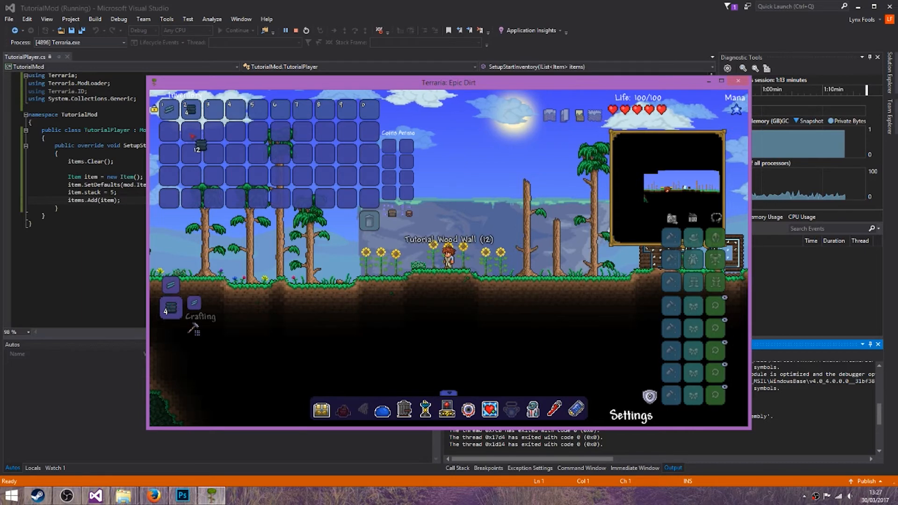